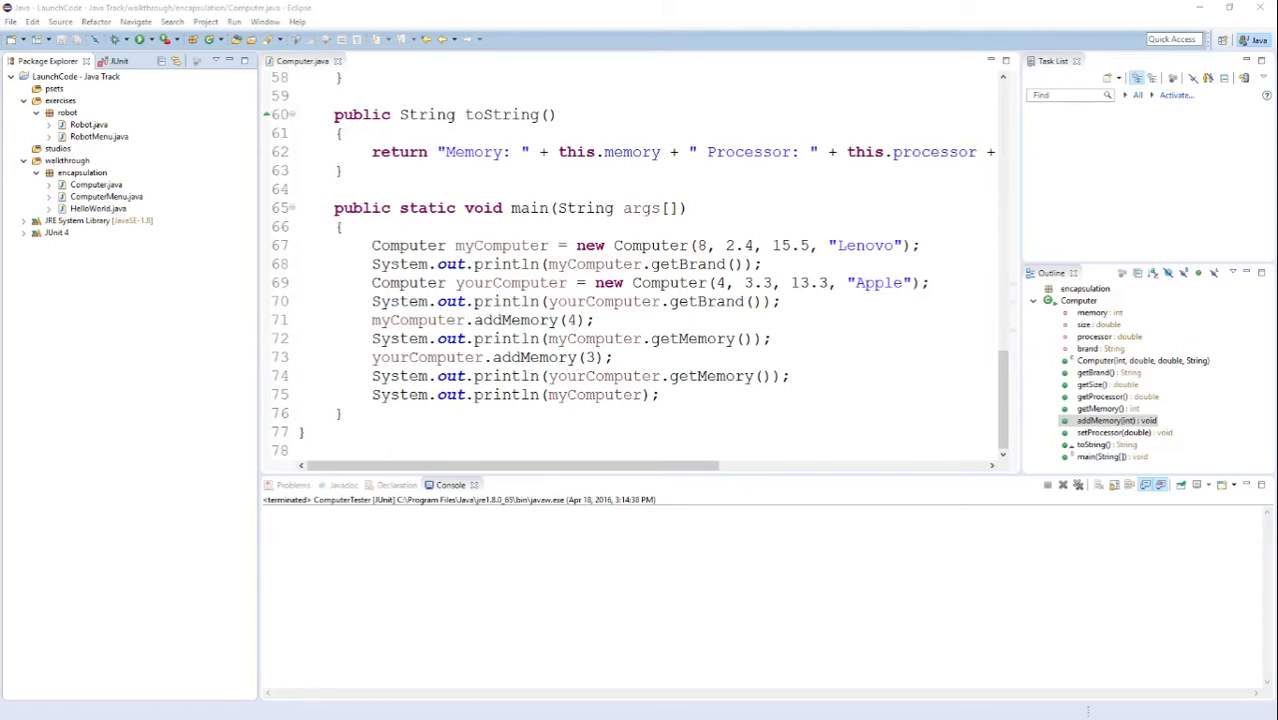
mouse_move(468, 264)
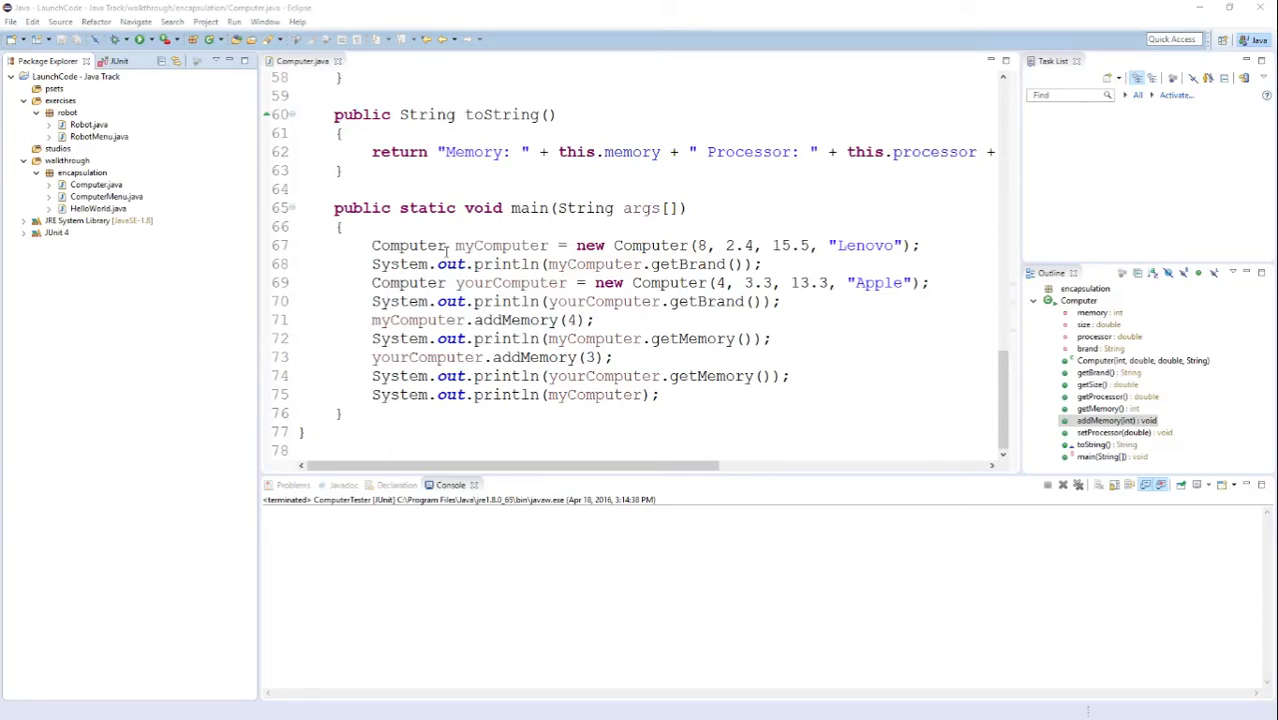
mouse_move(504, 338)
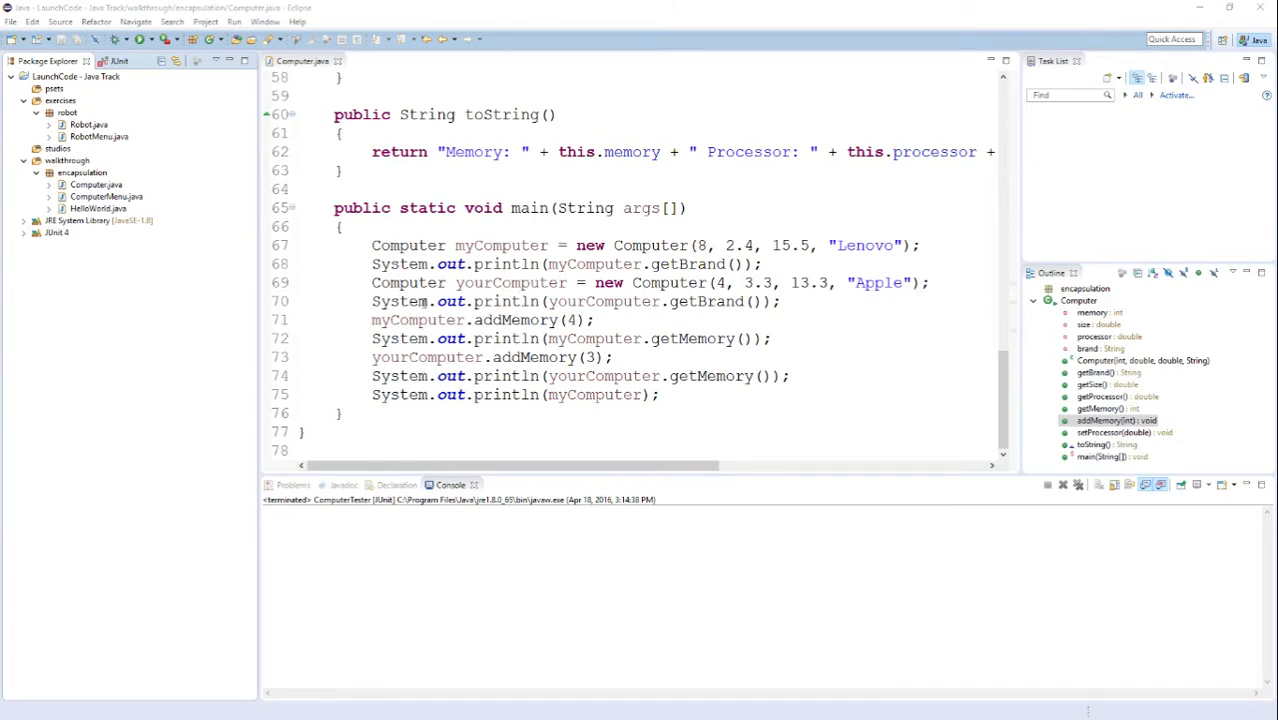
mouse_move(696, 330)
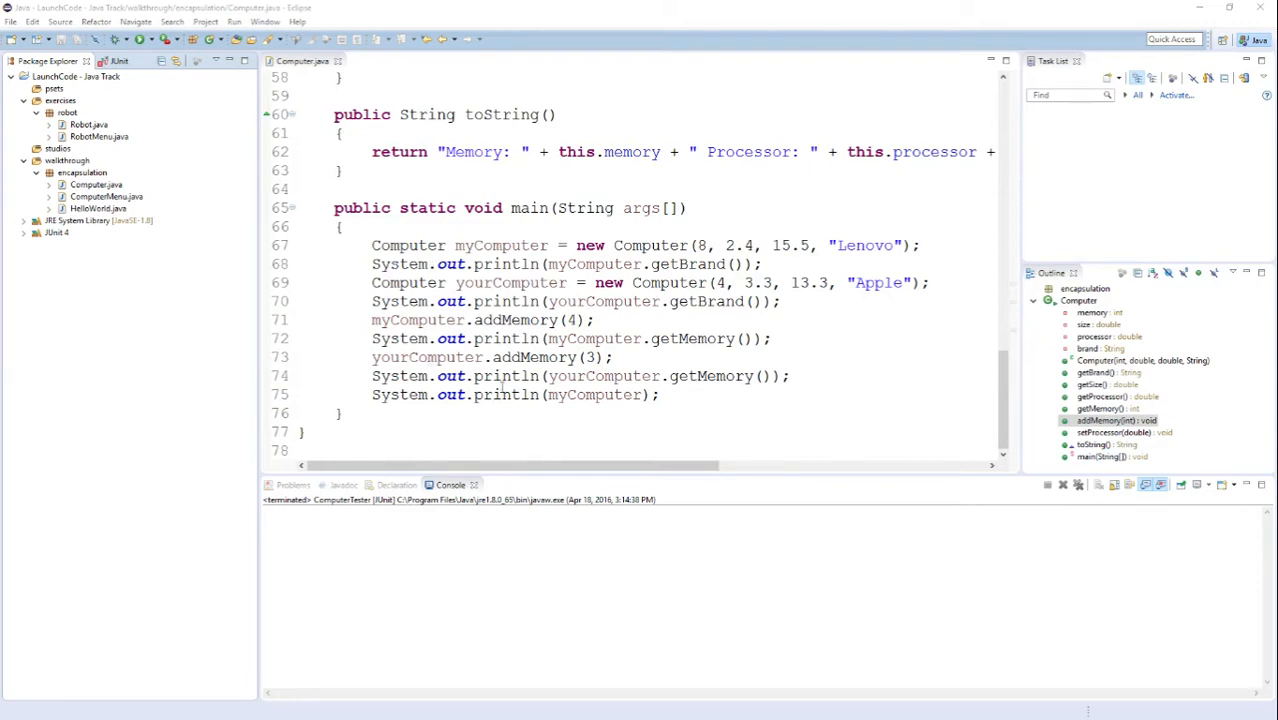
mouse_move(598, 406)
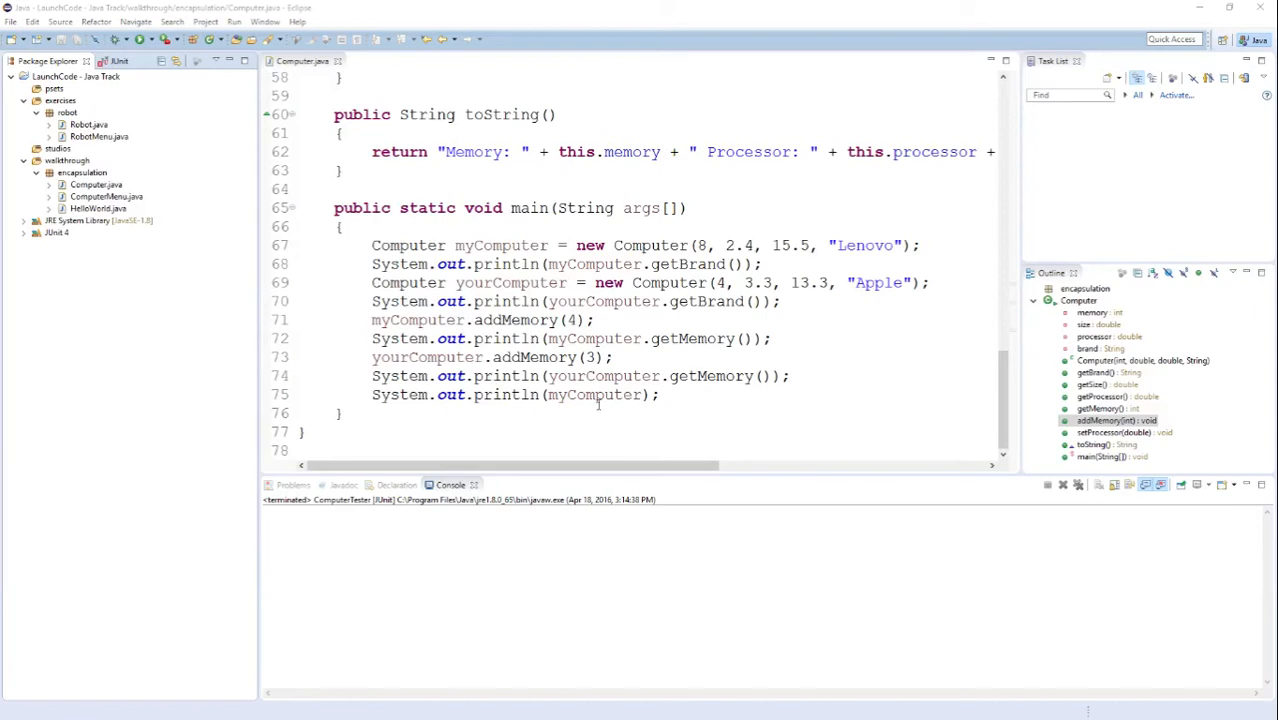
Step: Review the addMemory method's early return and the uses of memory in the Computer class
left_click(576, 396)
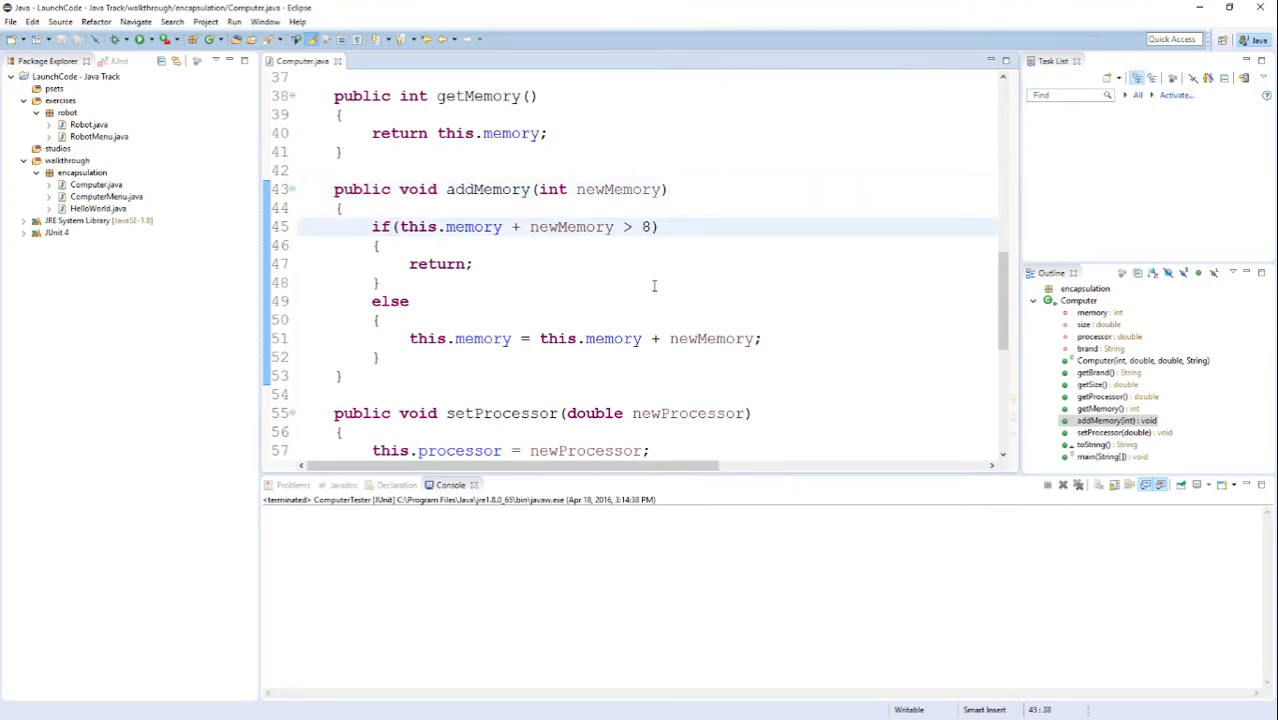
double_click(644, 226)
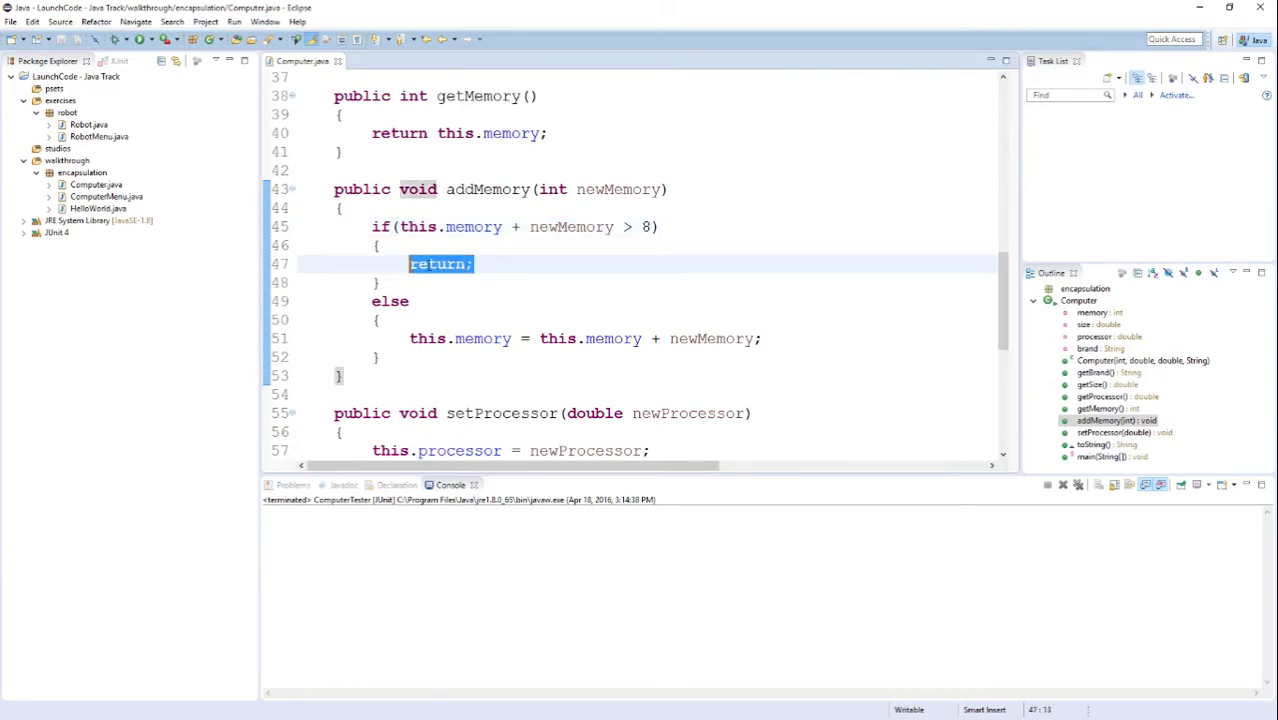
left_click(476, 264)
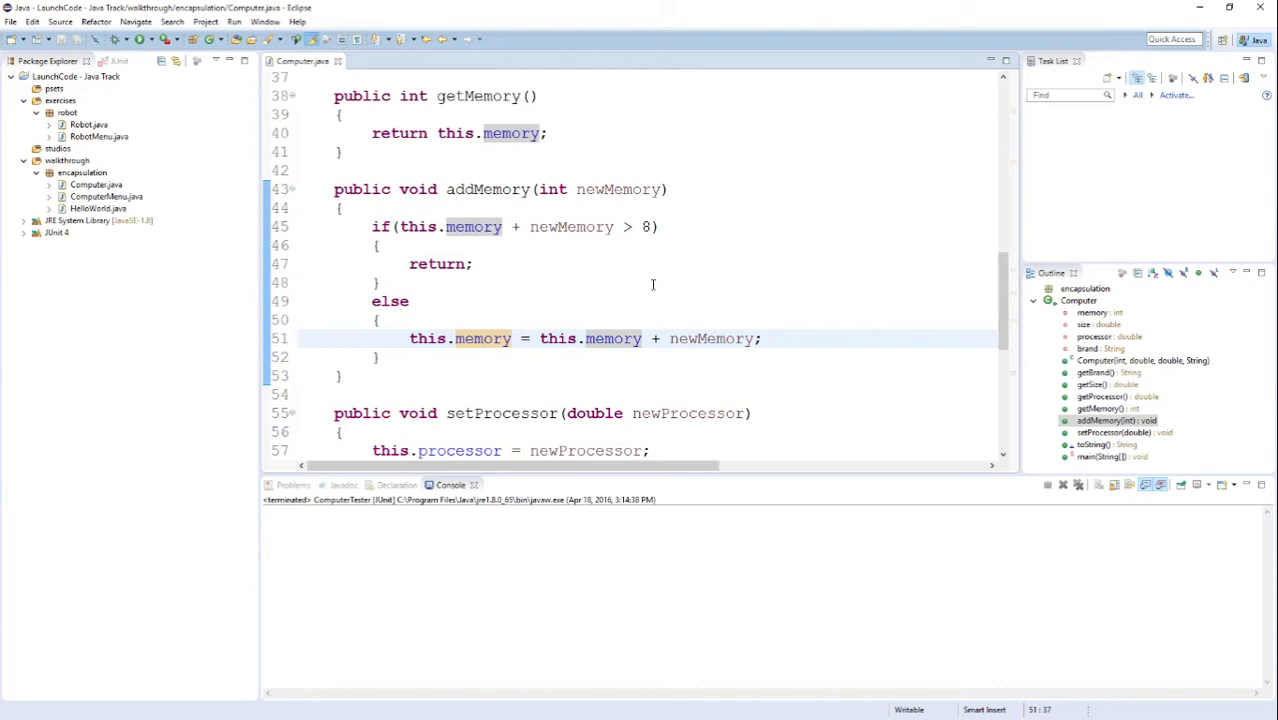
mouse_move(636, 288)
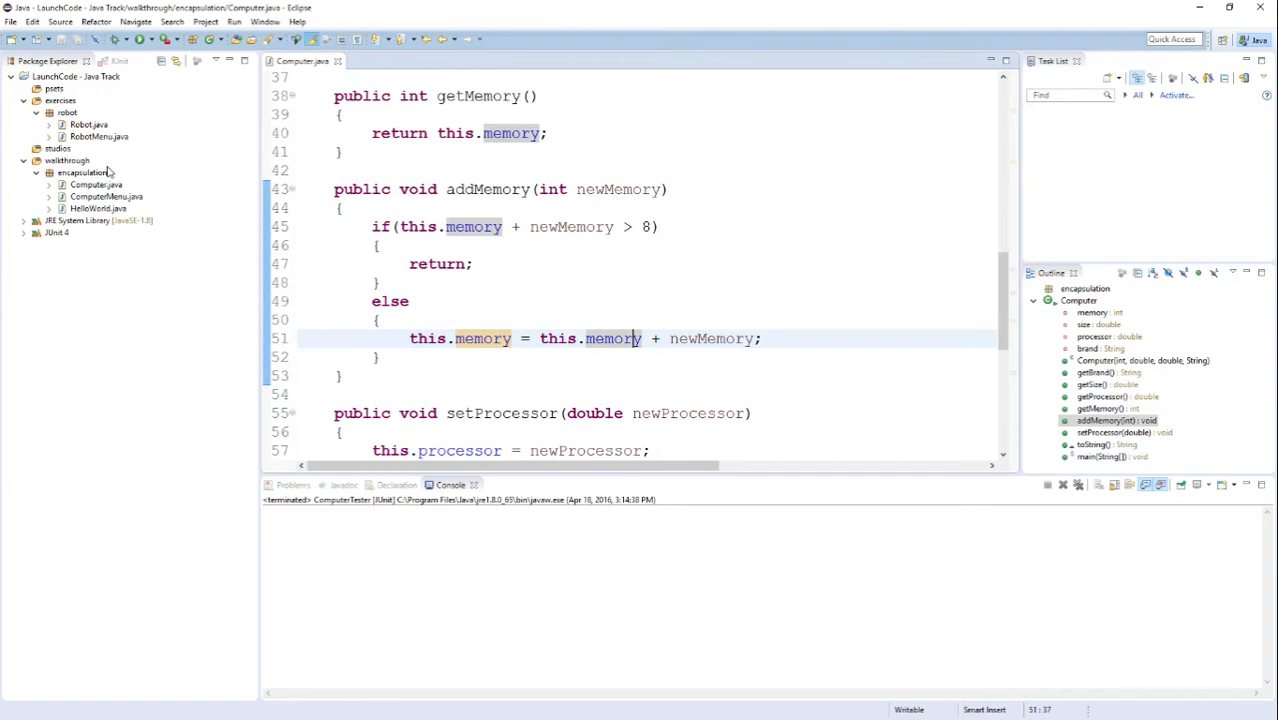
Step: Create a JUnit test case named ComputerTest in the encapsulation package
right_click(80, 172)
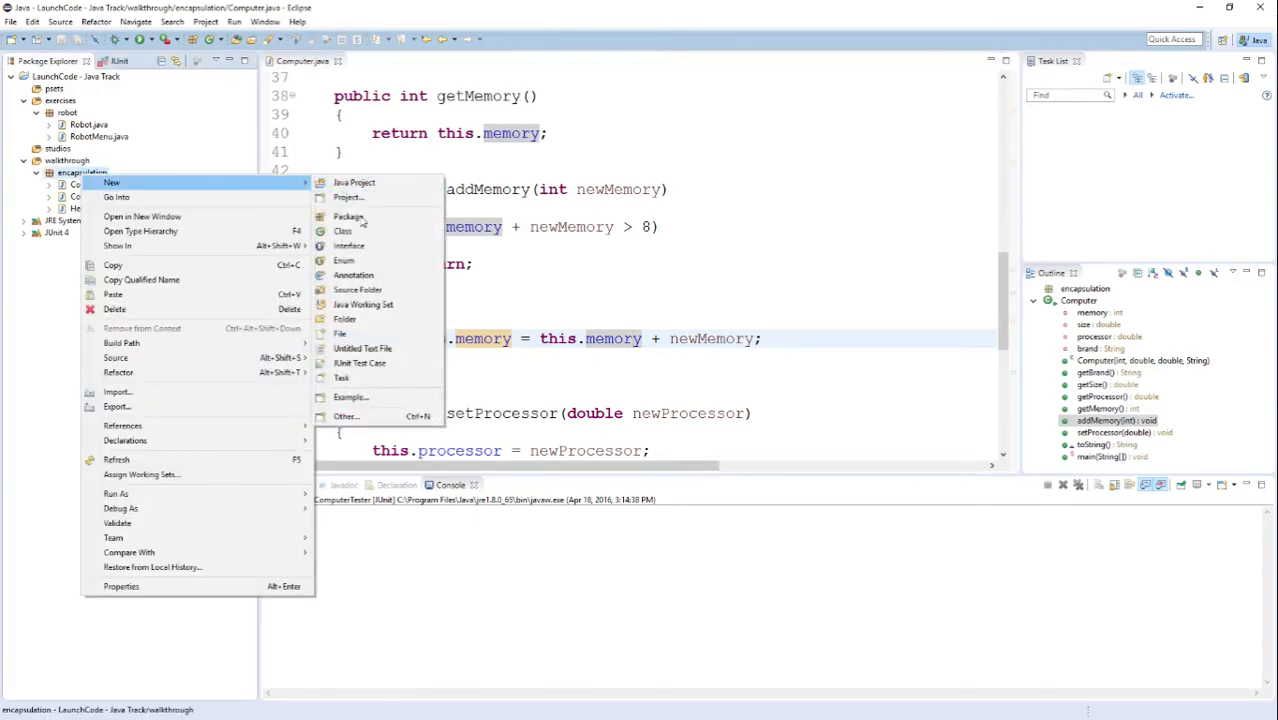
left_click(360, 348)
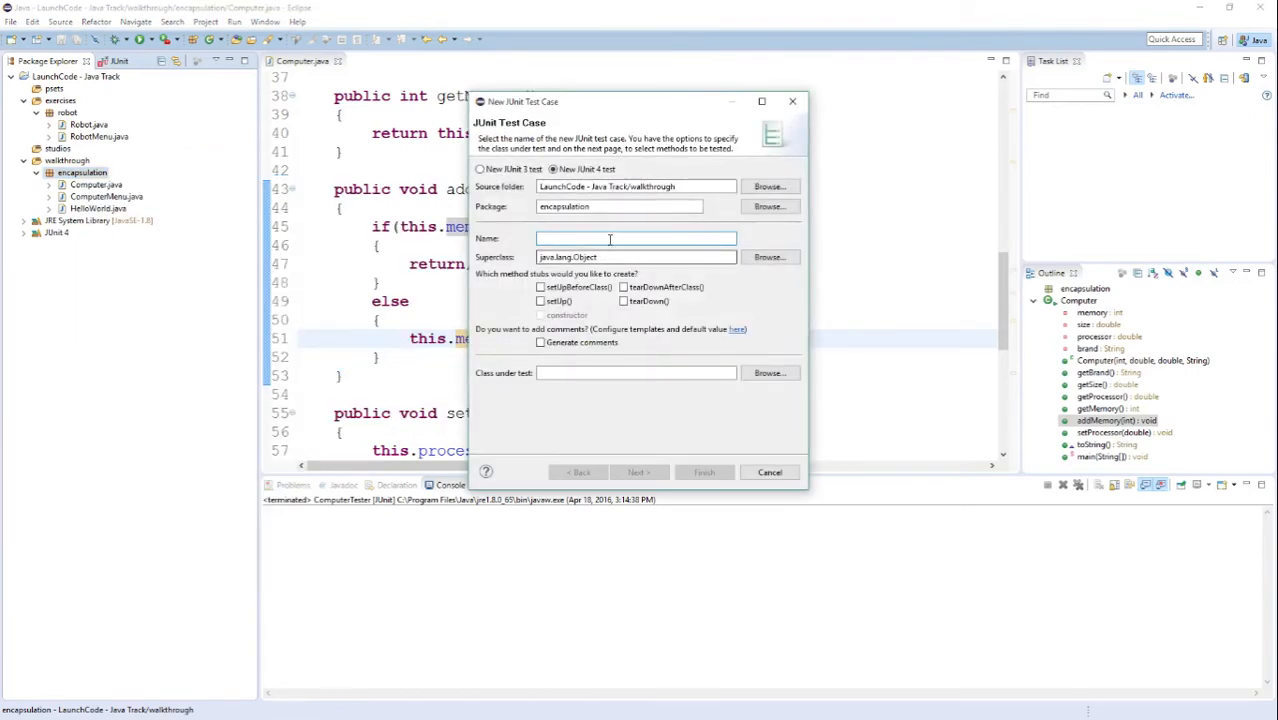
left_click(636, 238)
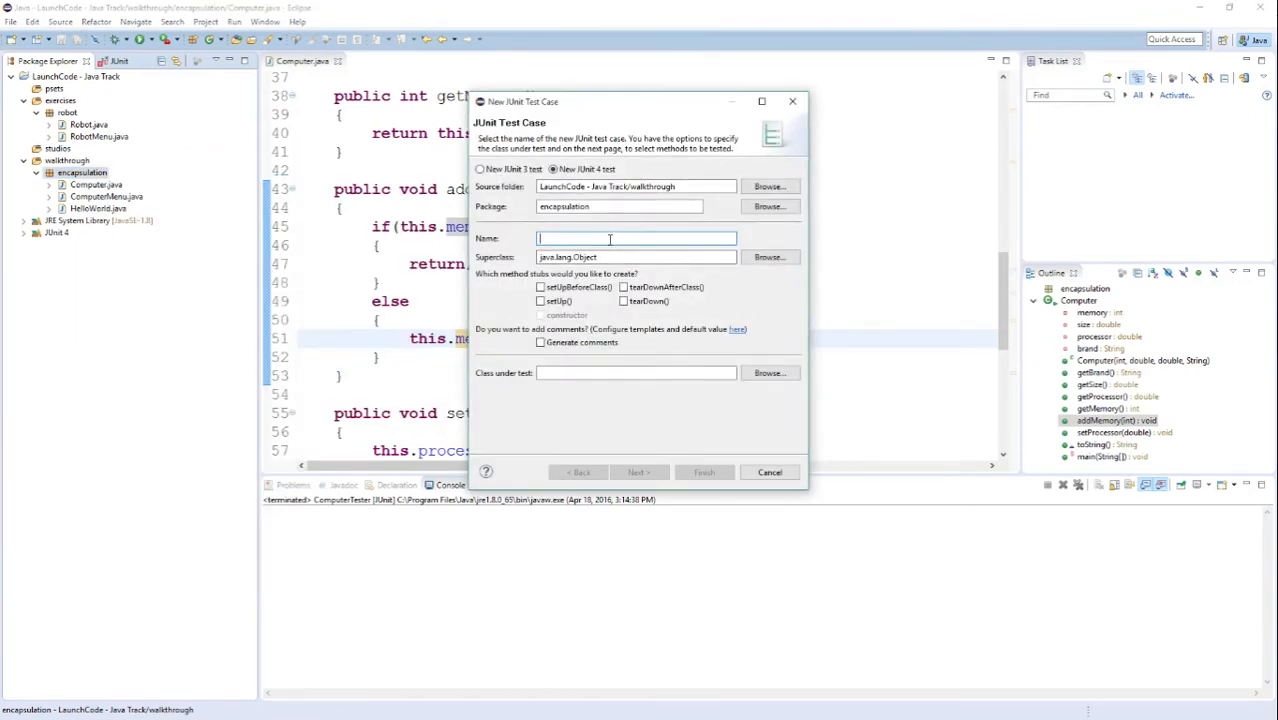
type("ComputerTest")
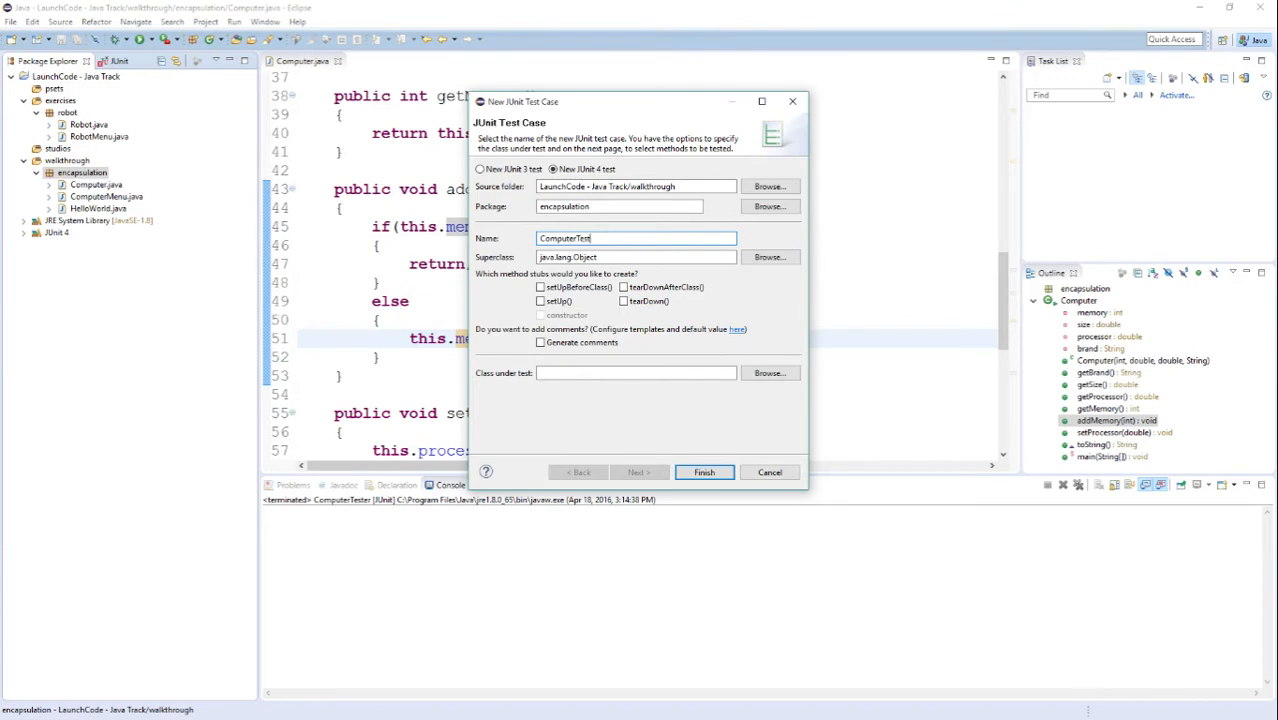
left_click(704, 472)
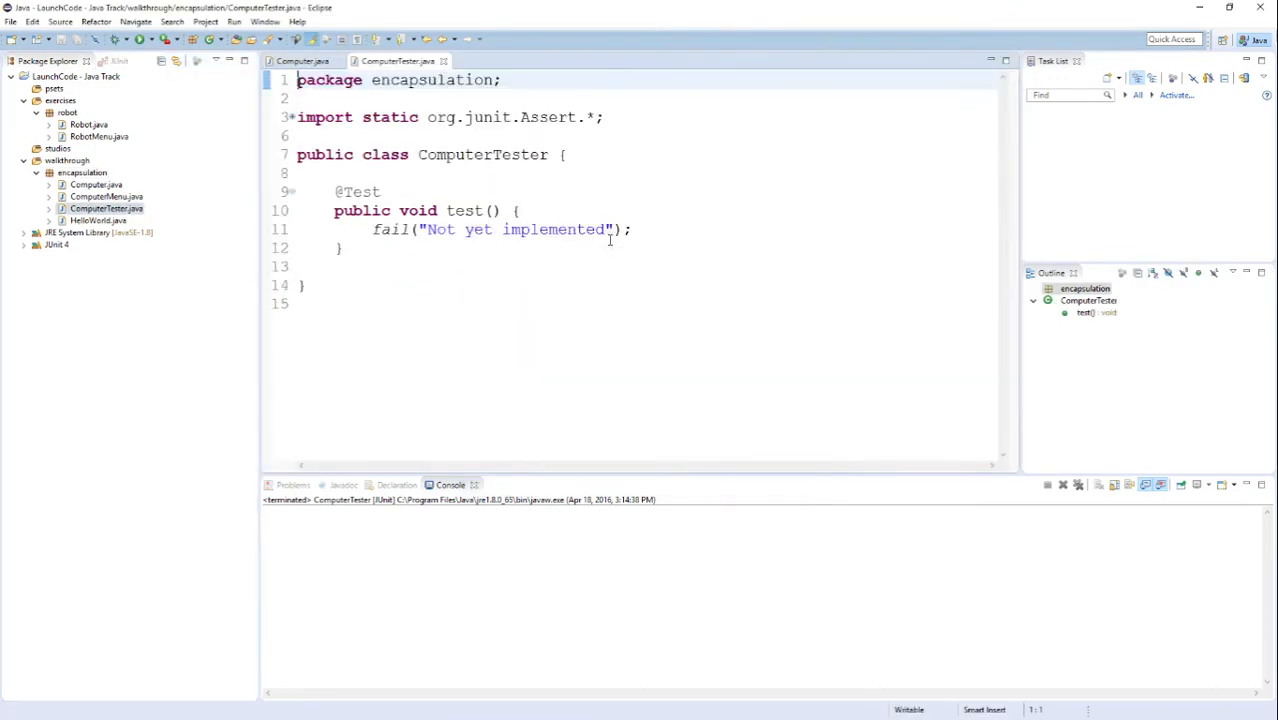
Step: Rename the generated test method to testAddMemory
double_click(390, 228)
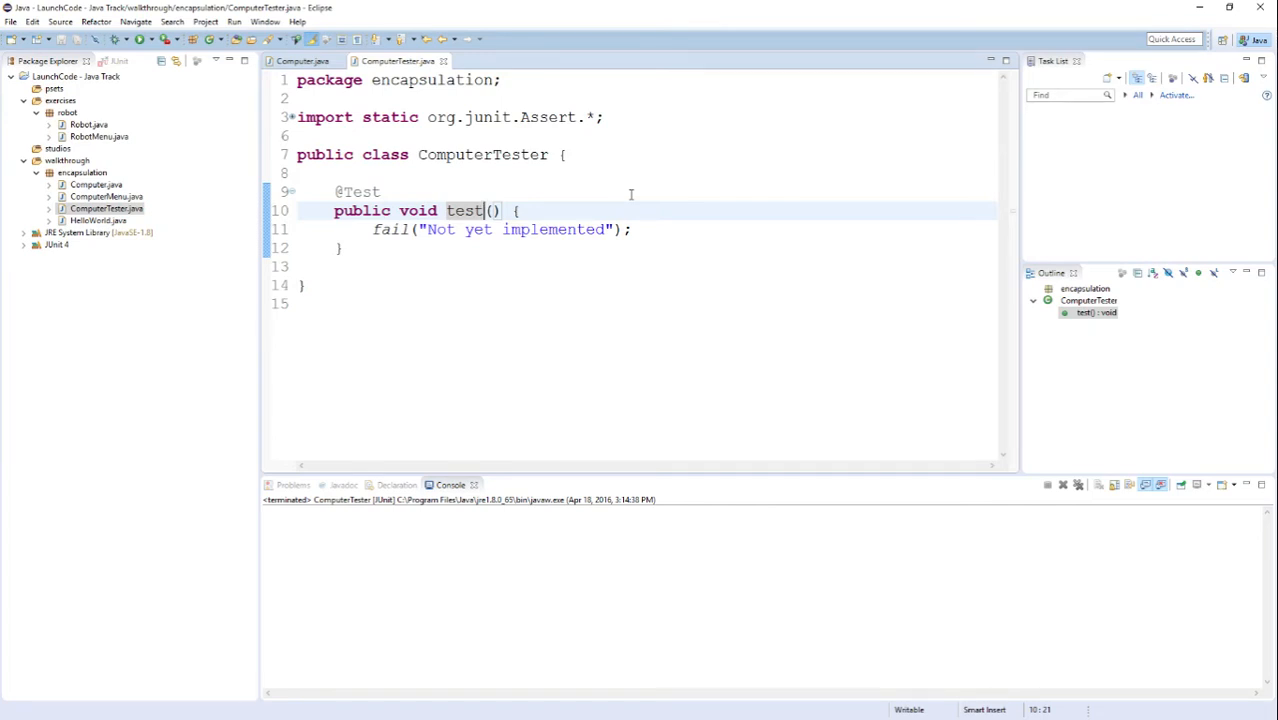
type("Ad")
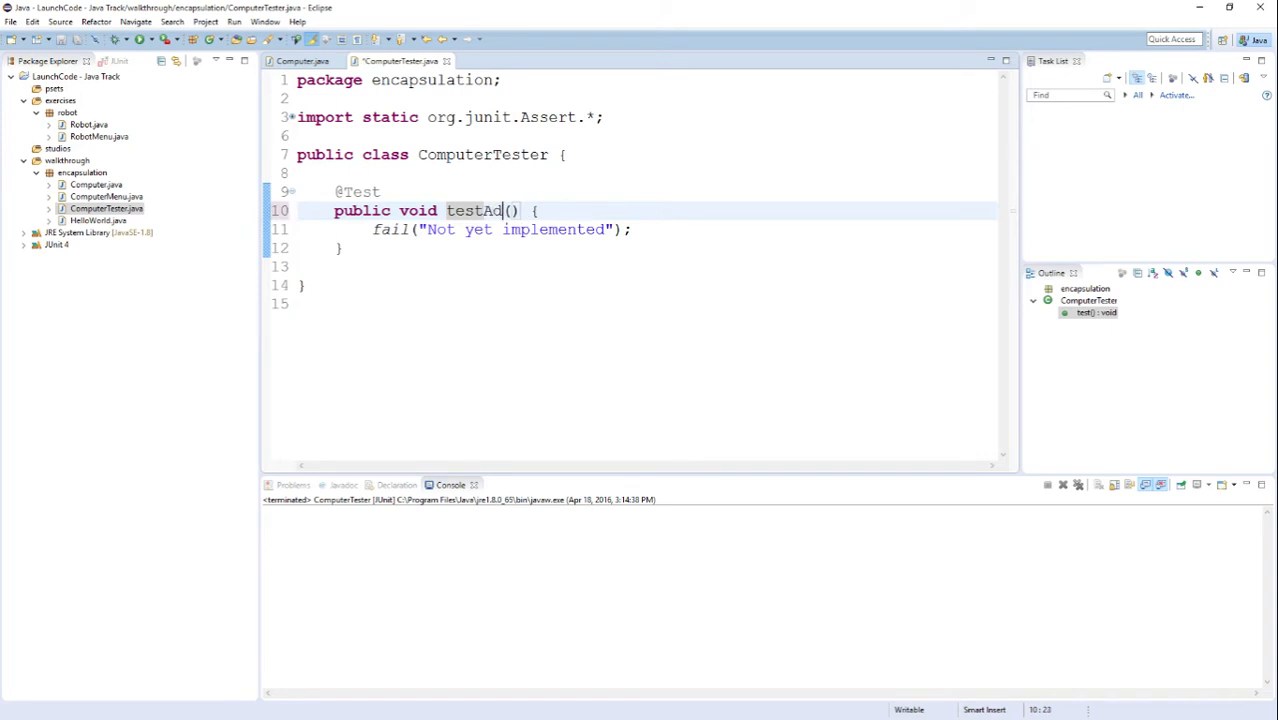
type("dMemor")
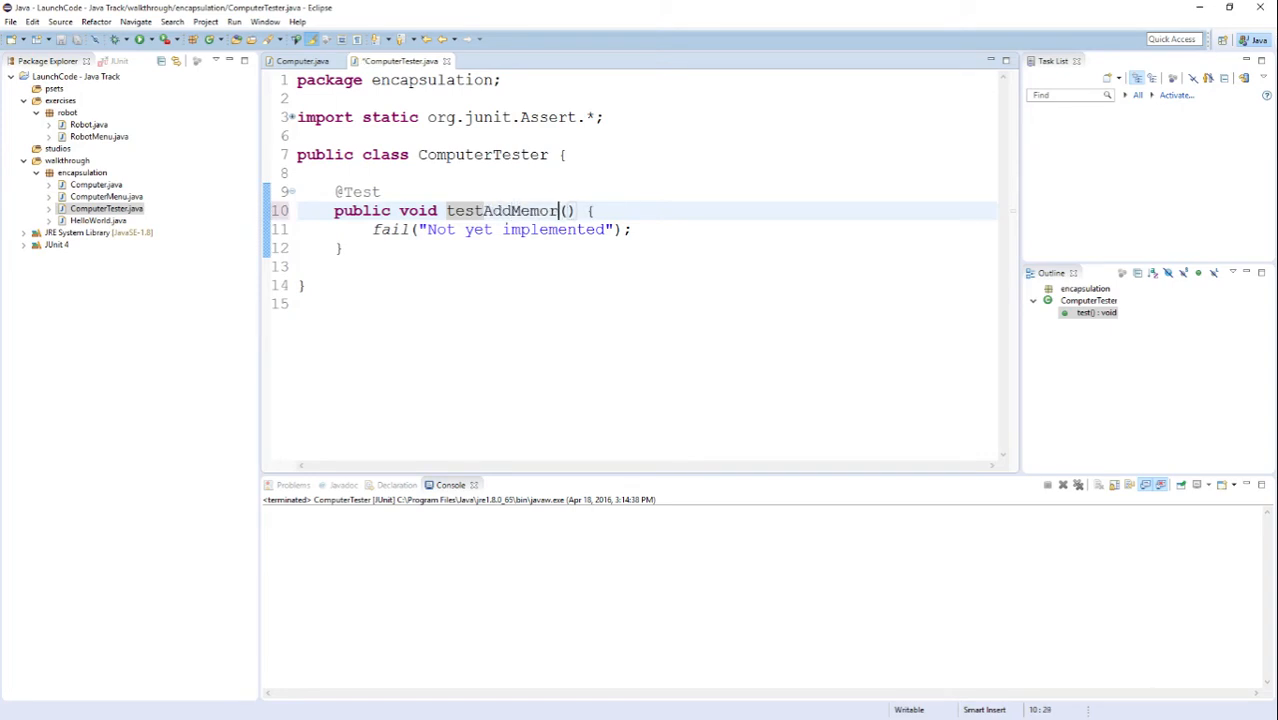
type("y")
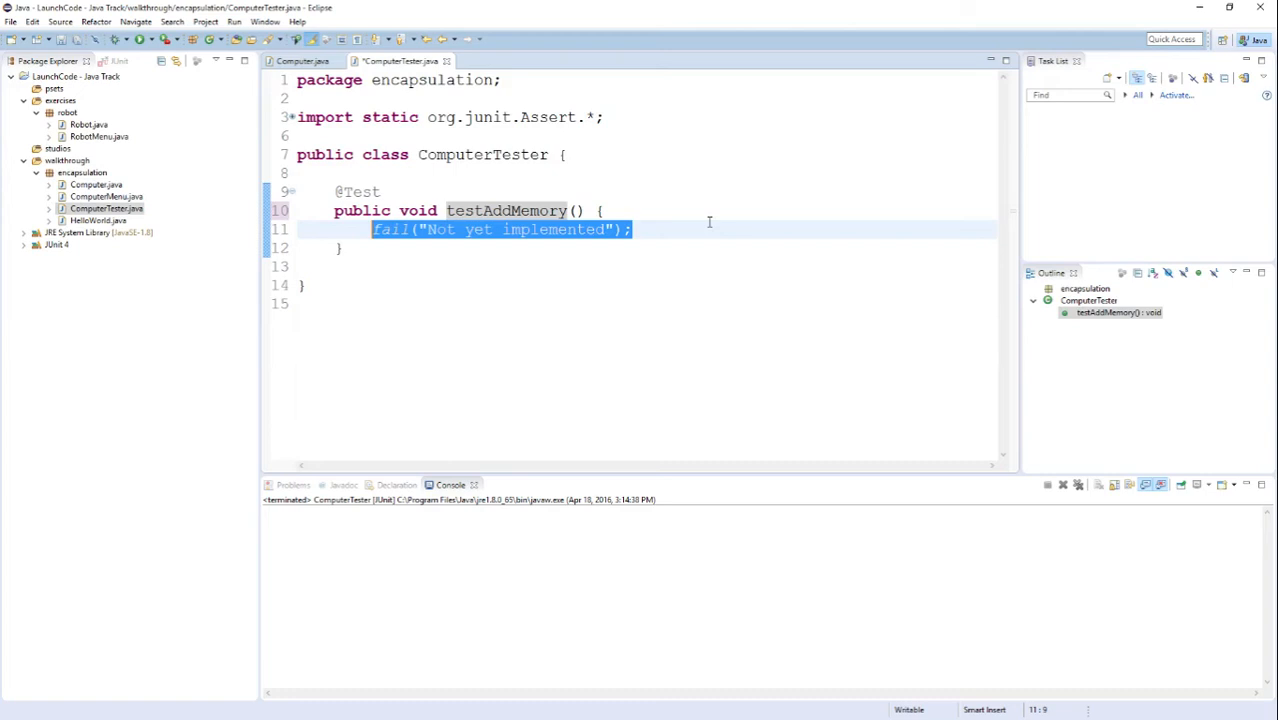
Step: Replace the fail line with Computer c = new Computer(4, 100, 100, "Lenovo"); and start a call on c
type("Computer c =")
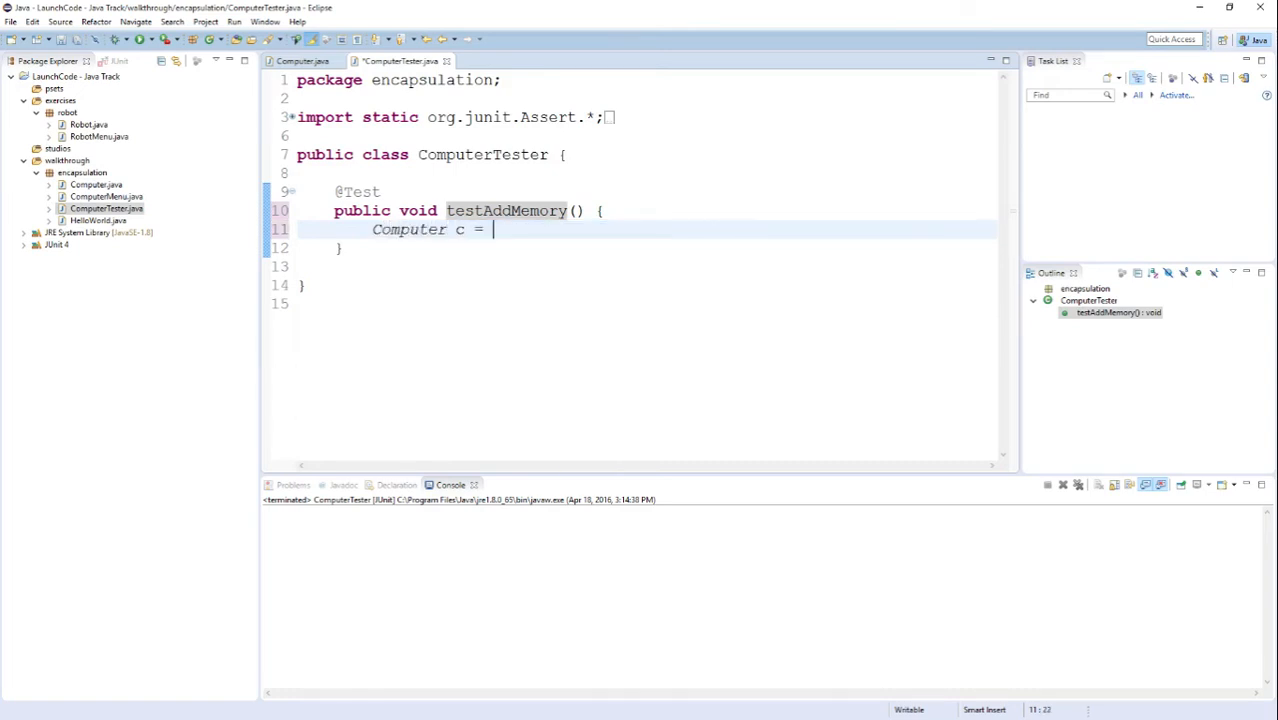
type("new Computer()")
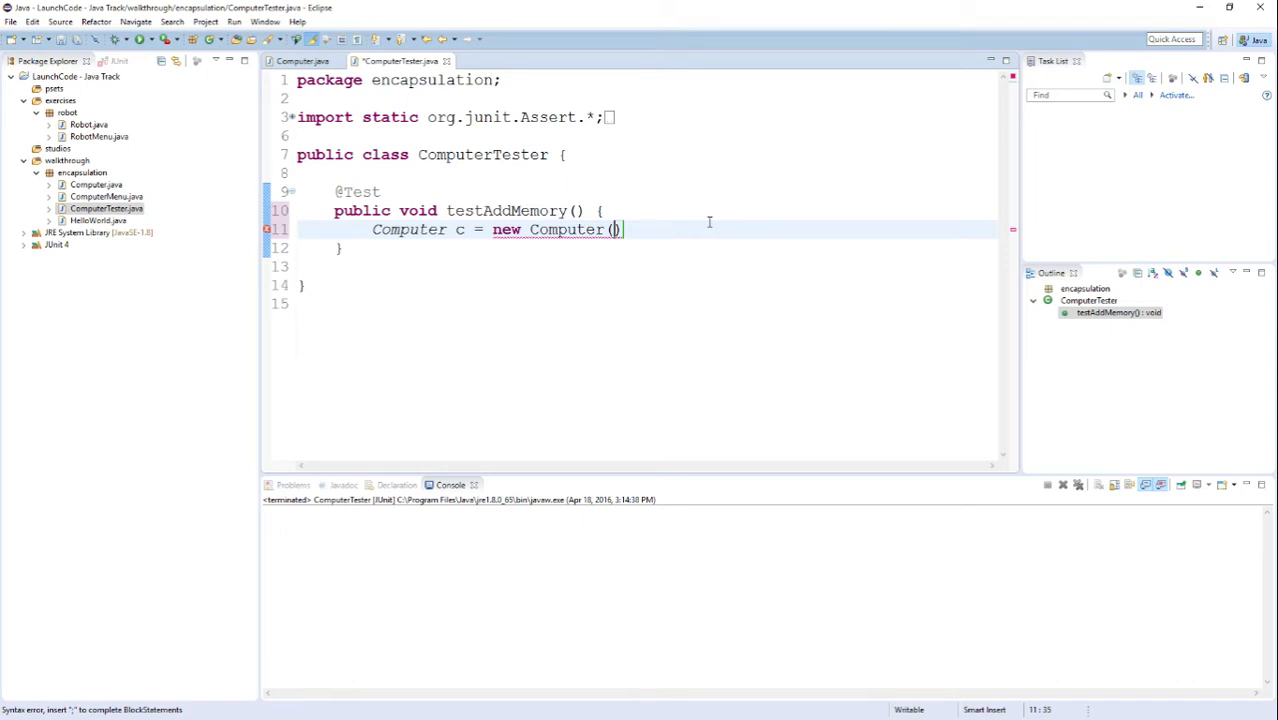
type("4")
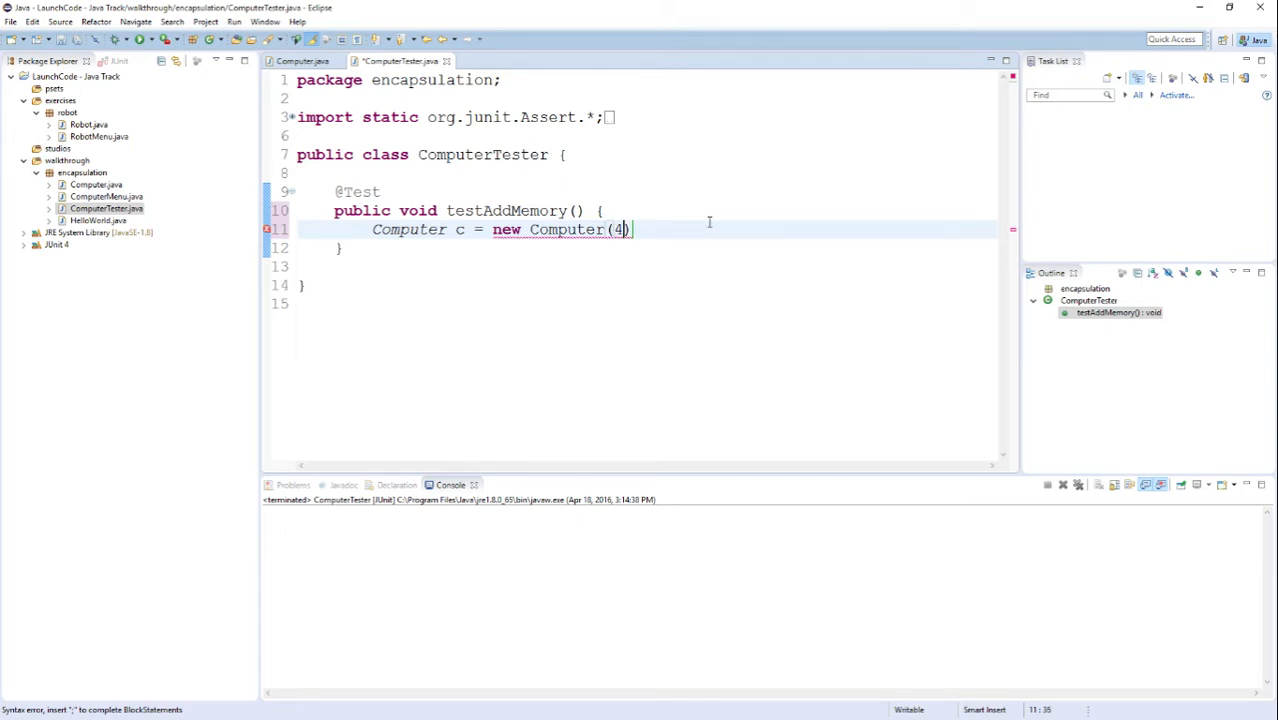
type(",")
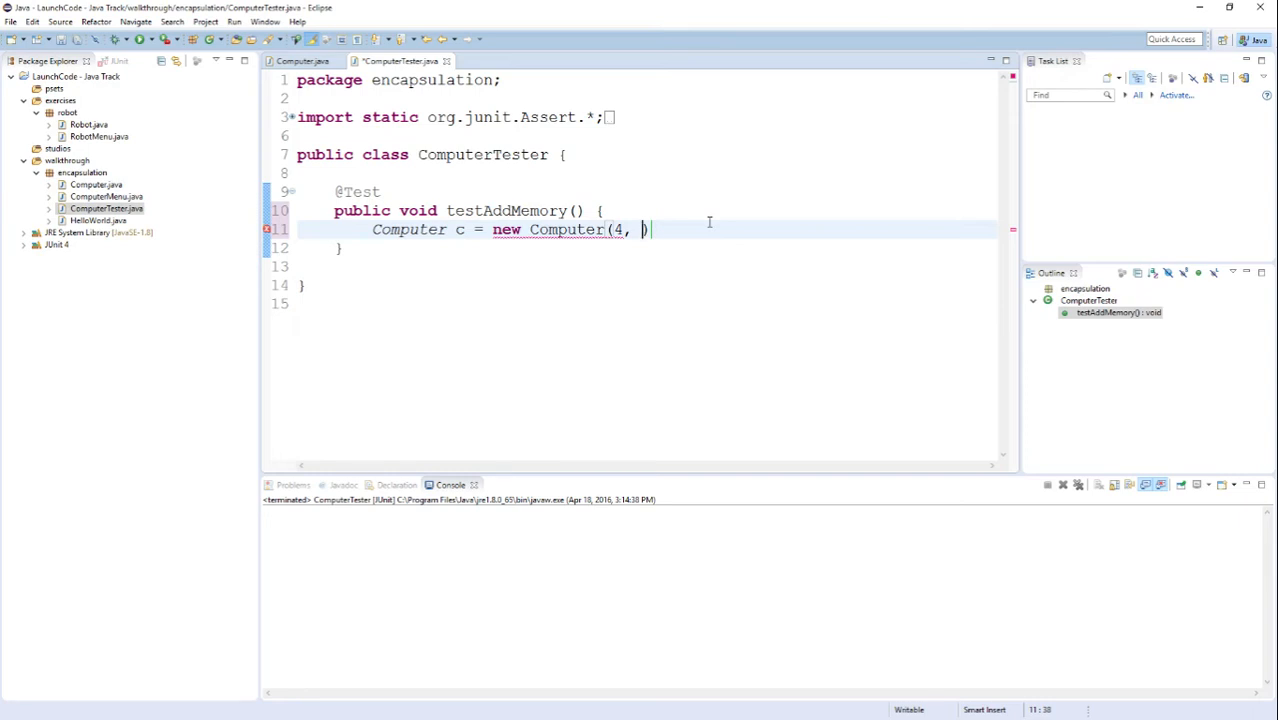
type("100")
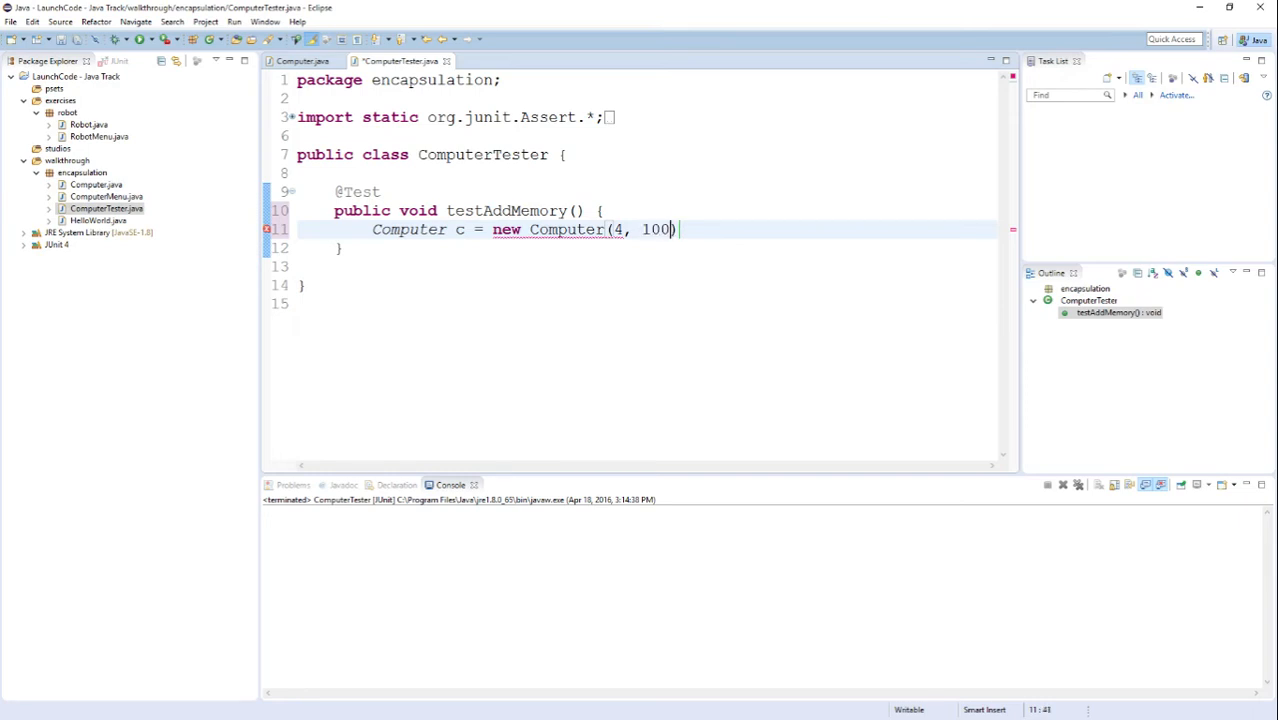
type(", 100, \"L\"")
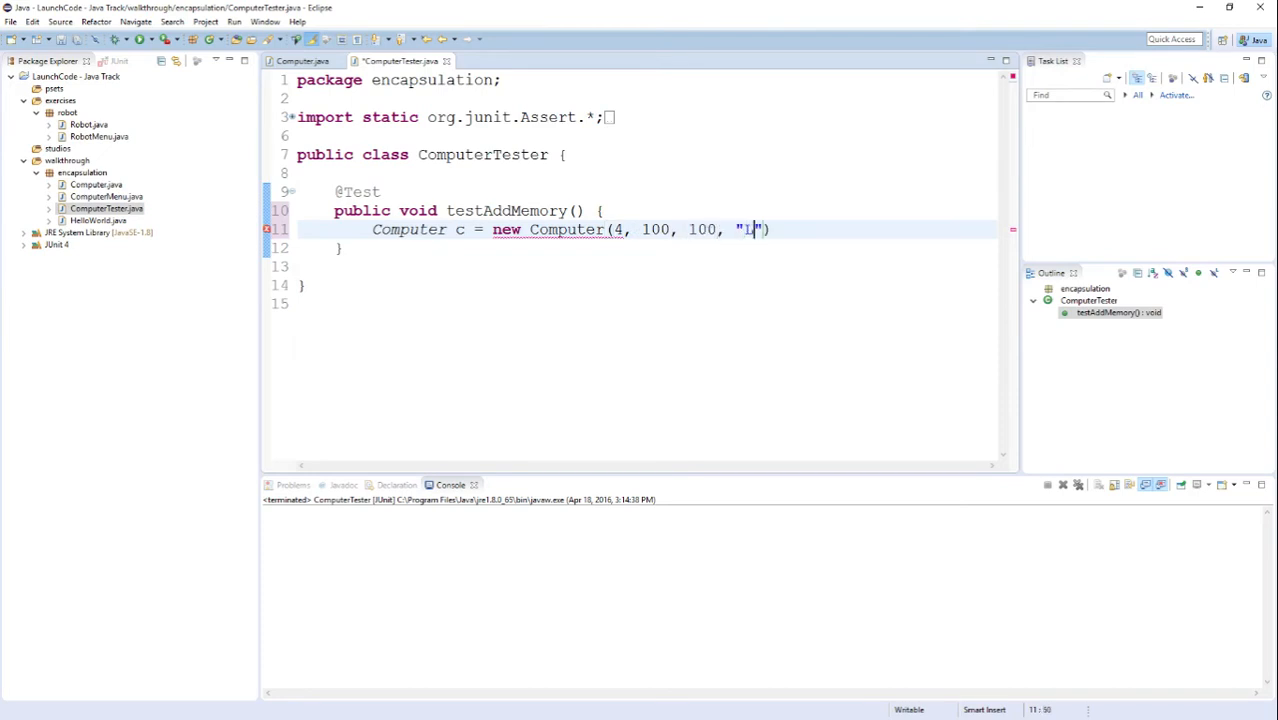
type("enovo")
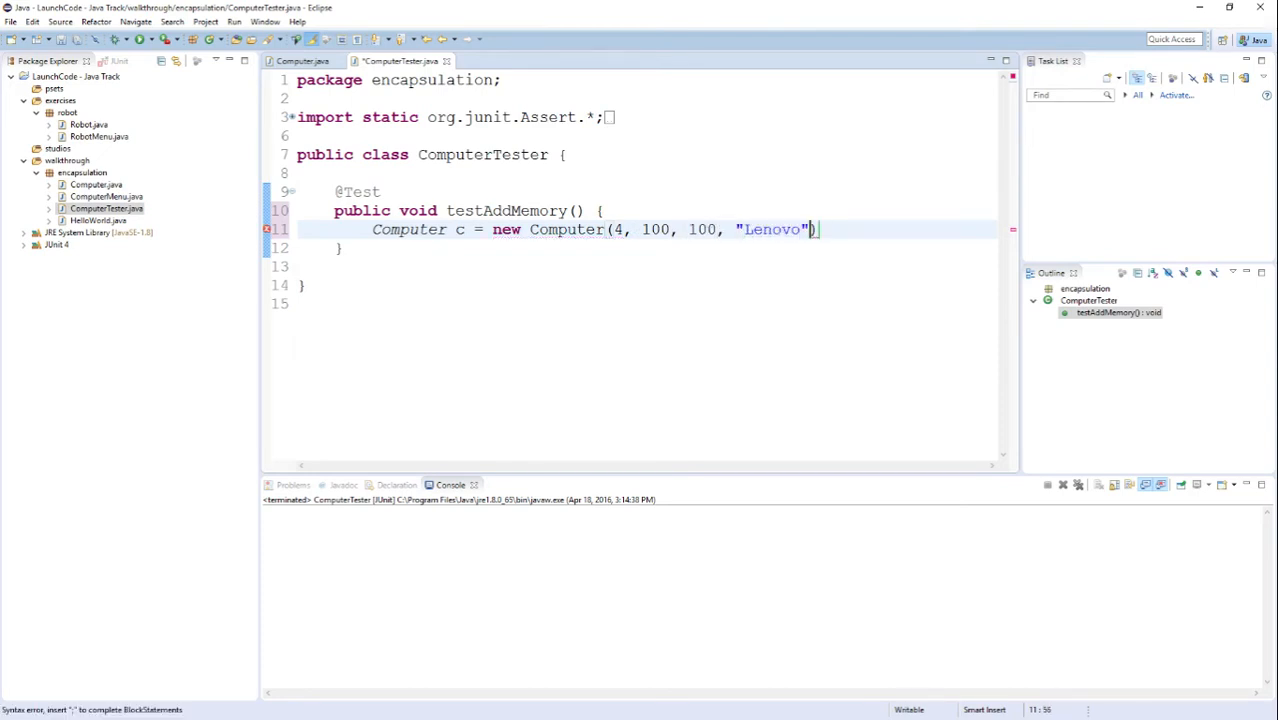
type(";")
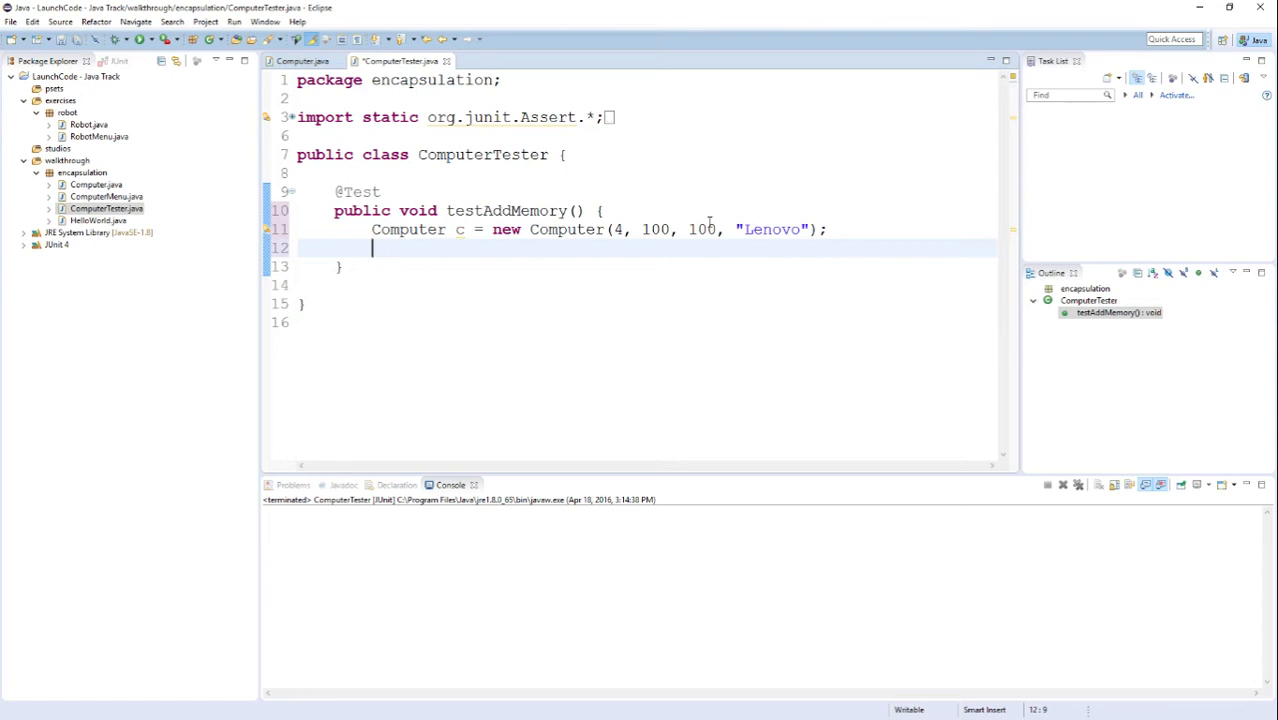
type("c.")
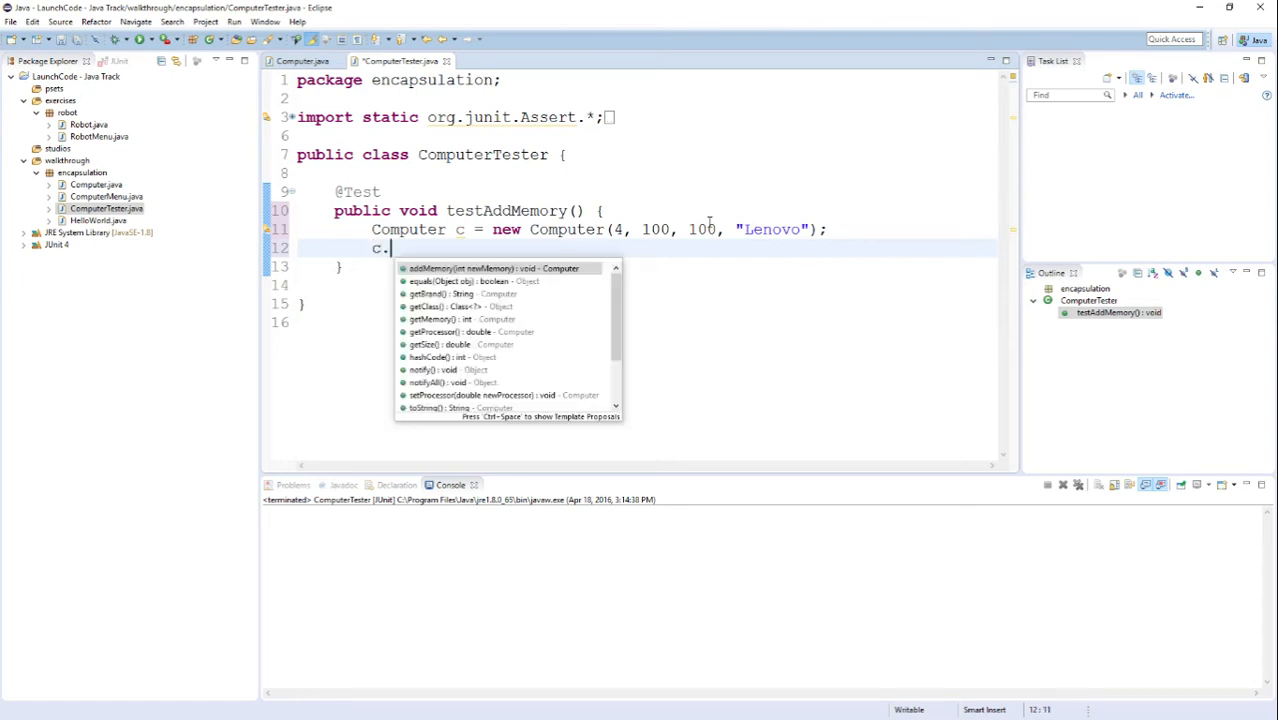
Step: Call c.addMemory(2) and add a blank line after the constructor line
left_click(504, 268)
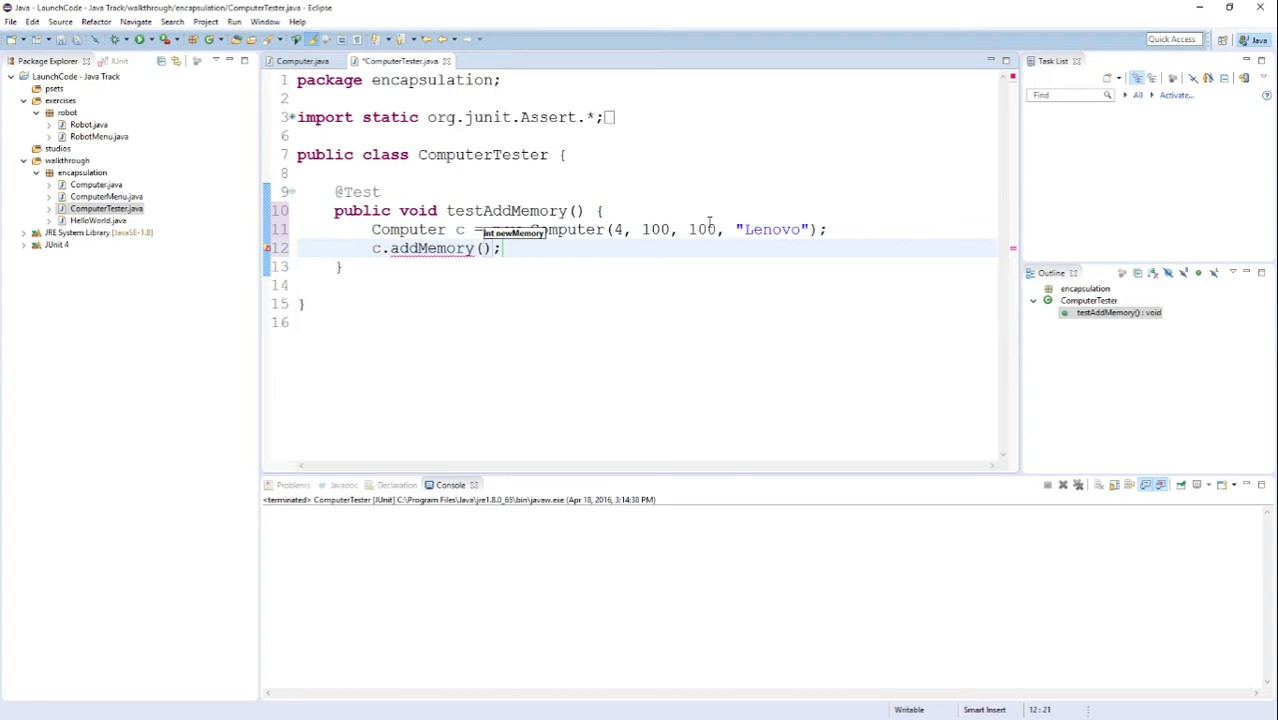
type("2")
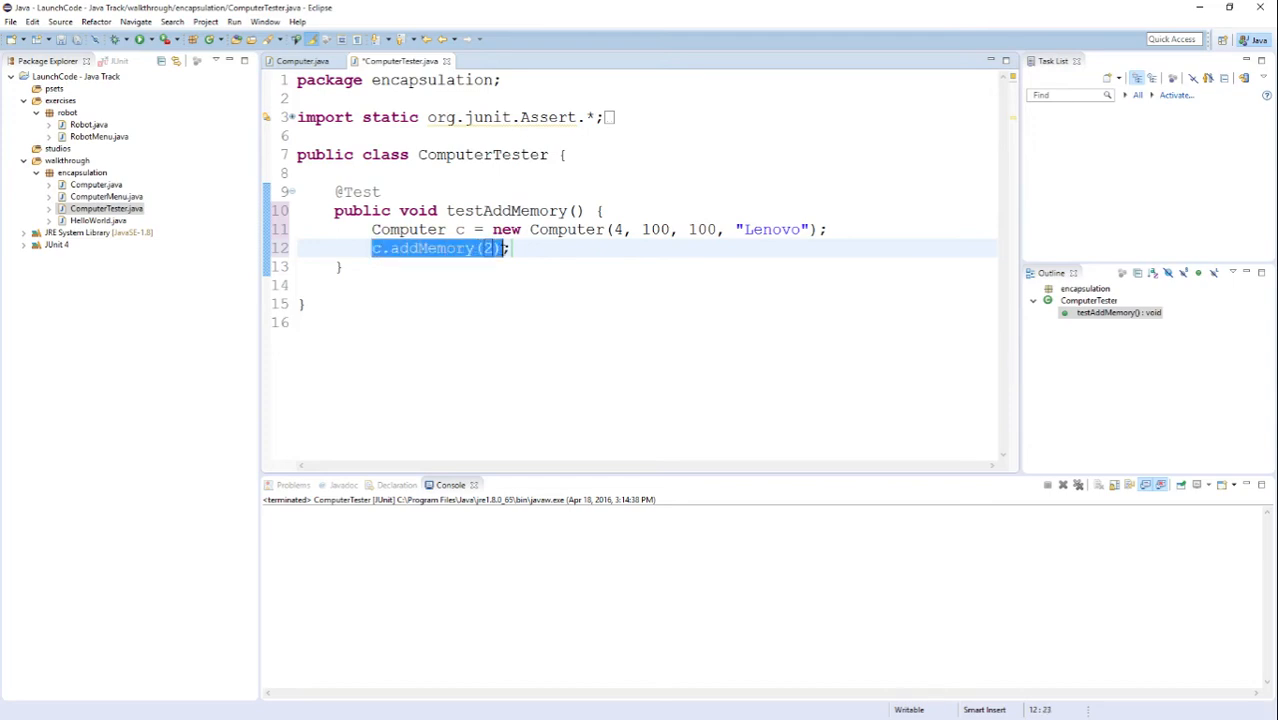
left_click(512, 248)
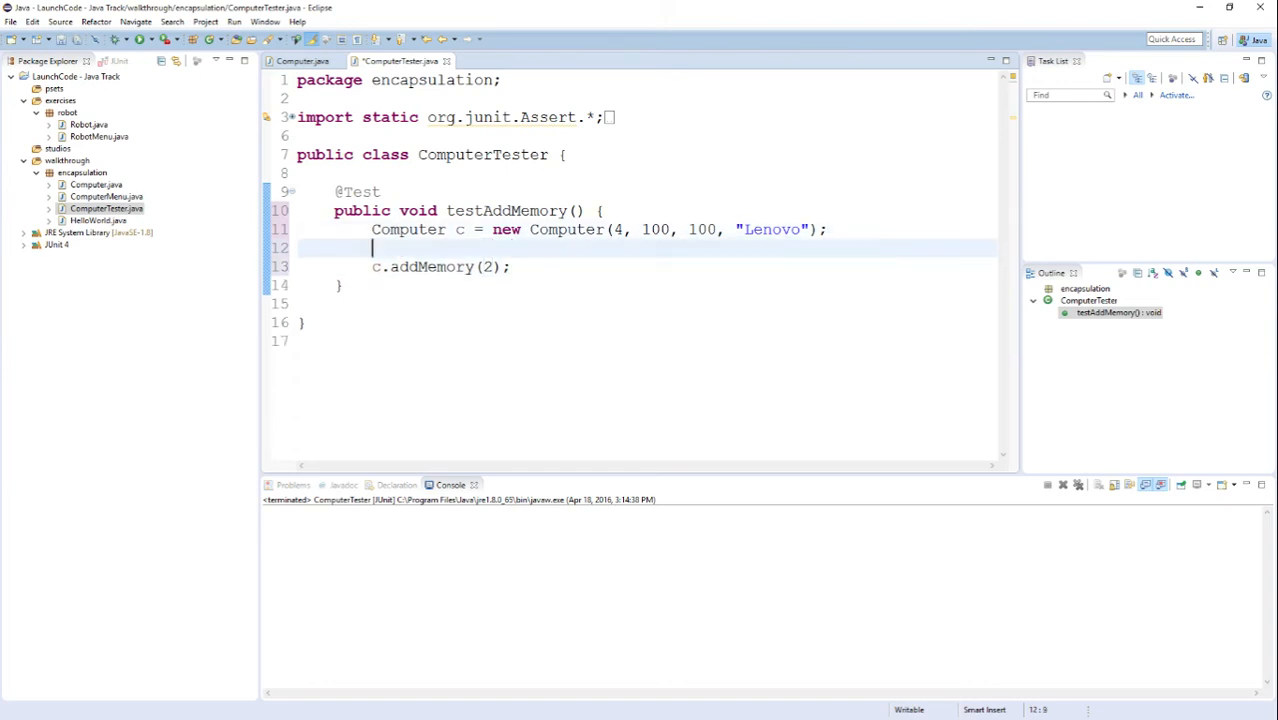
Step: Assert c.getMemory() == 4 before the addMemory(2) call
type("ass")
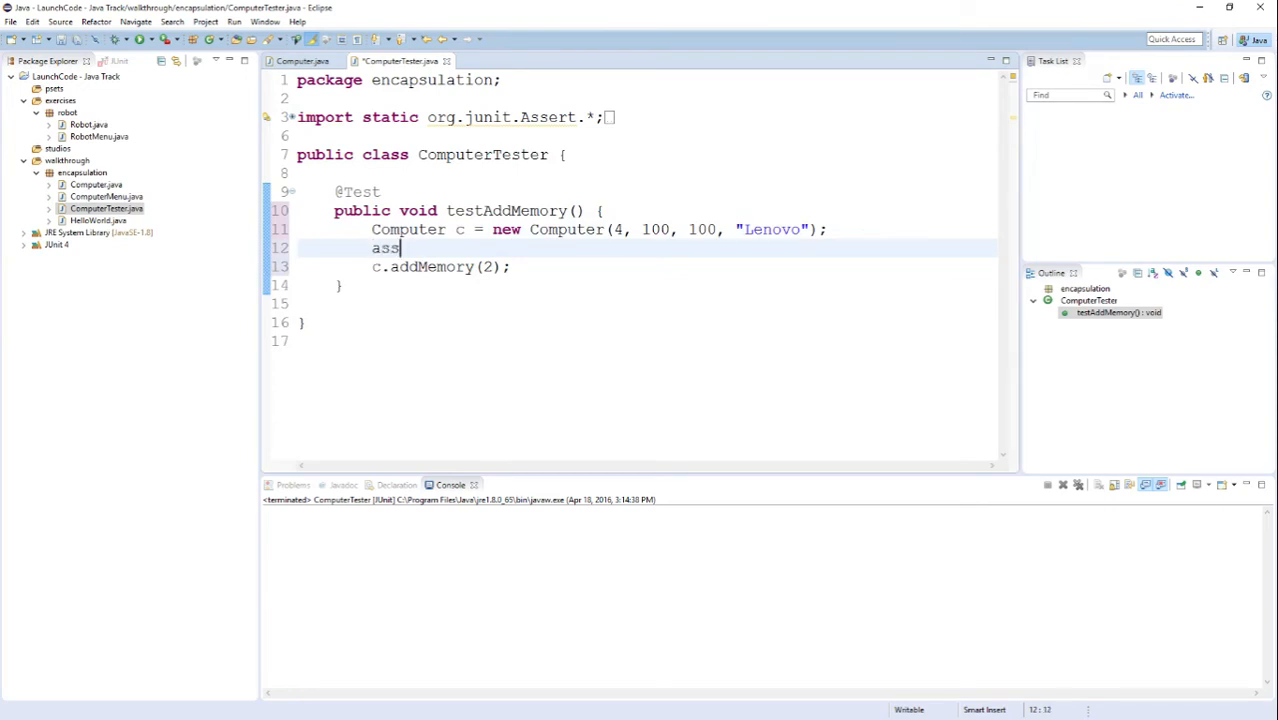
type("ertTrue")
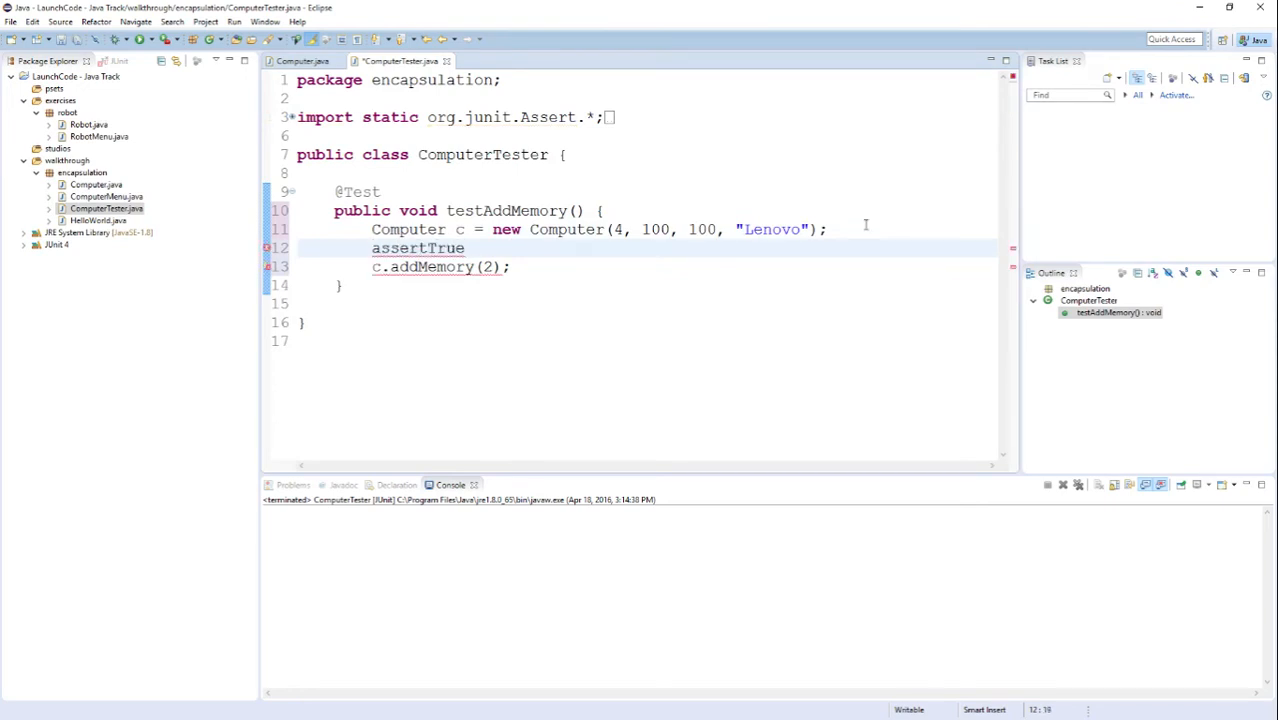
type("()")
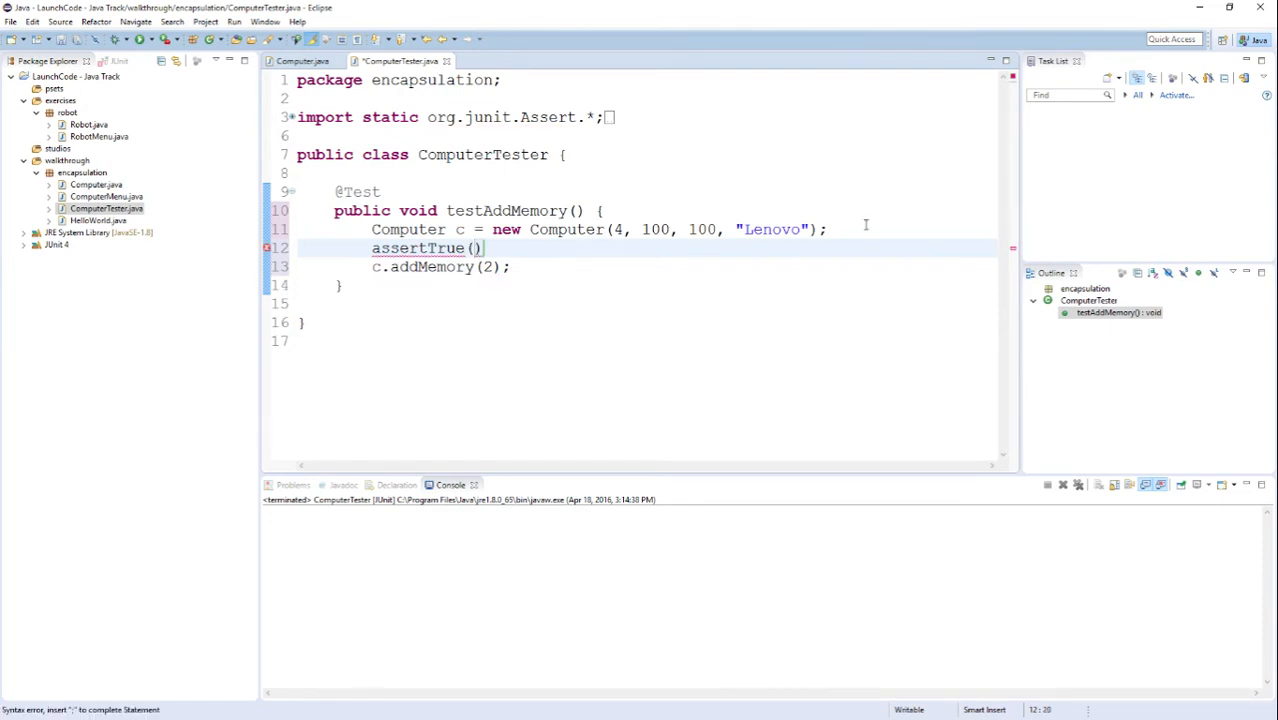
type("c.getMemory(")
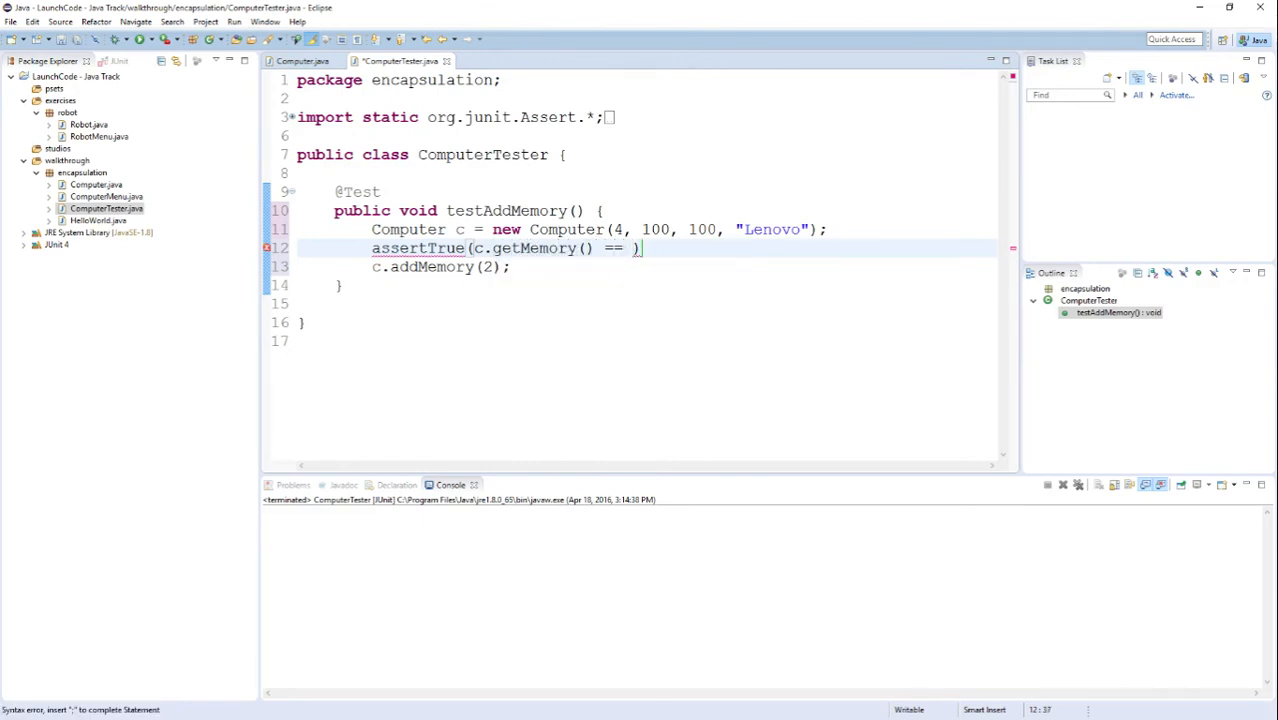
type("4);")
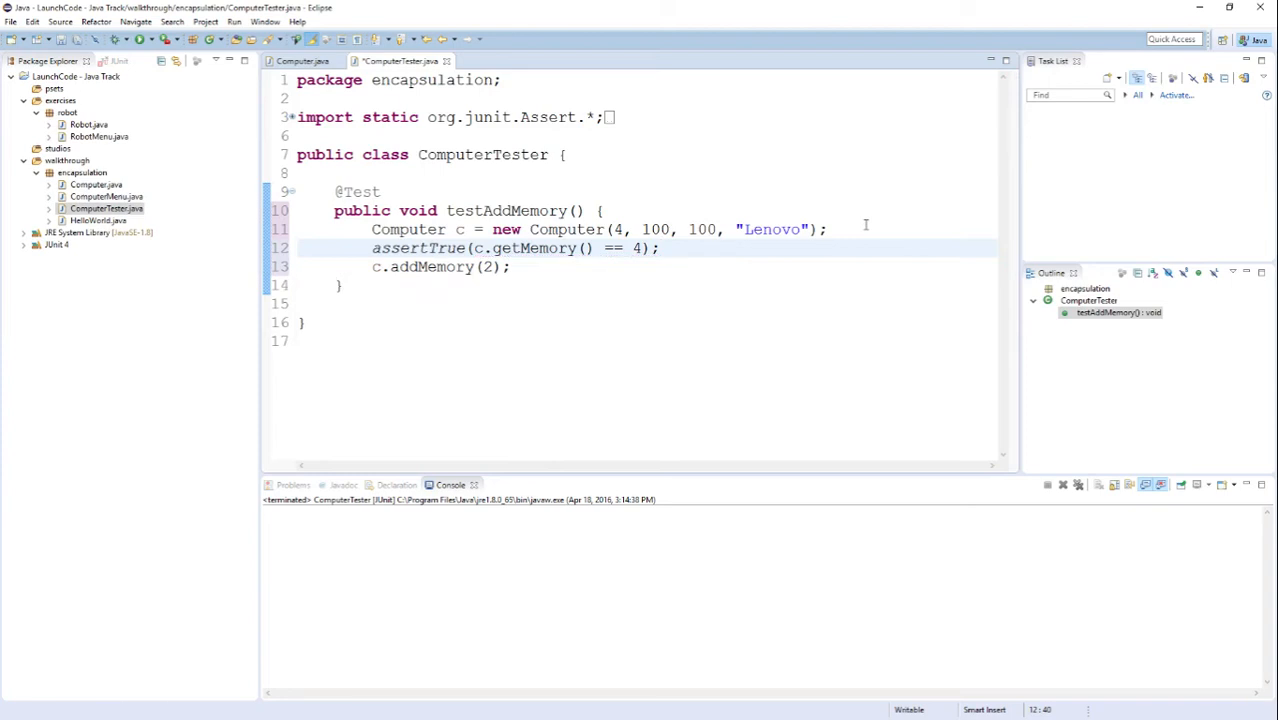
Step: Duplicate the assertion below addMemory(2) and expect memory 6 there
left_click_drag(372, 228, 658, 248)
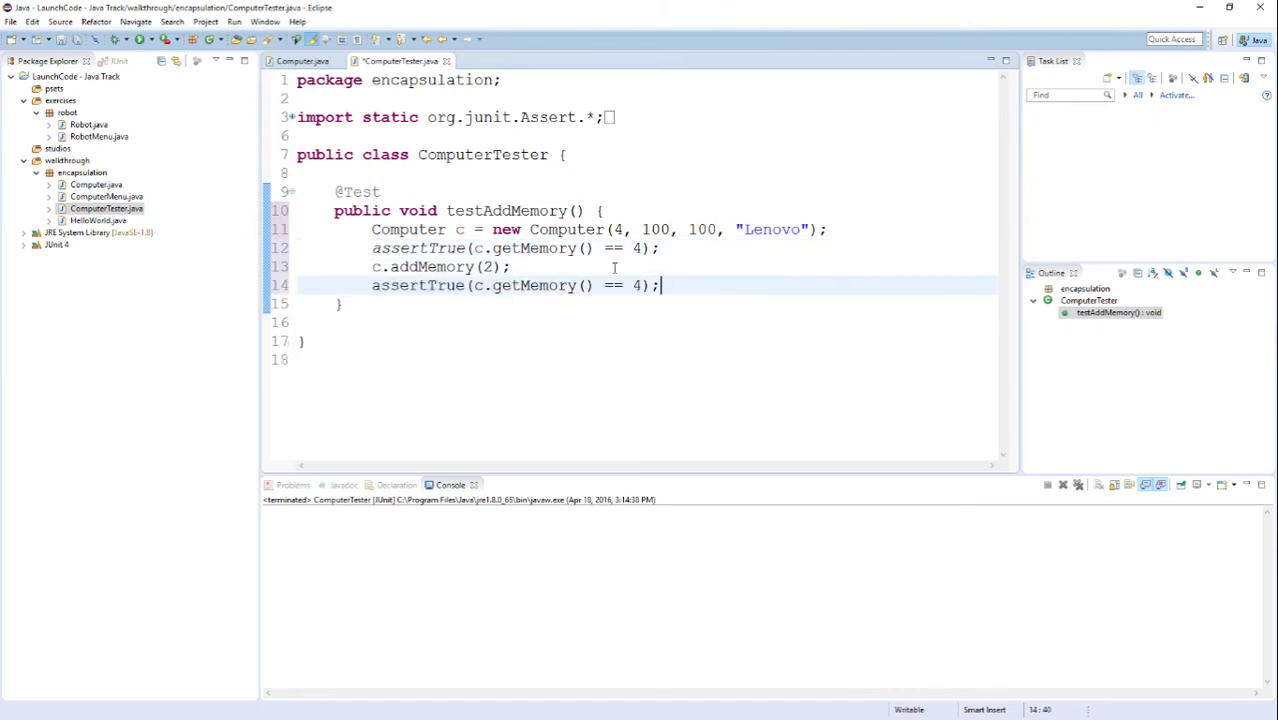
key("BackSpace")
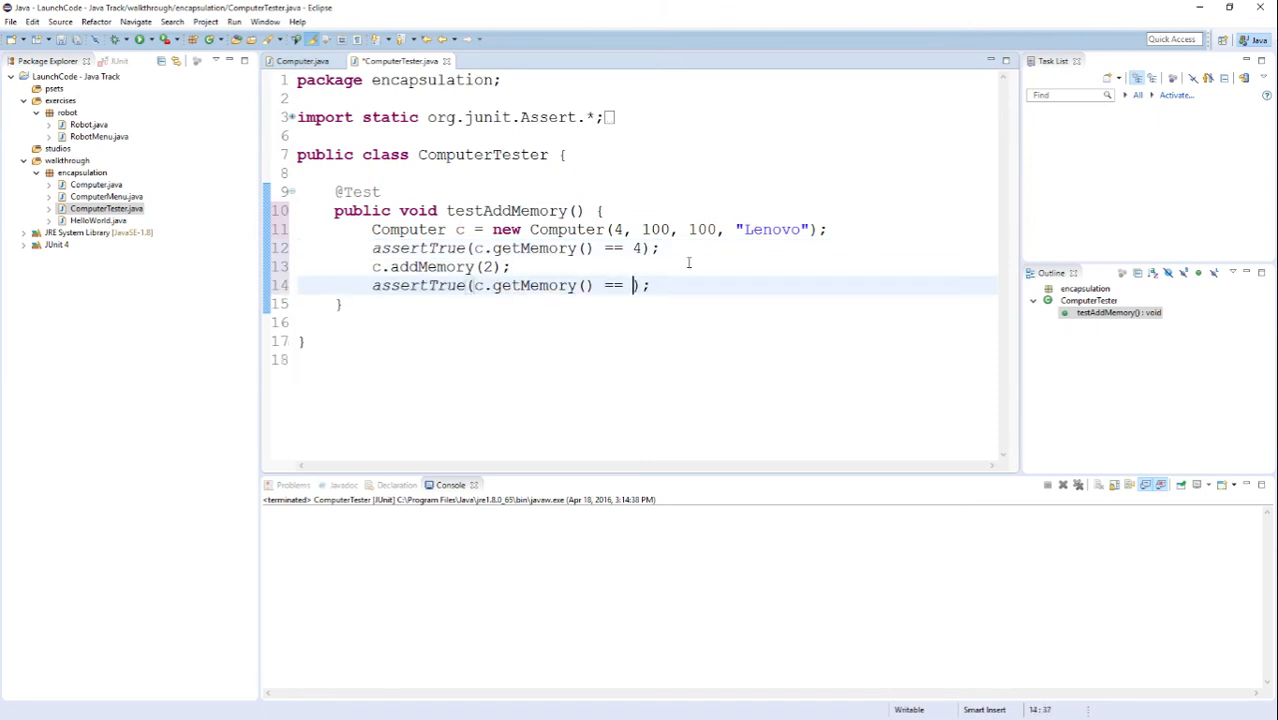
type("6")
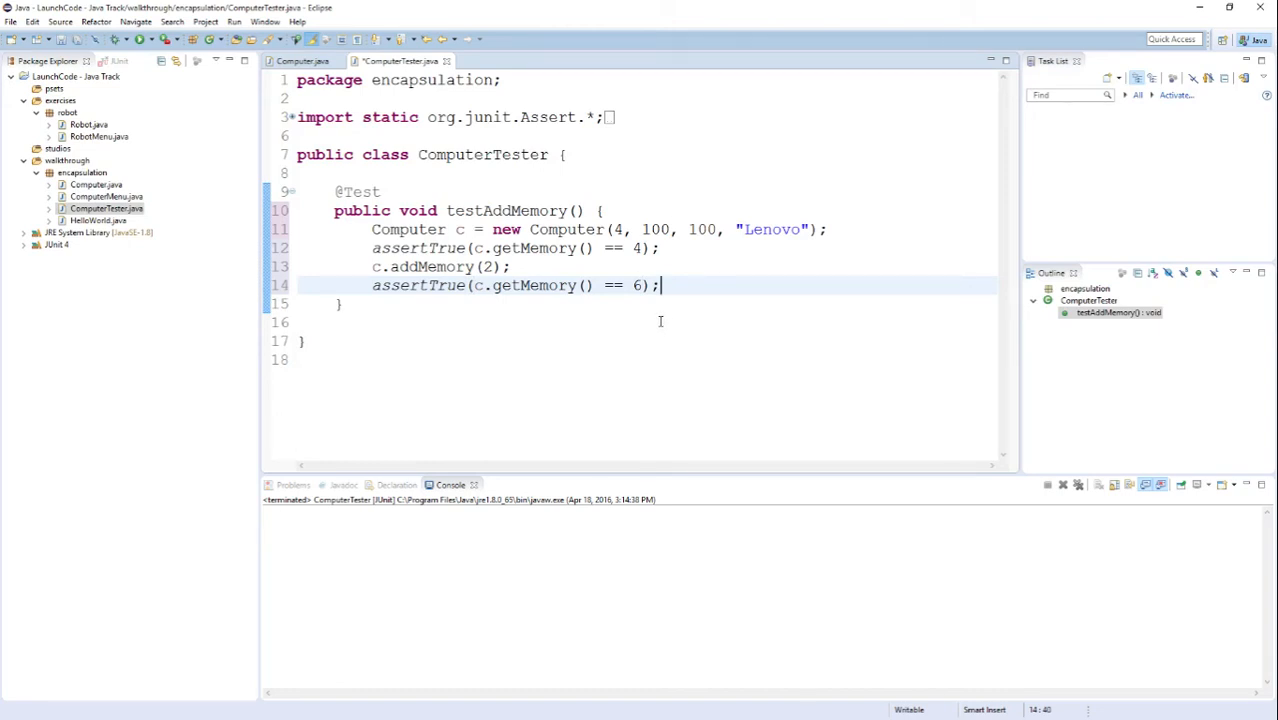
mouse_move(654, 320)
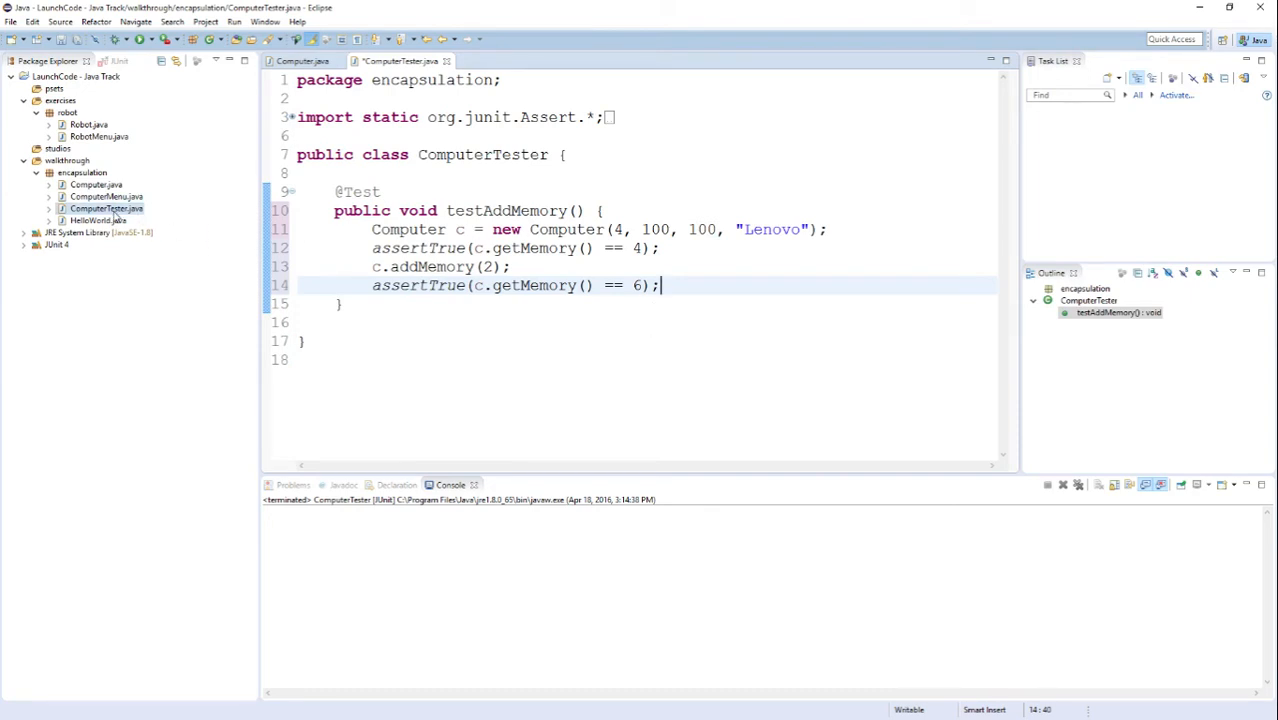
Step: Run ComputerTester.java as a JUnit test, saving the file, so the tests pass
right_click(98, 206)
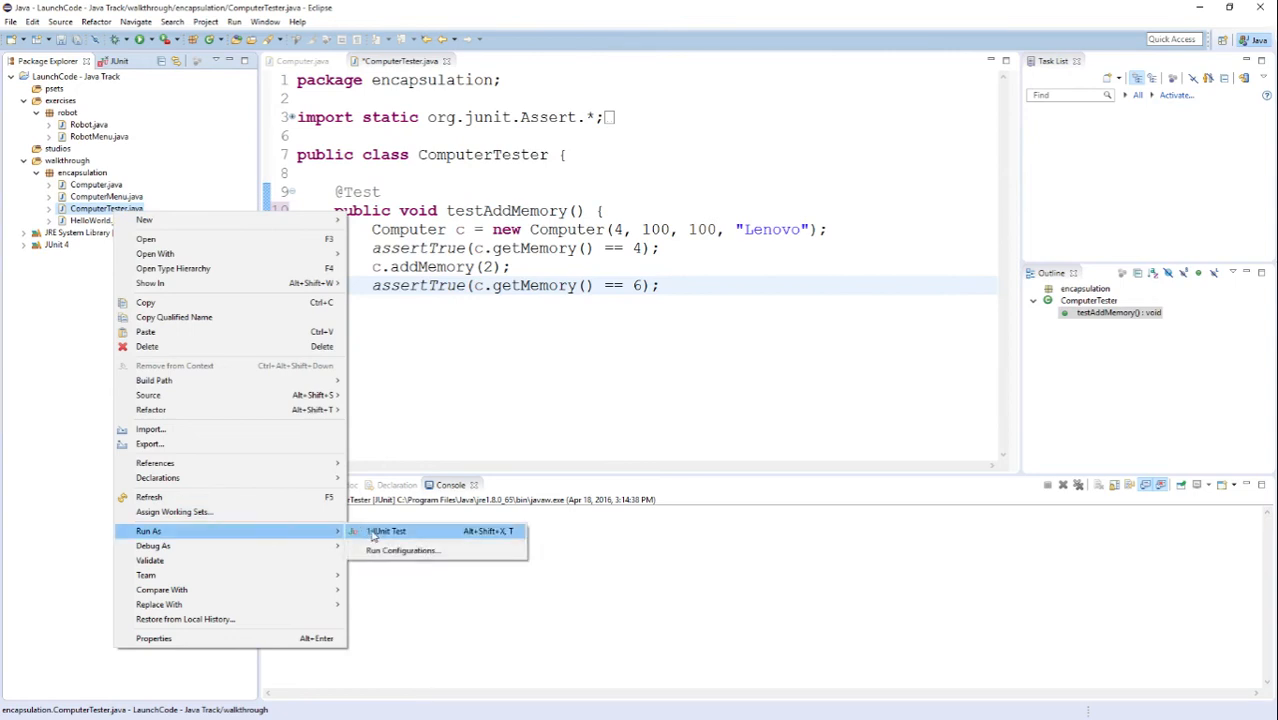
left_click(388, 532)
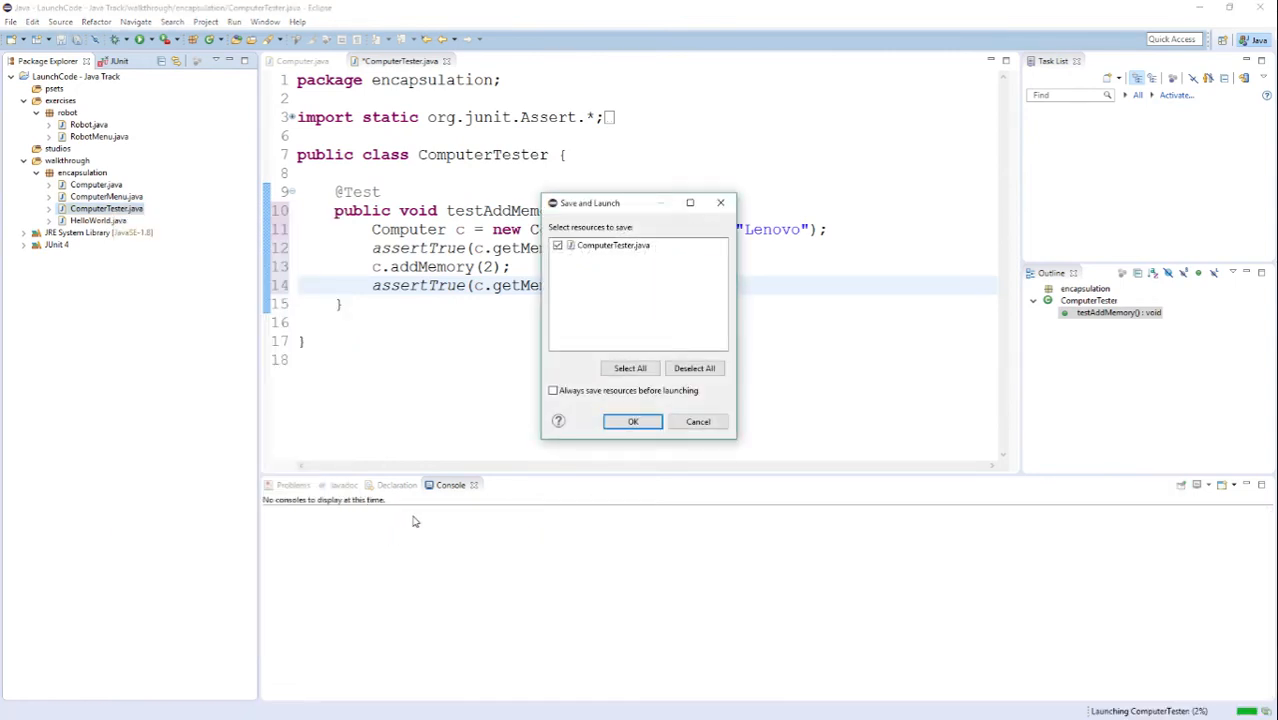
left_click(632, 420)
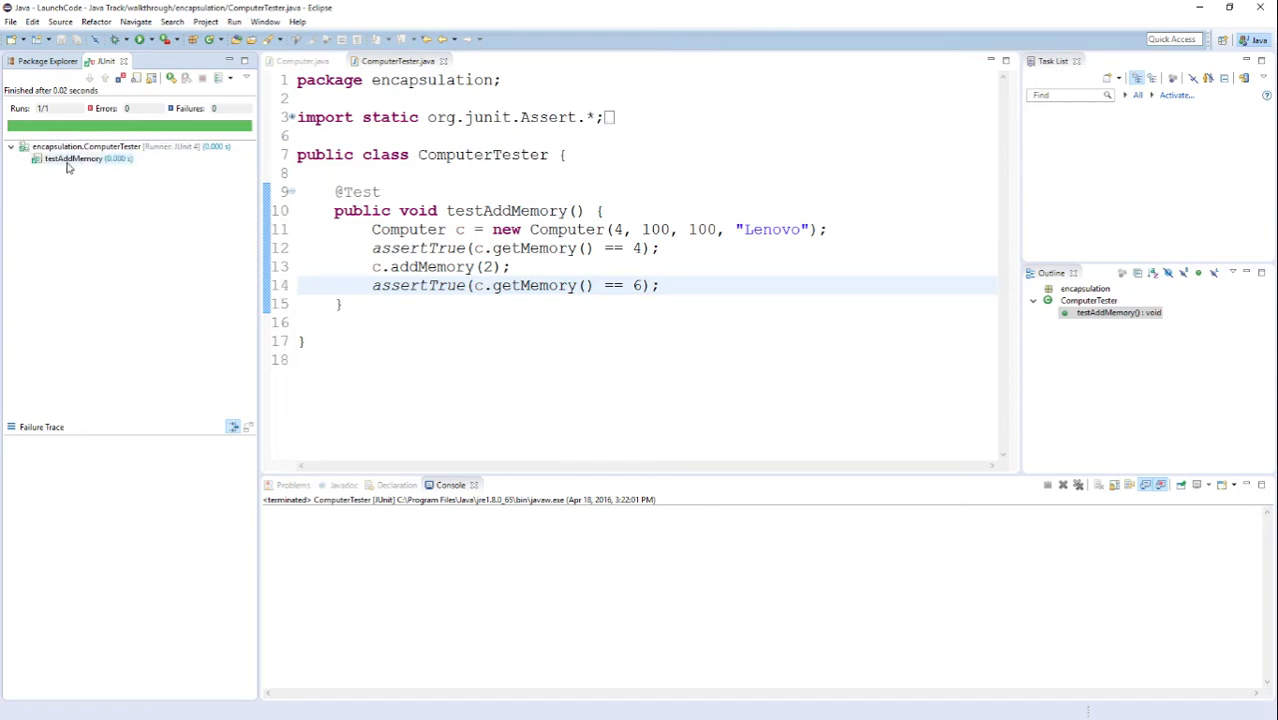
mouse_move(636, 208)
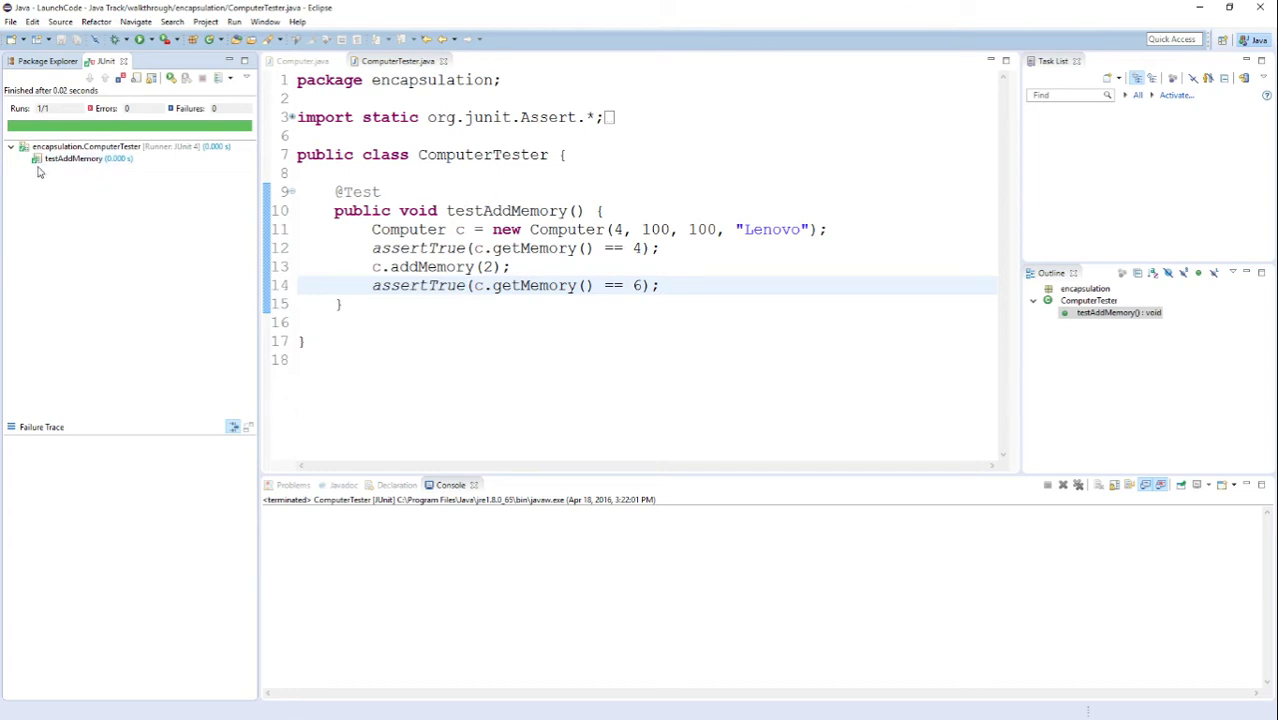
mouse_move(92, 248)
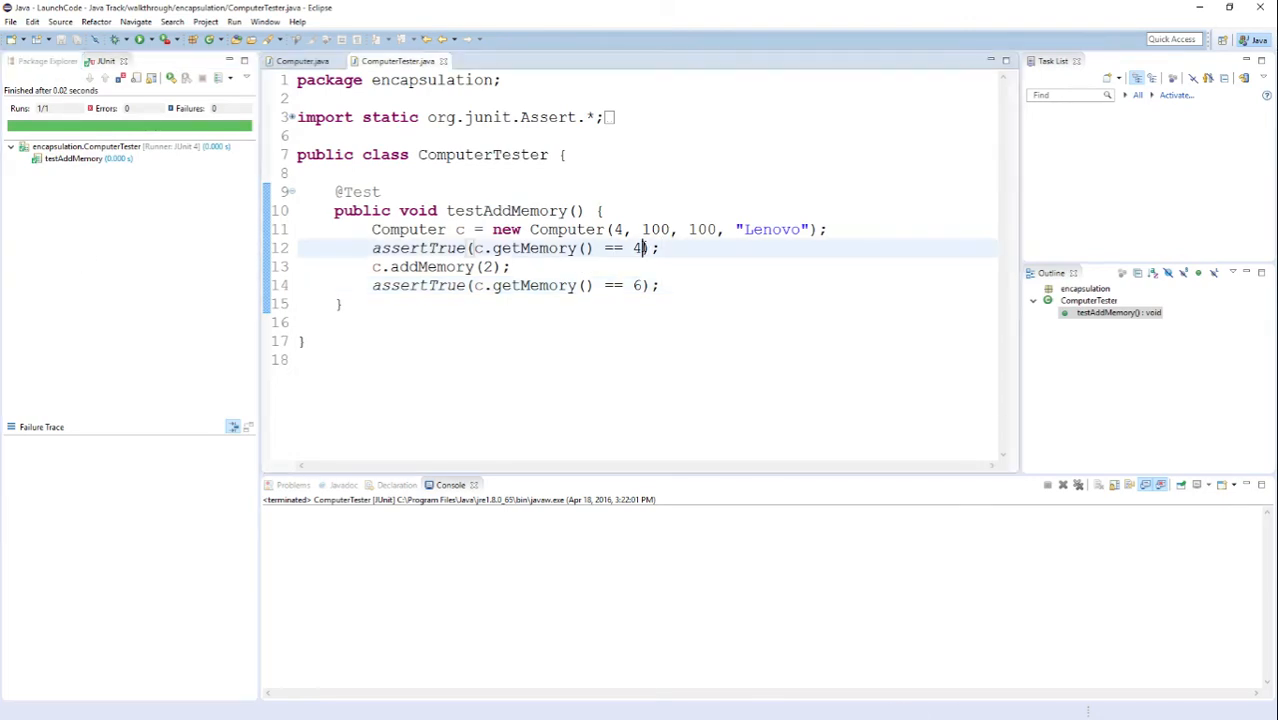
Step: Make the first assertion expect memory 3, keep the constructor at 4, and rerun so the test fails
type("3")
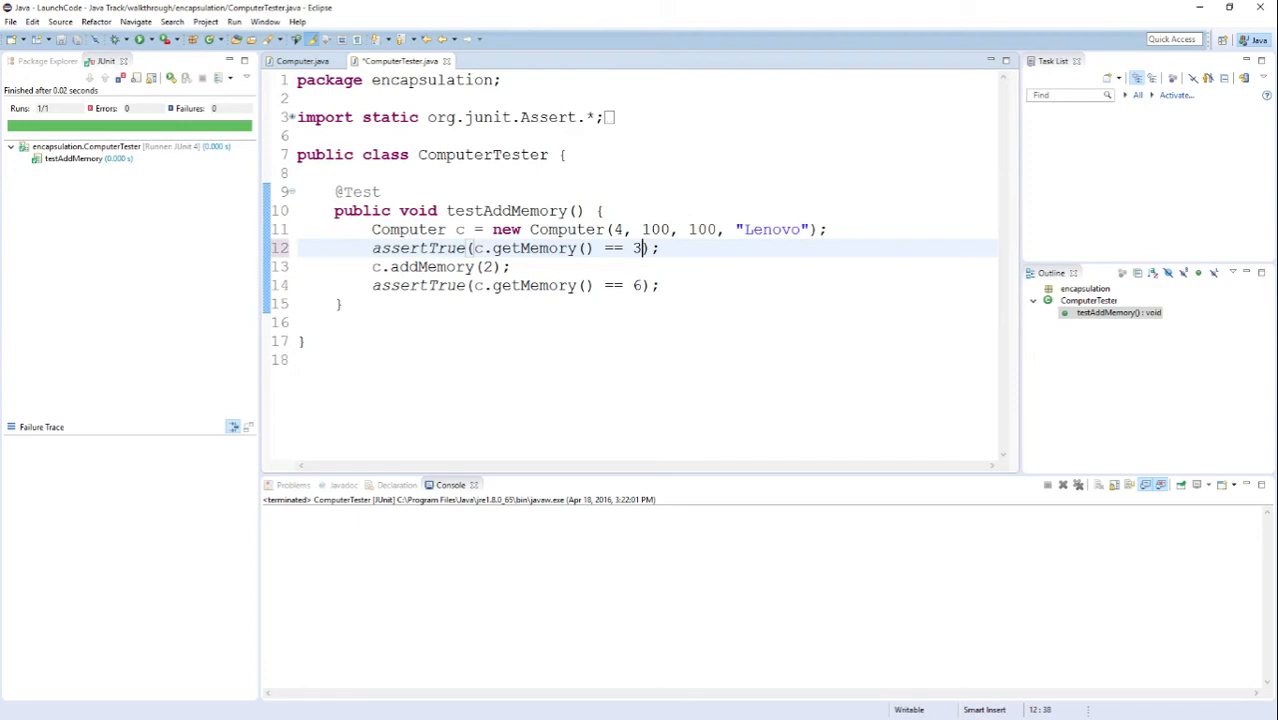
double_click(636, 248)
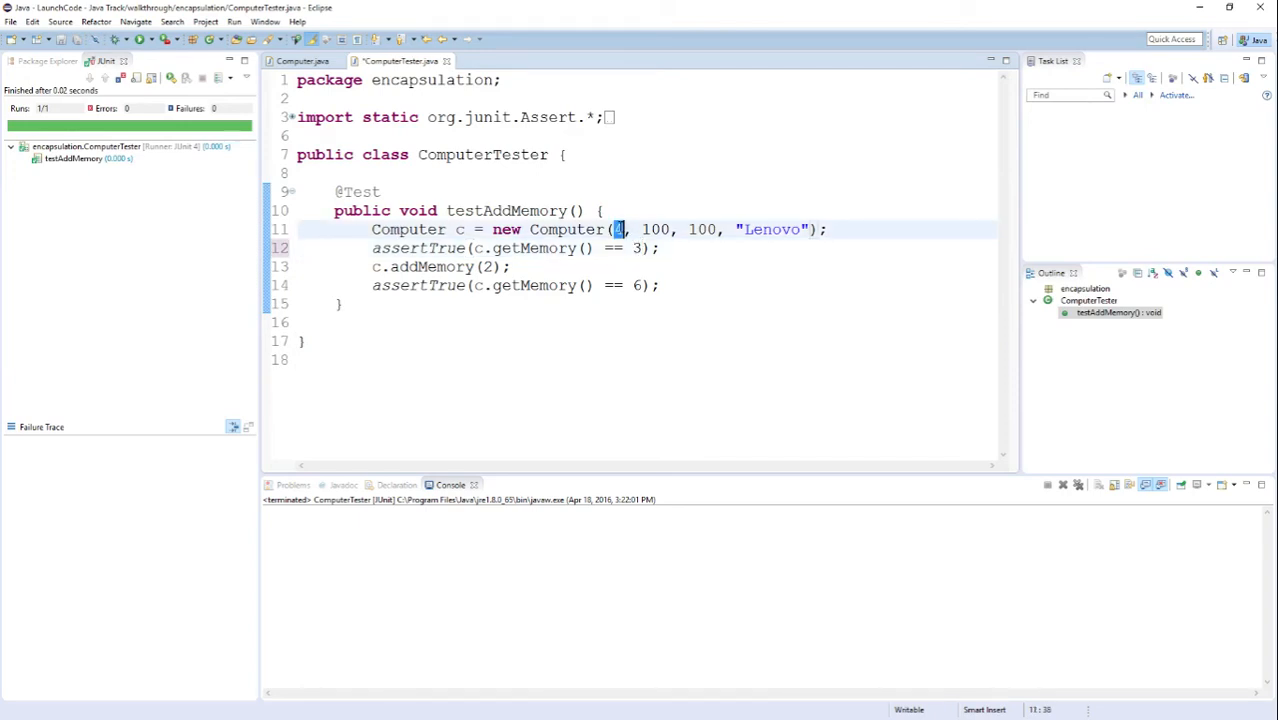
type("4")
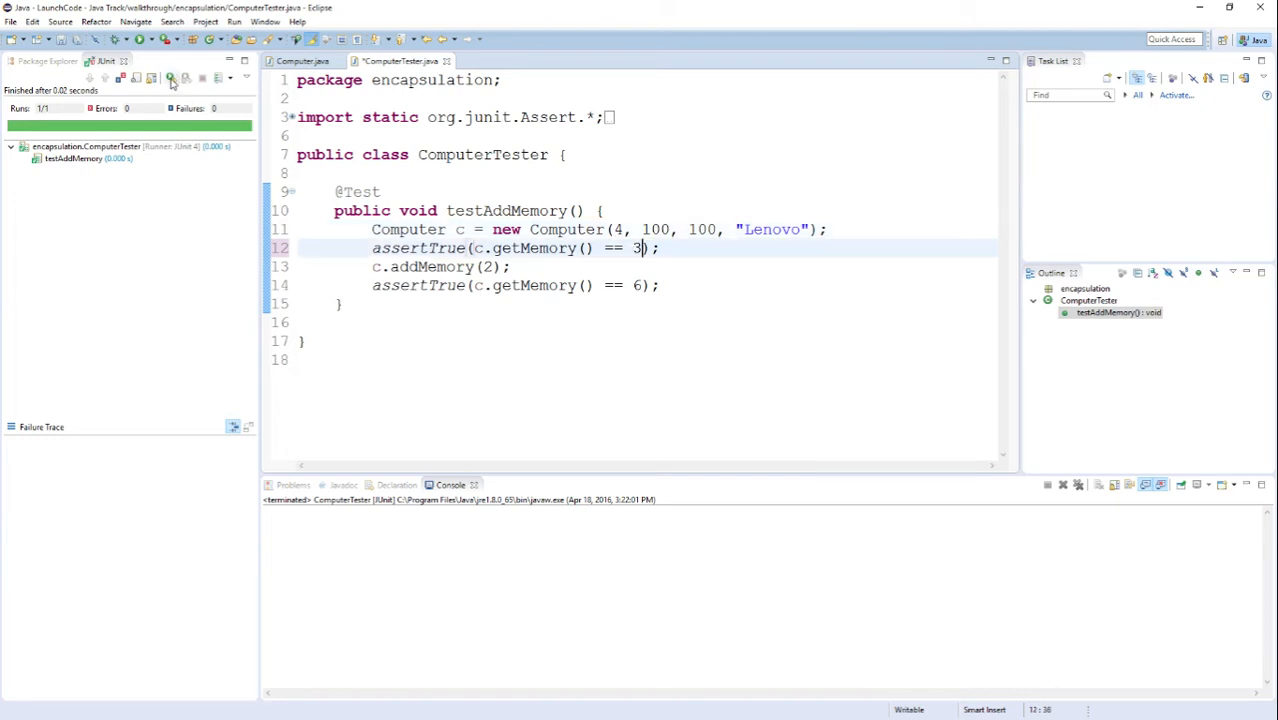
mouse_move(172, 76)
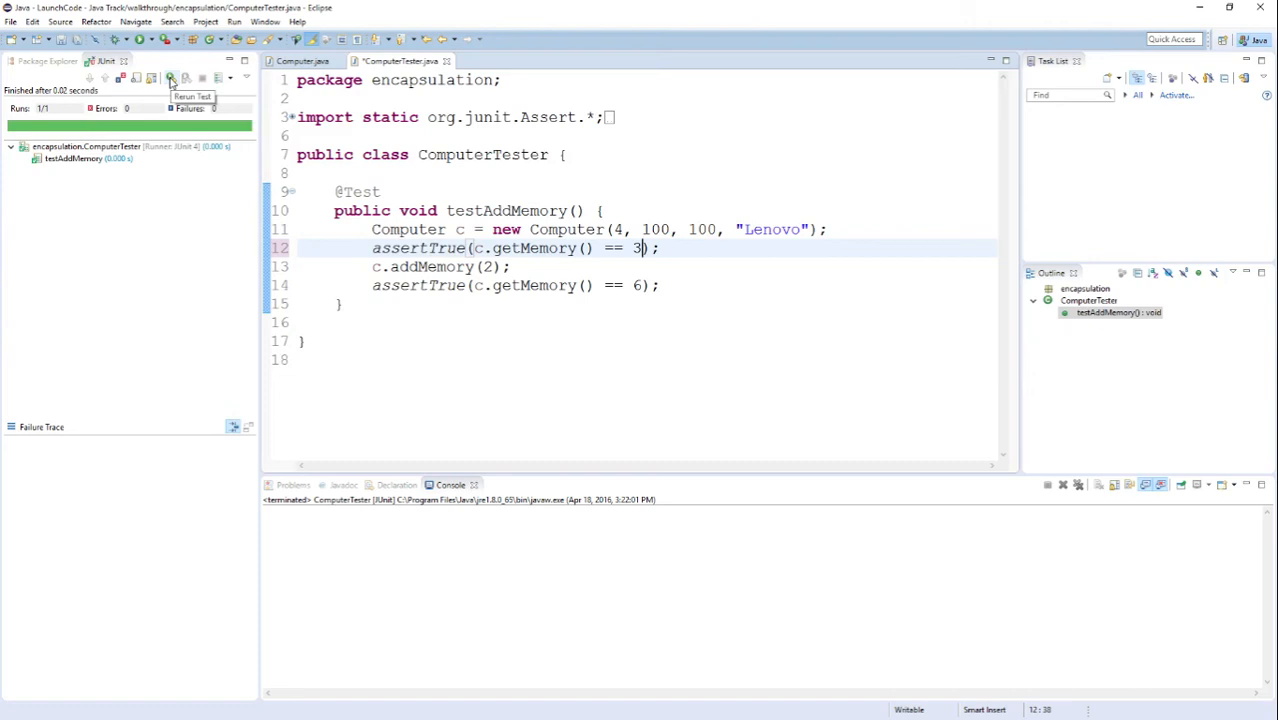
left_click(172, 78)
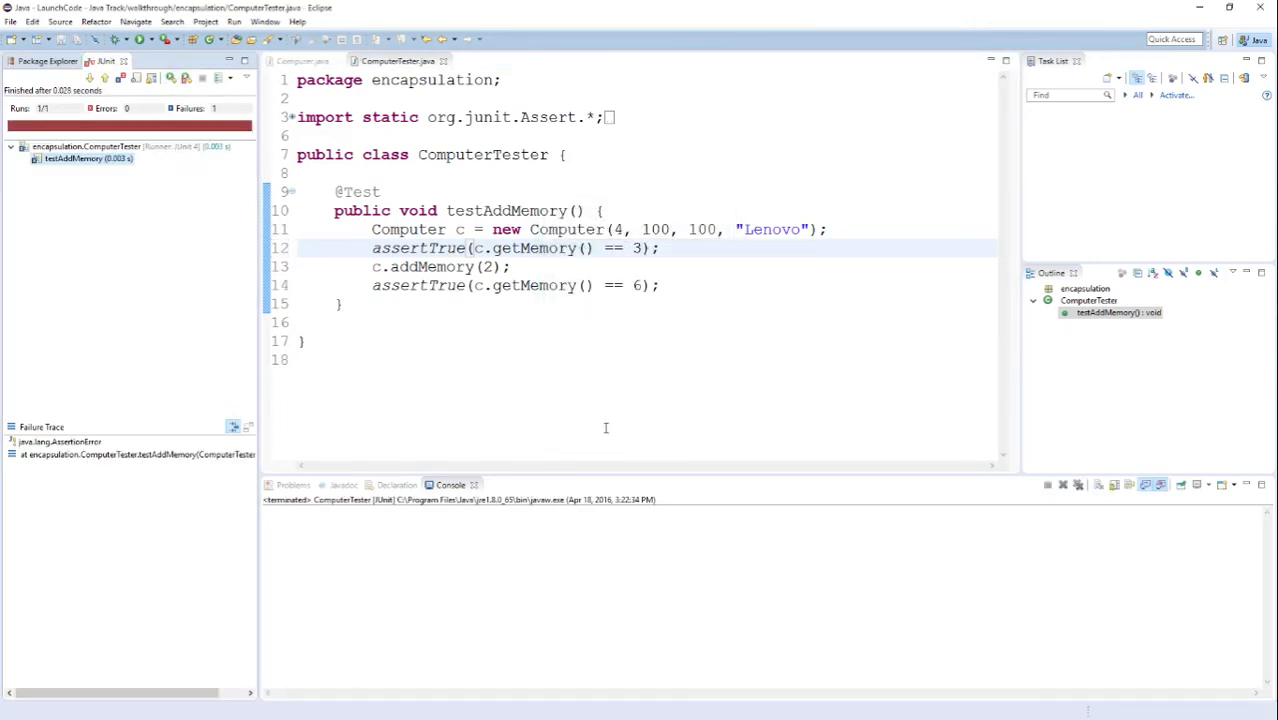
mouse_move(132, 332)
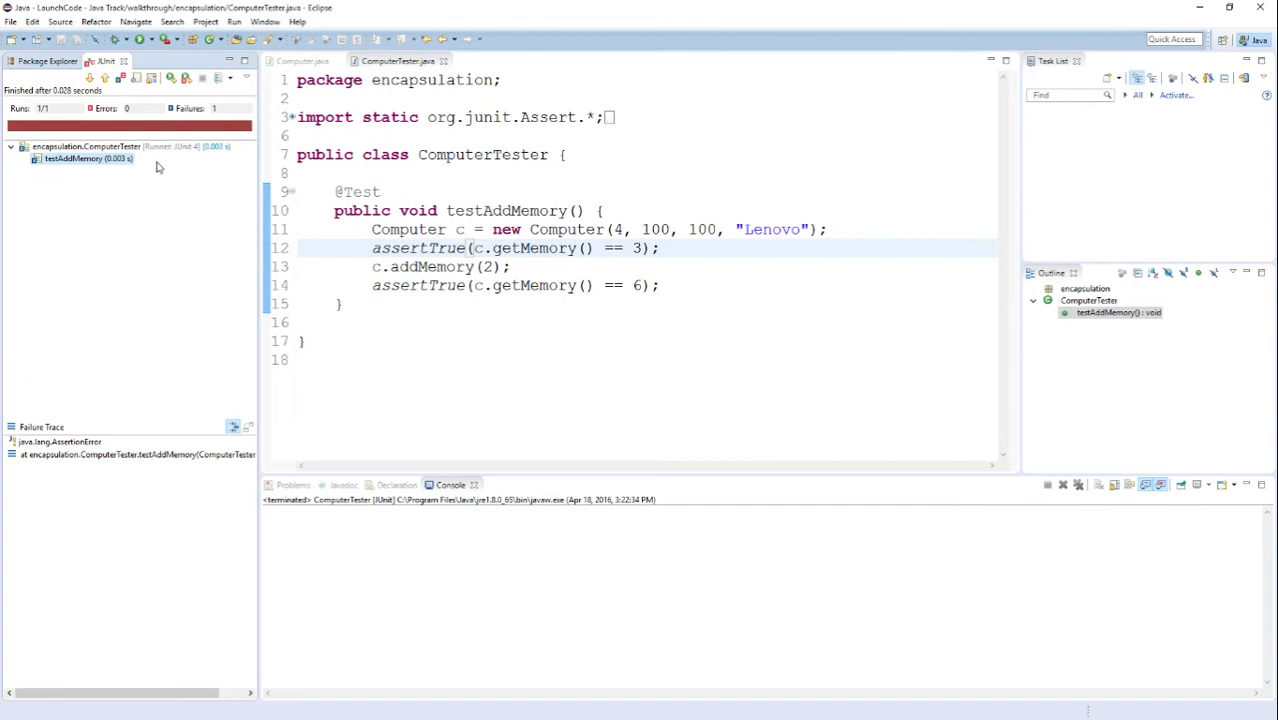
mouse_move(130, 244)
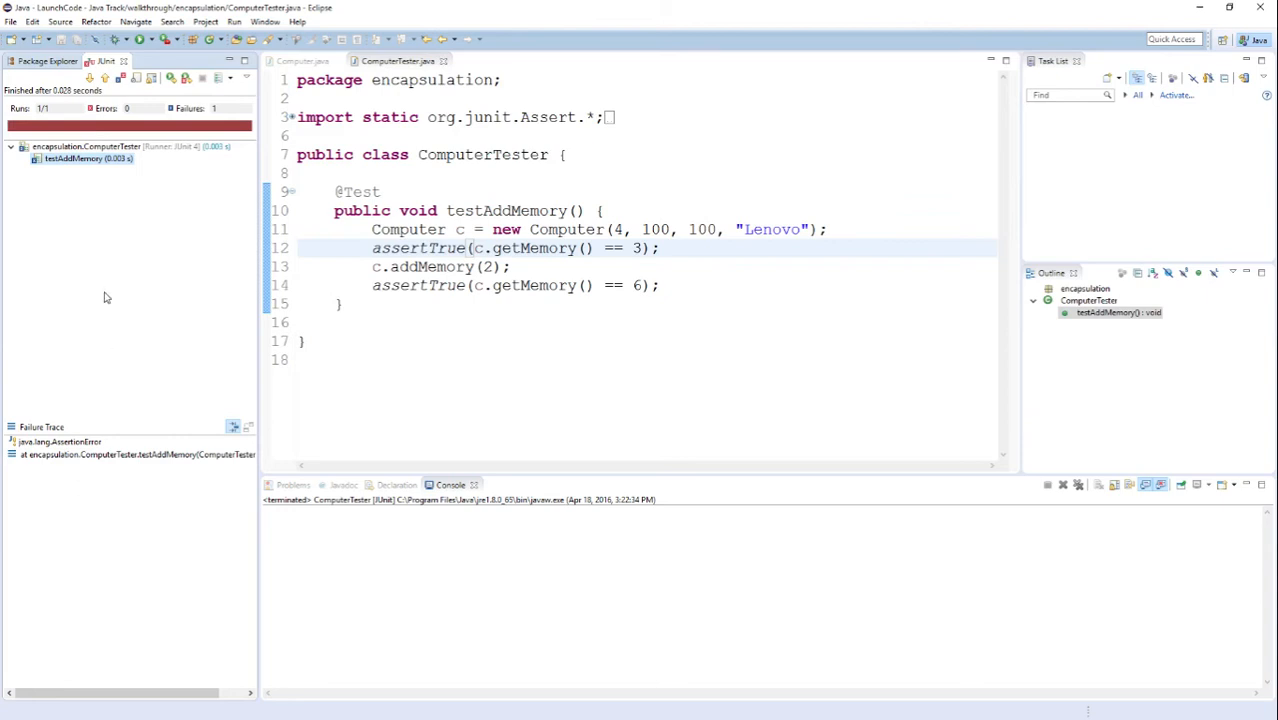
mouse_move(150, 274)
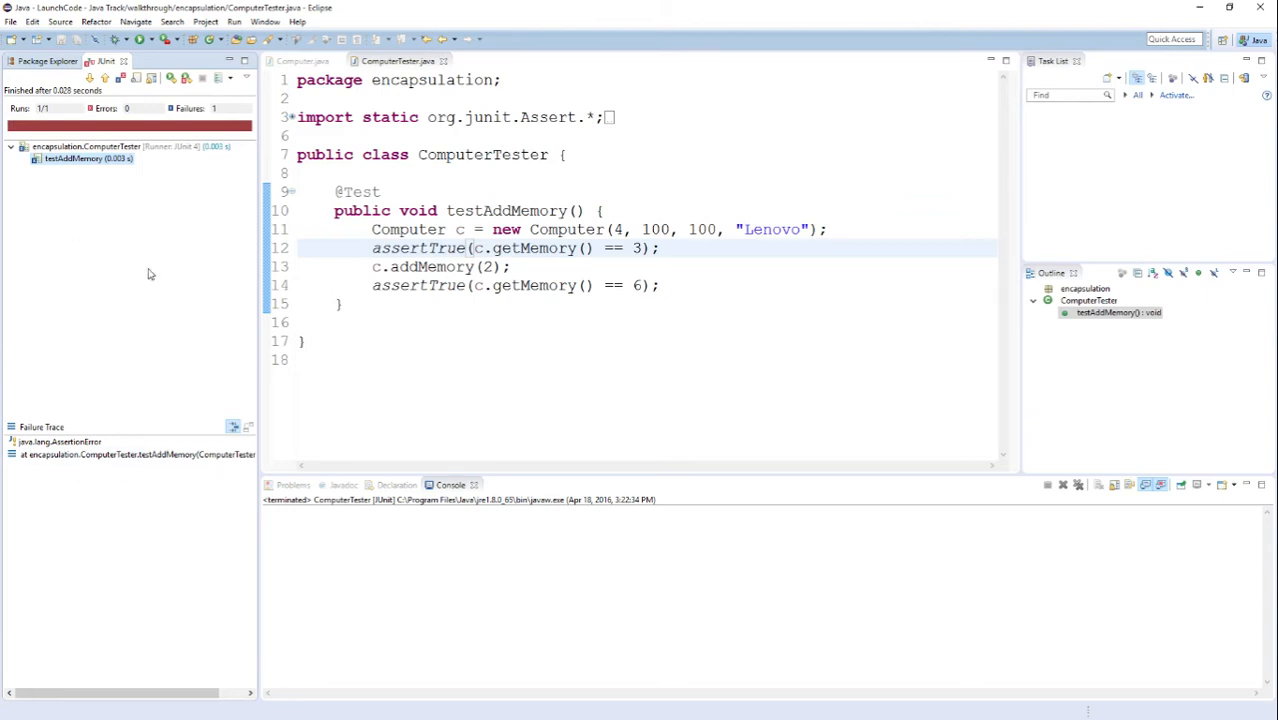
mouse_move(96, 352)
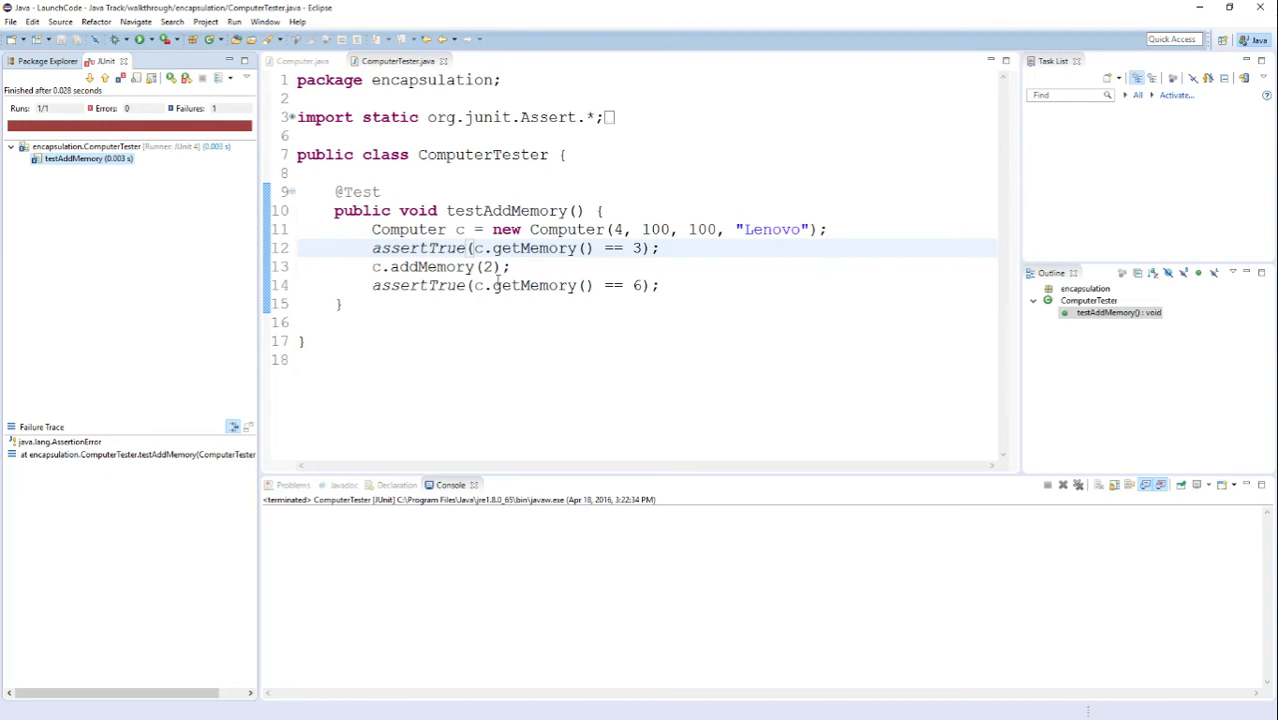
Step: Add messages "Problem setting memory in the constructor" and "Problem updating memory in addMemory()" to the two assertions
left_click(476, 248)
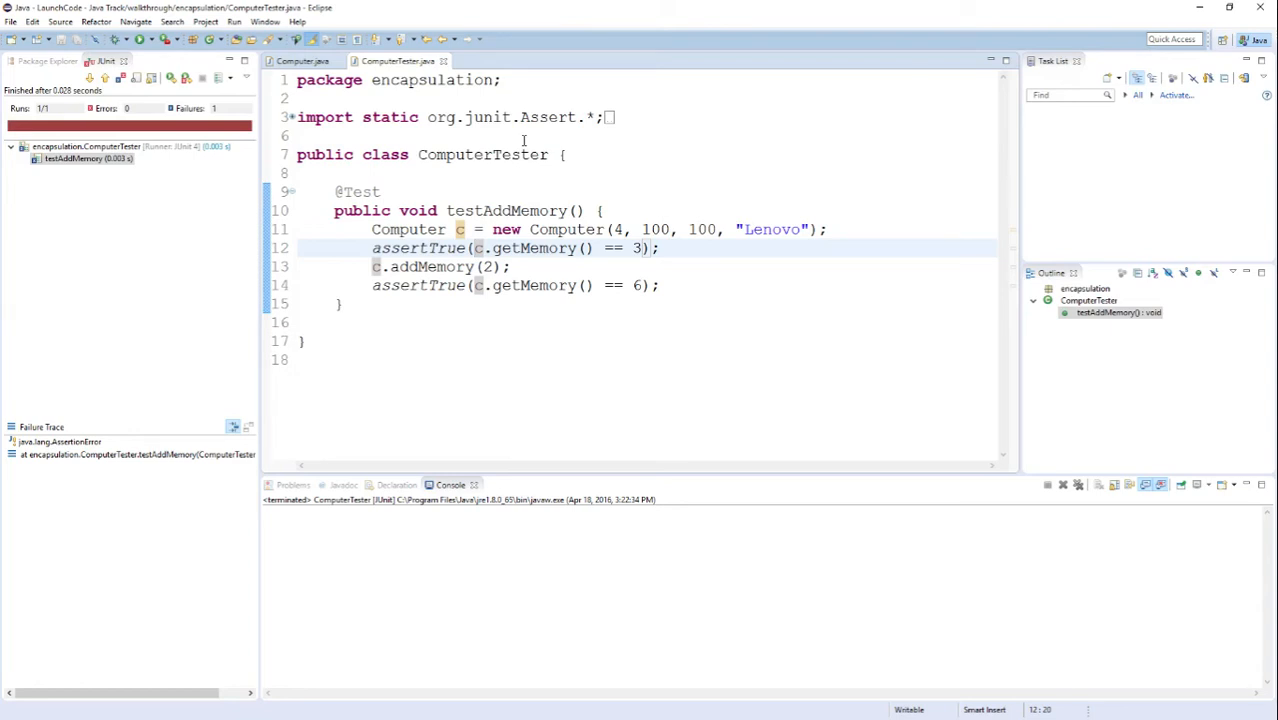
type("\"pr")
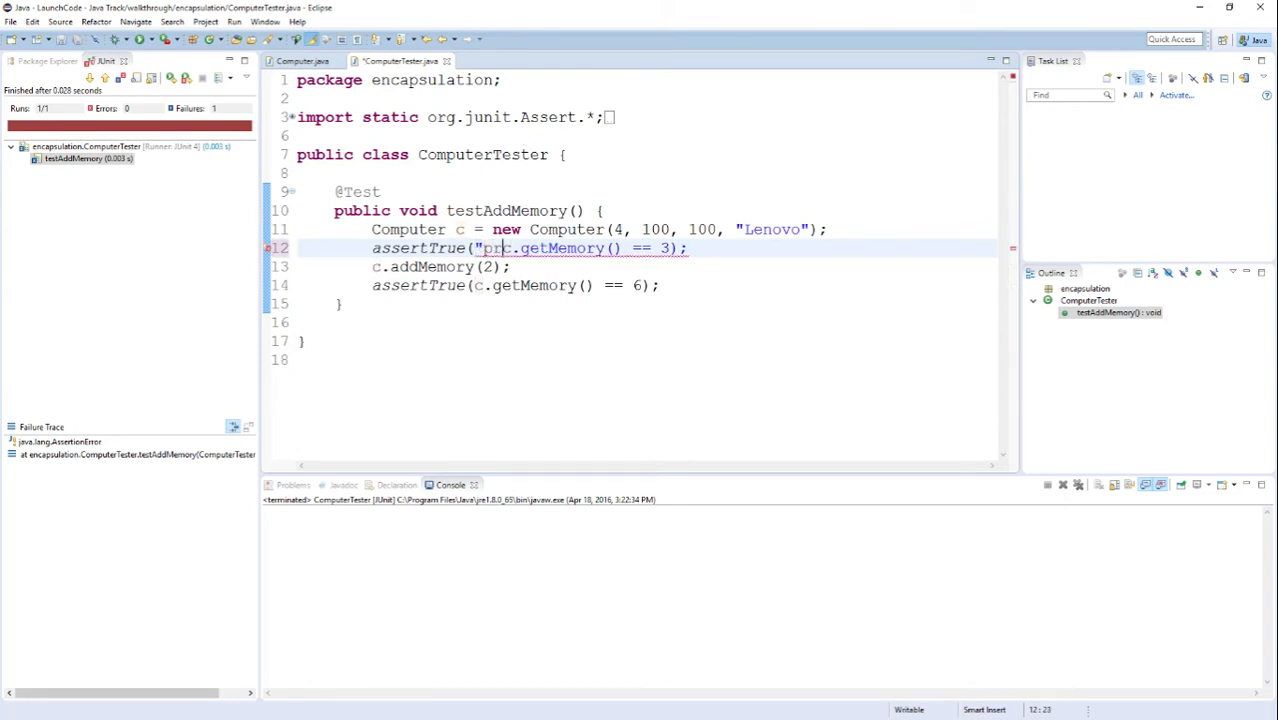
type("Proble")
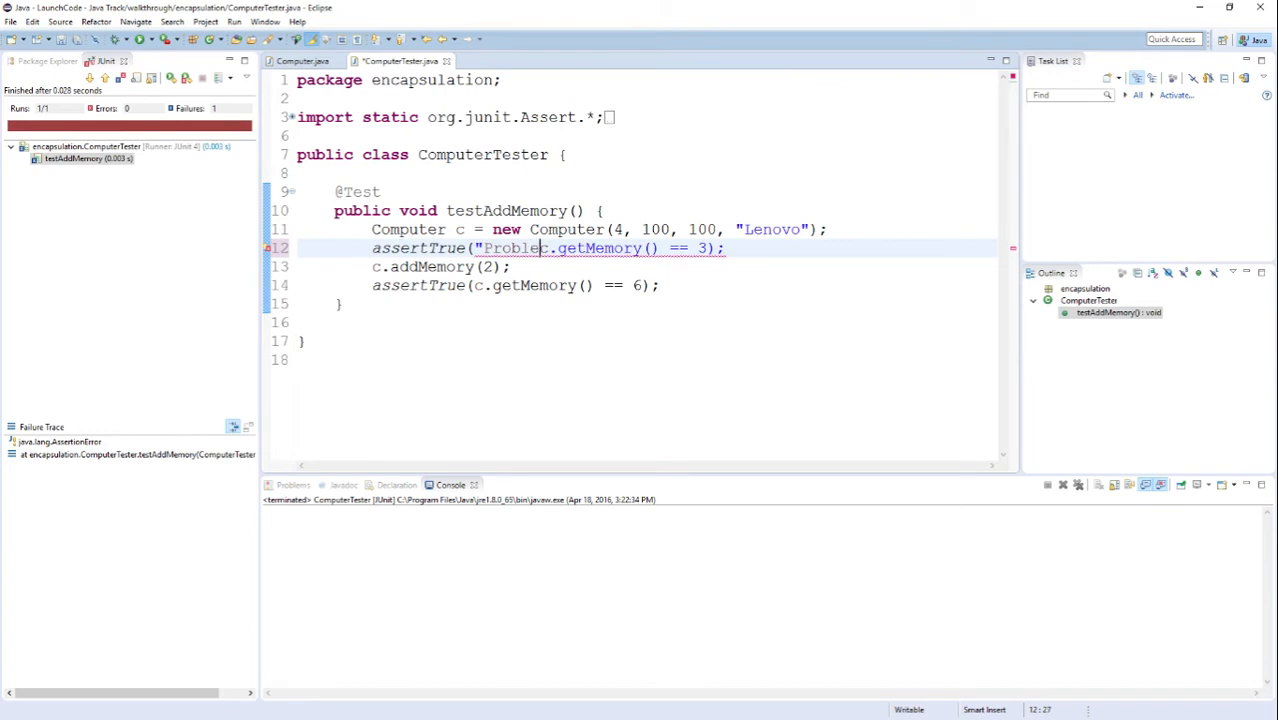
type("setting memory in the constructor\",")
left_click(514, 284)
type("\"Problem ")
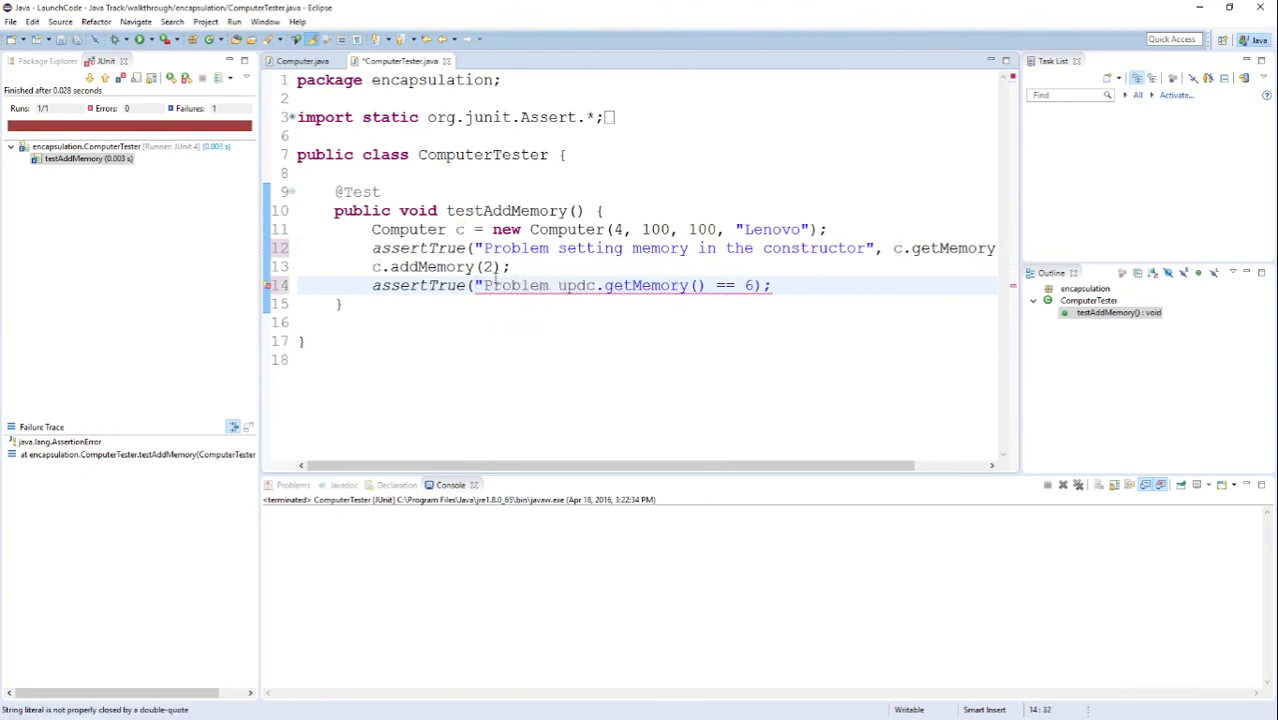
type("updating memroy")
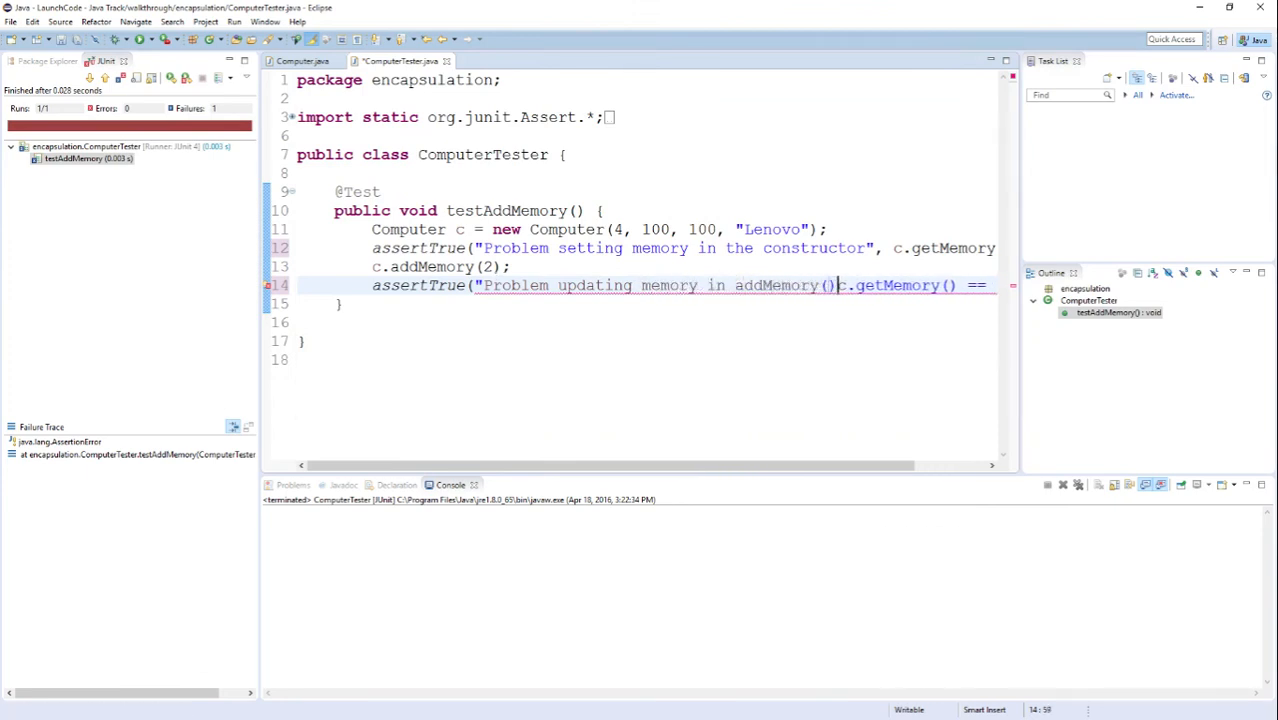
type(",")
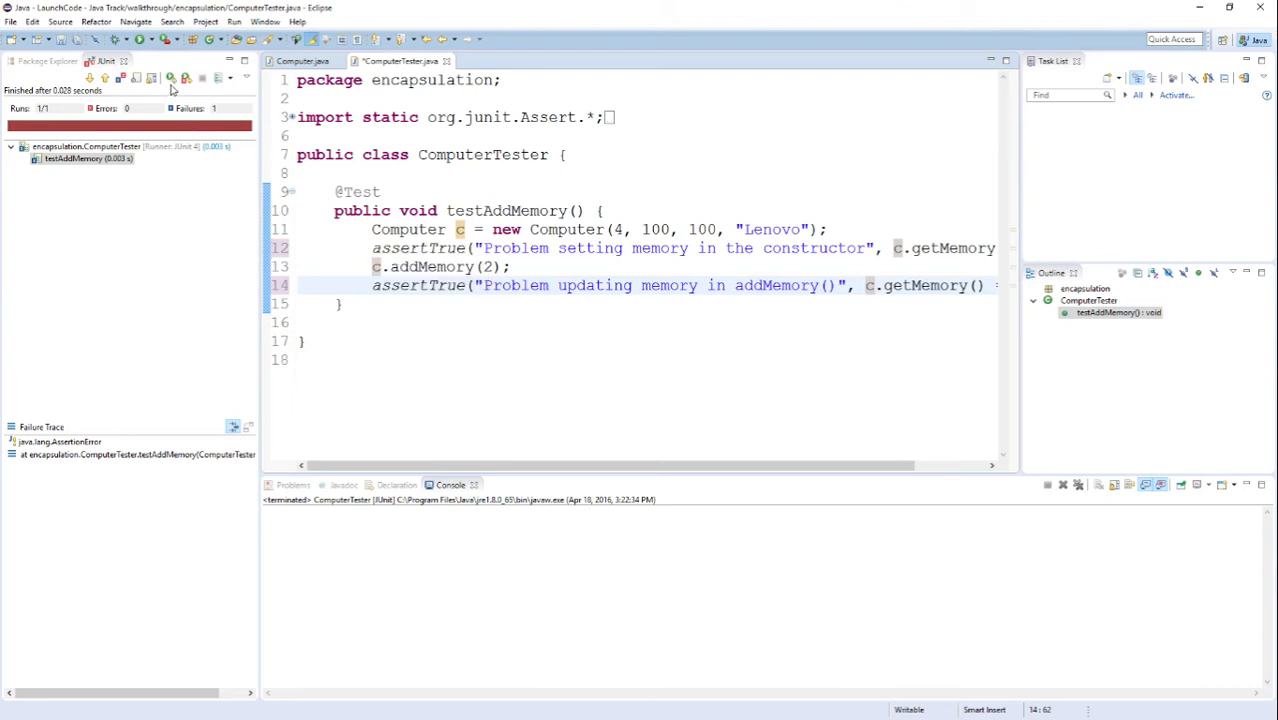
Step: Rerun the tests, saving the file, to see the constructor failure message
left_click(138, 40)
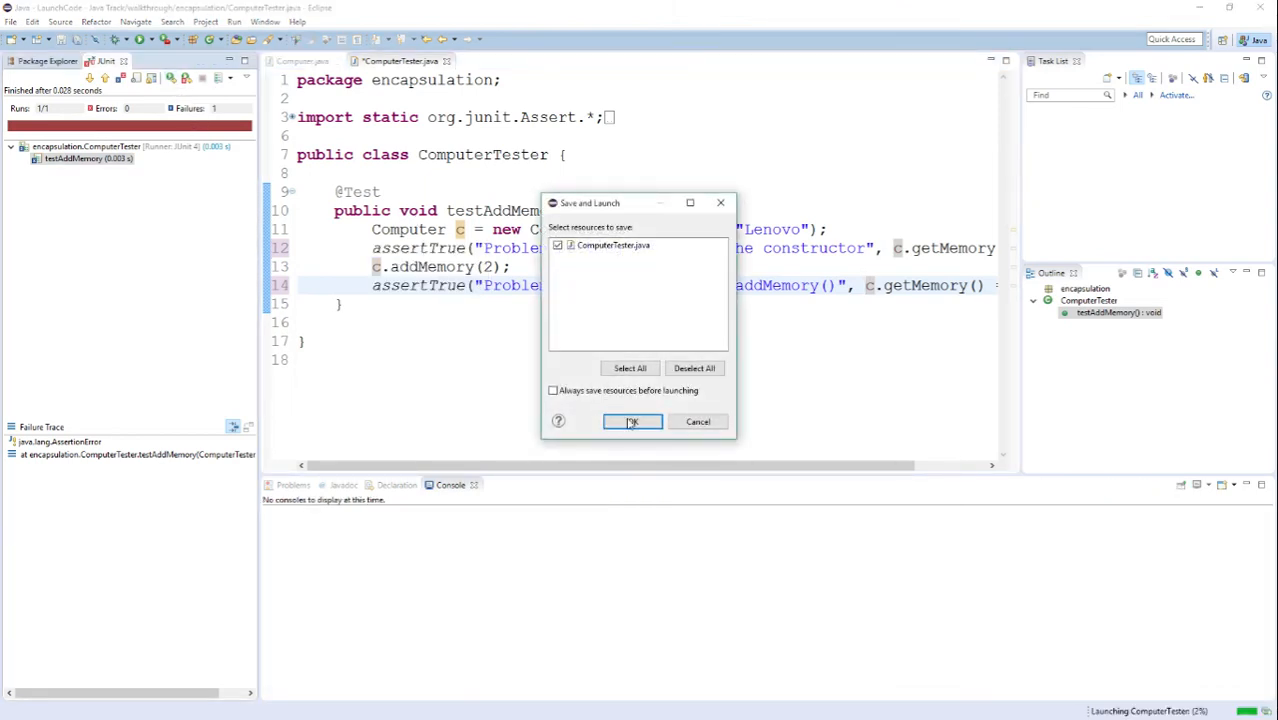
left_click(632, 420)
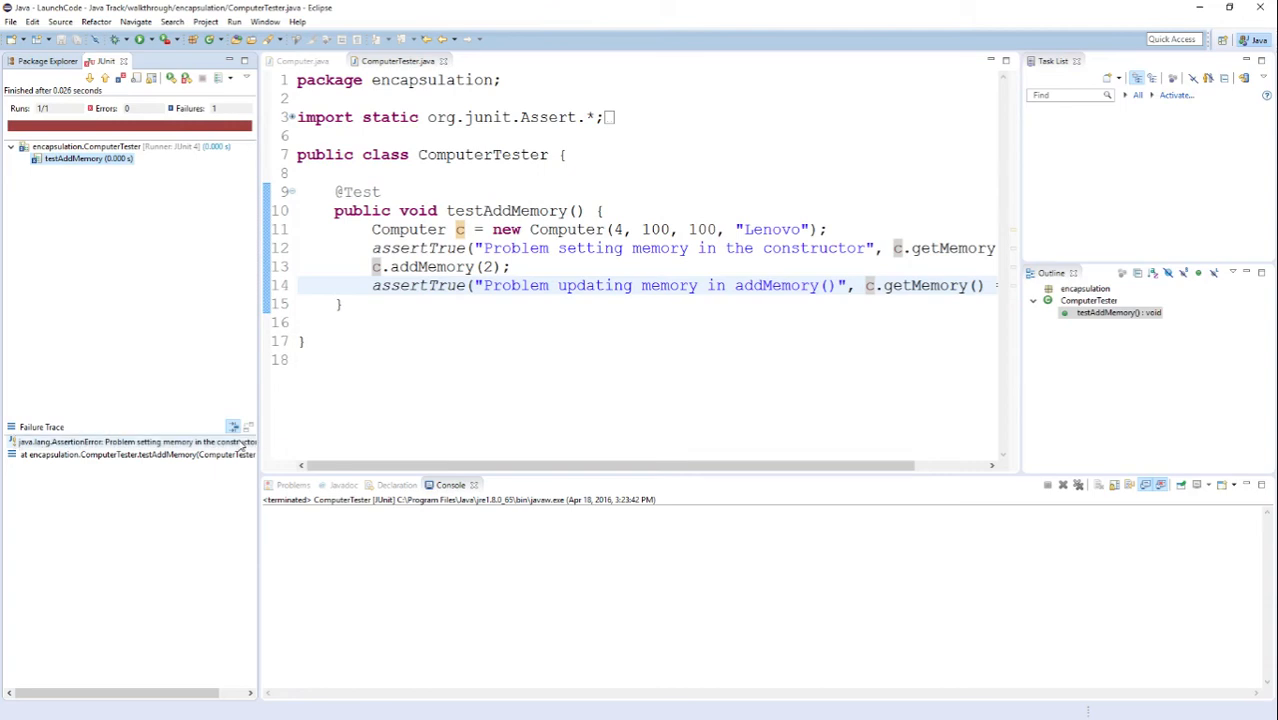
mouse_move(236, 428)
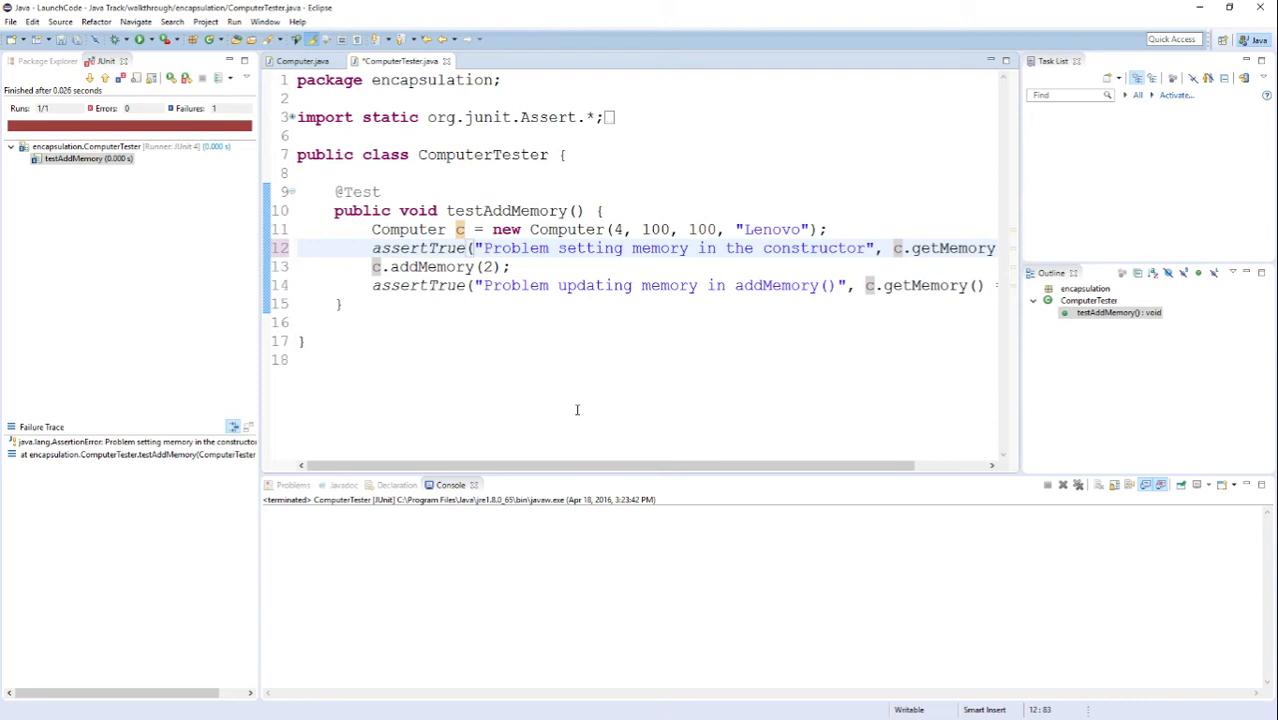
mouse_move(424, 336)
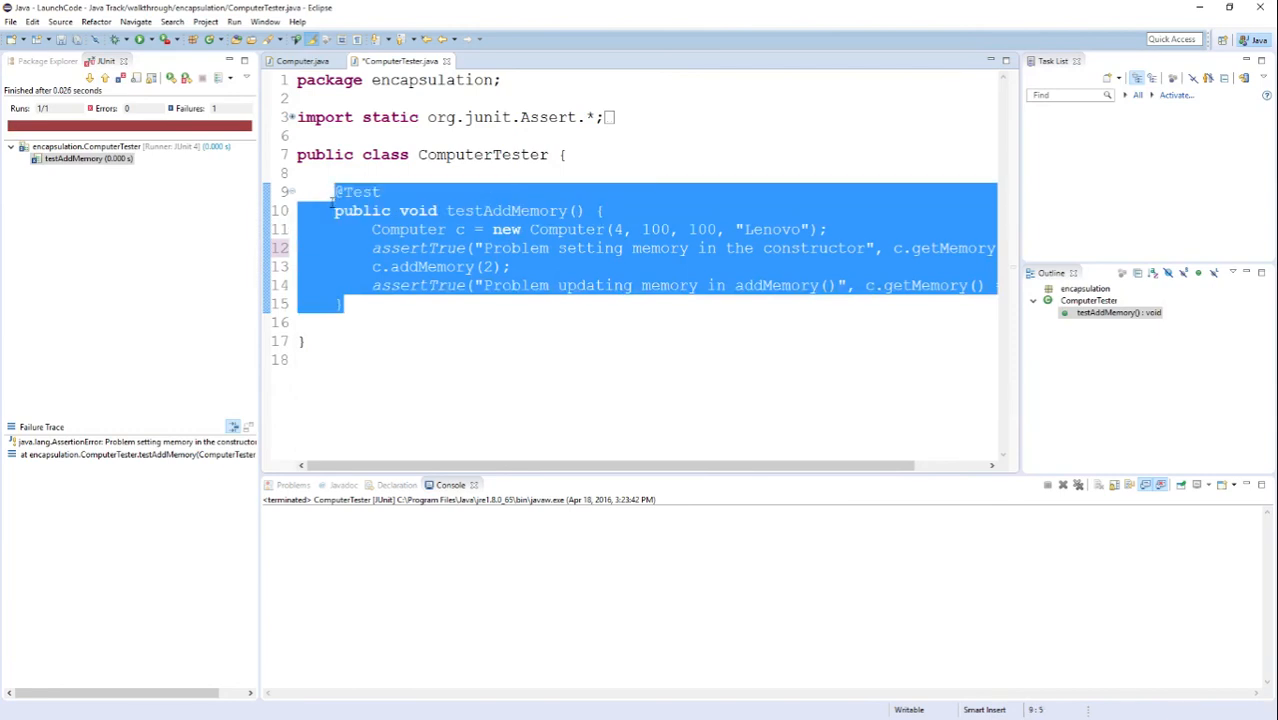
Step: Paste a copy as testAddMemoryMax with constructor memory 8 and expected values 8
left_click(344, 304)
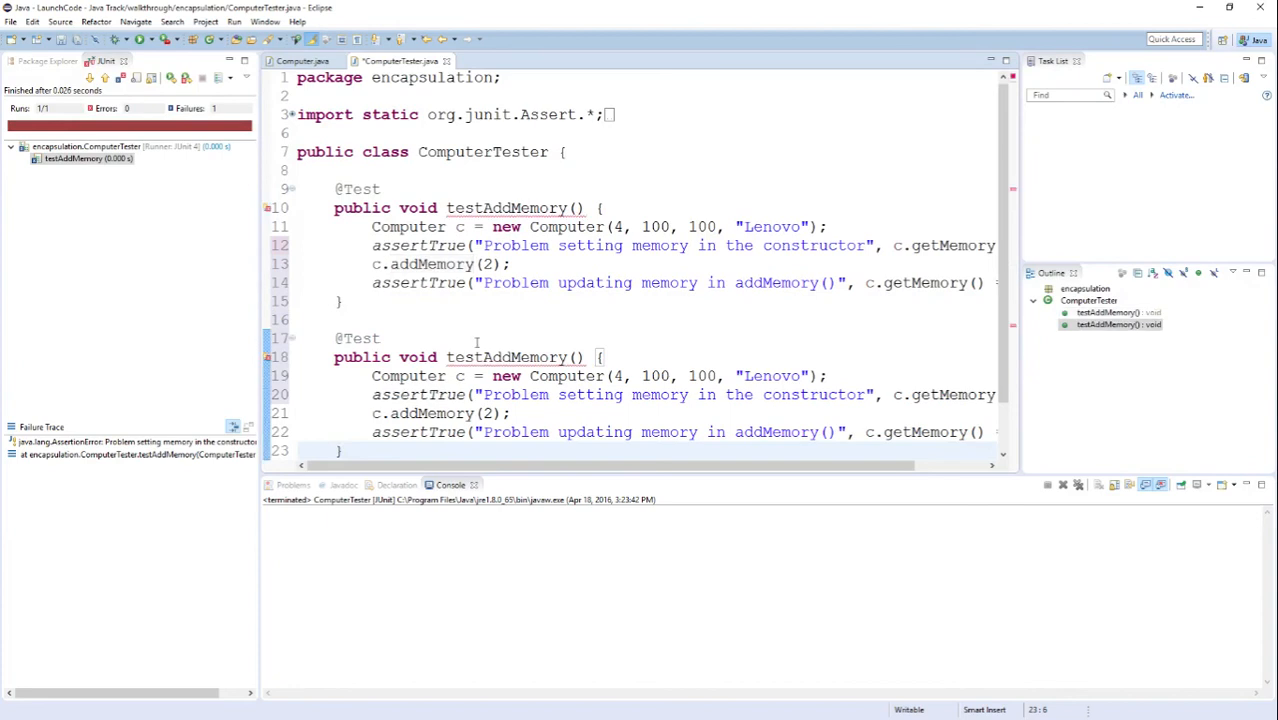
scroll("down", 3)
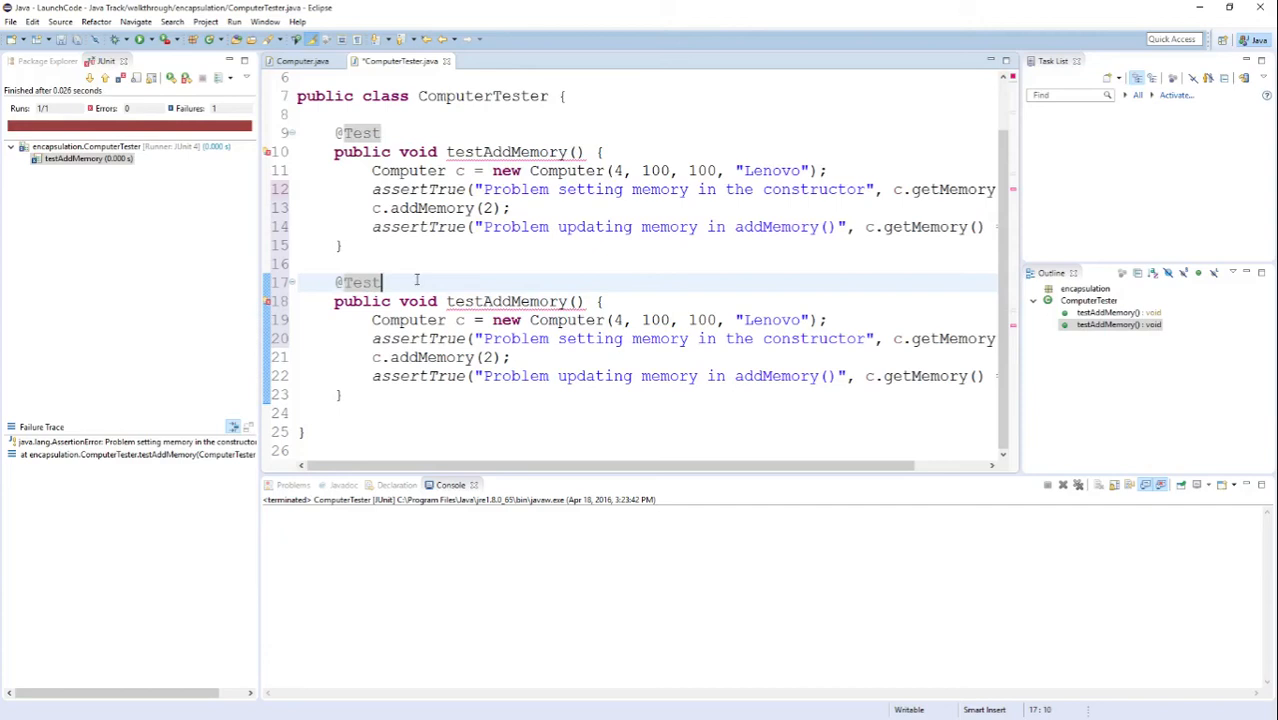
double_click(360, 282)
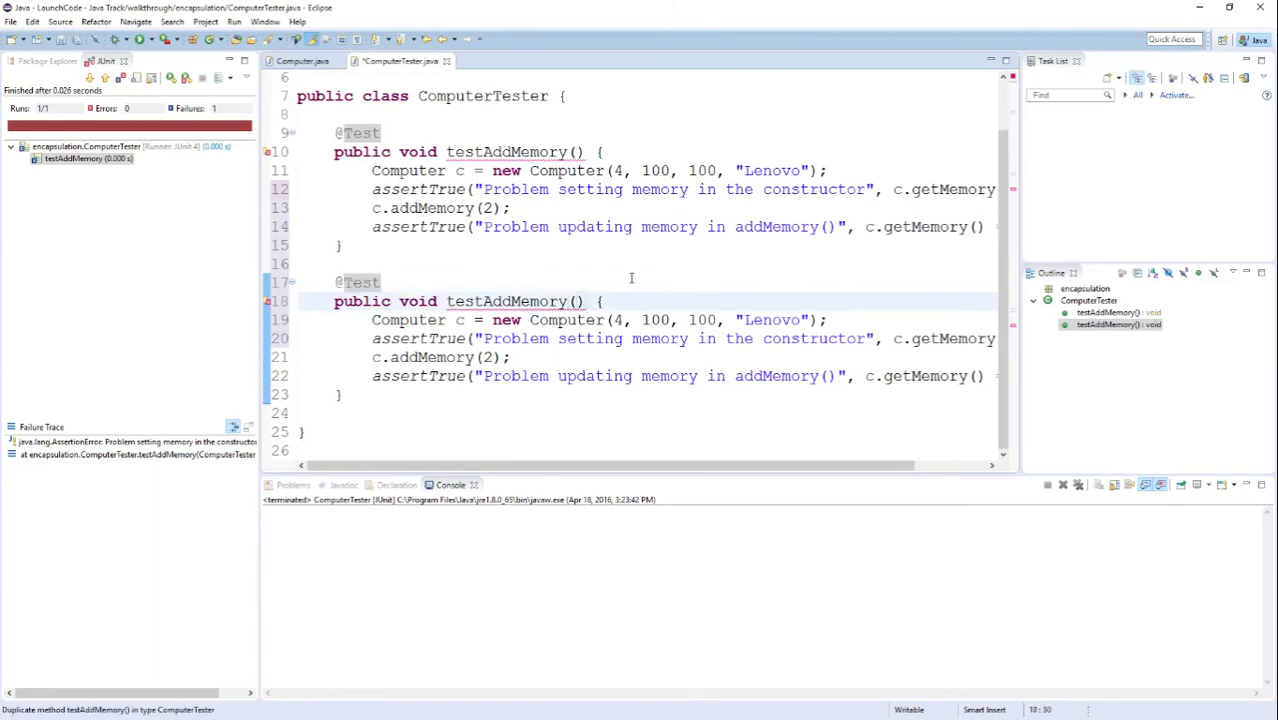
type("Max")
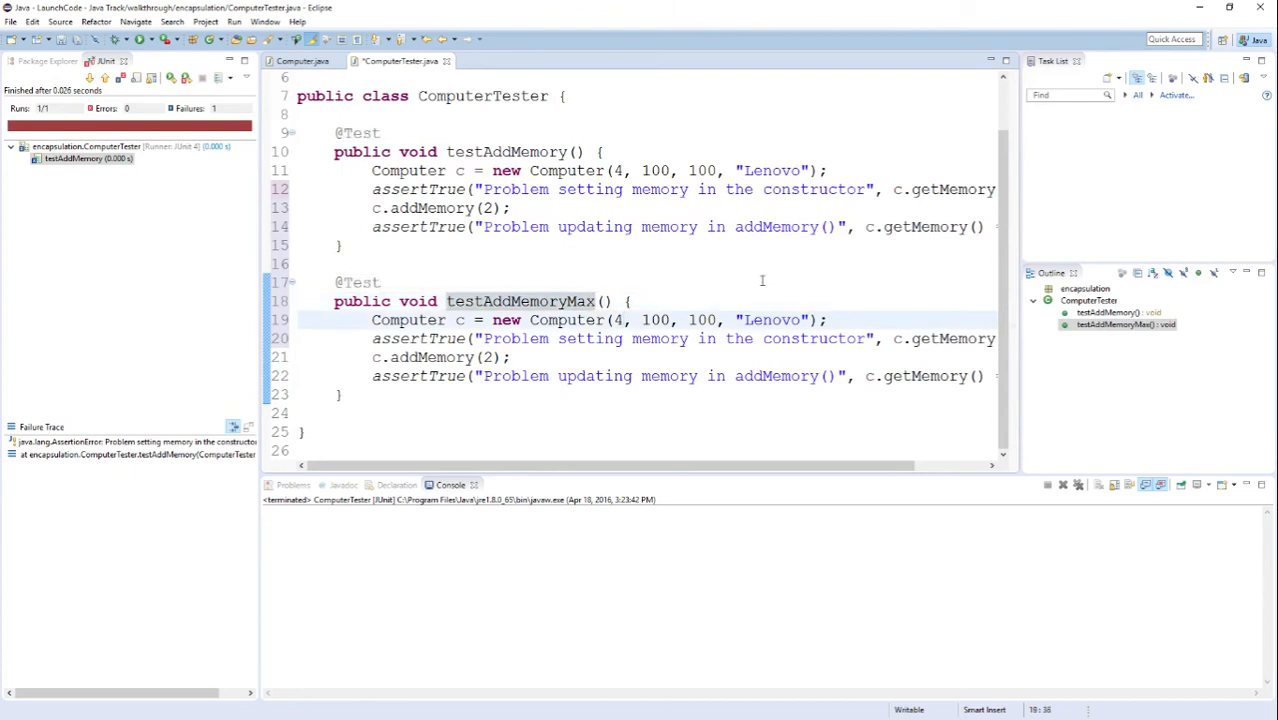
type("8")
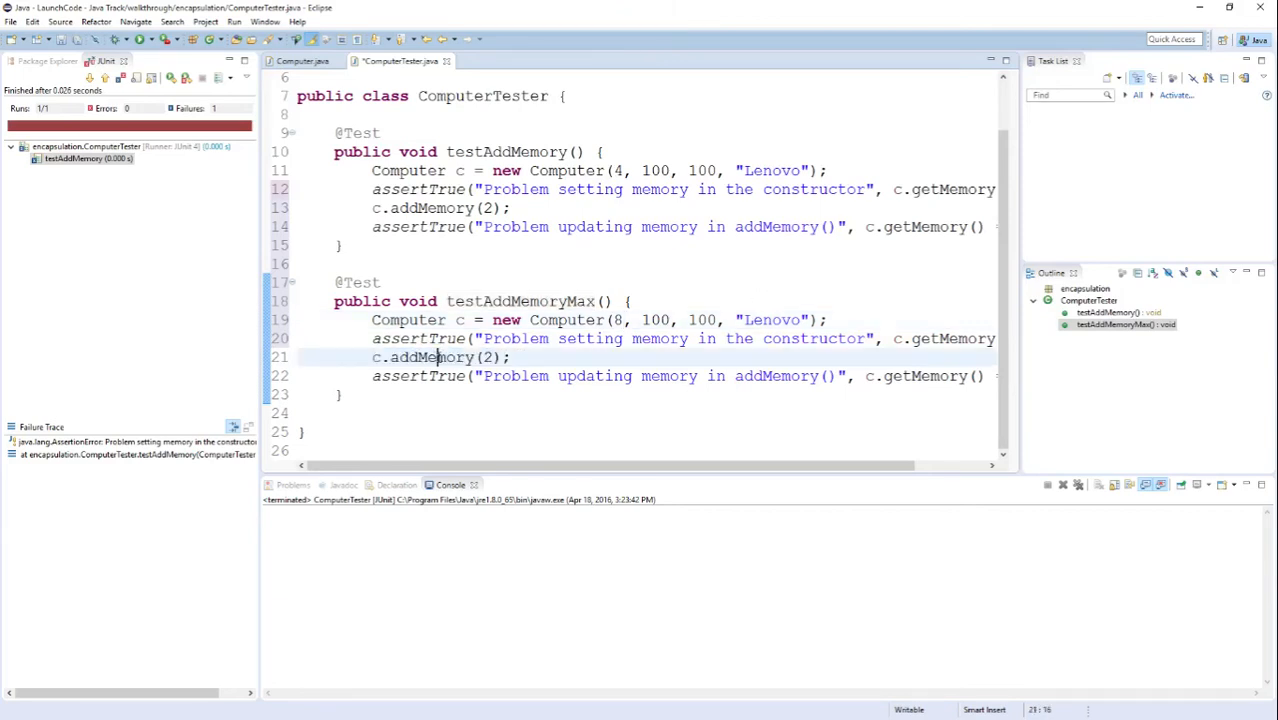
double_click(424, 208)
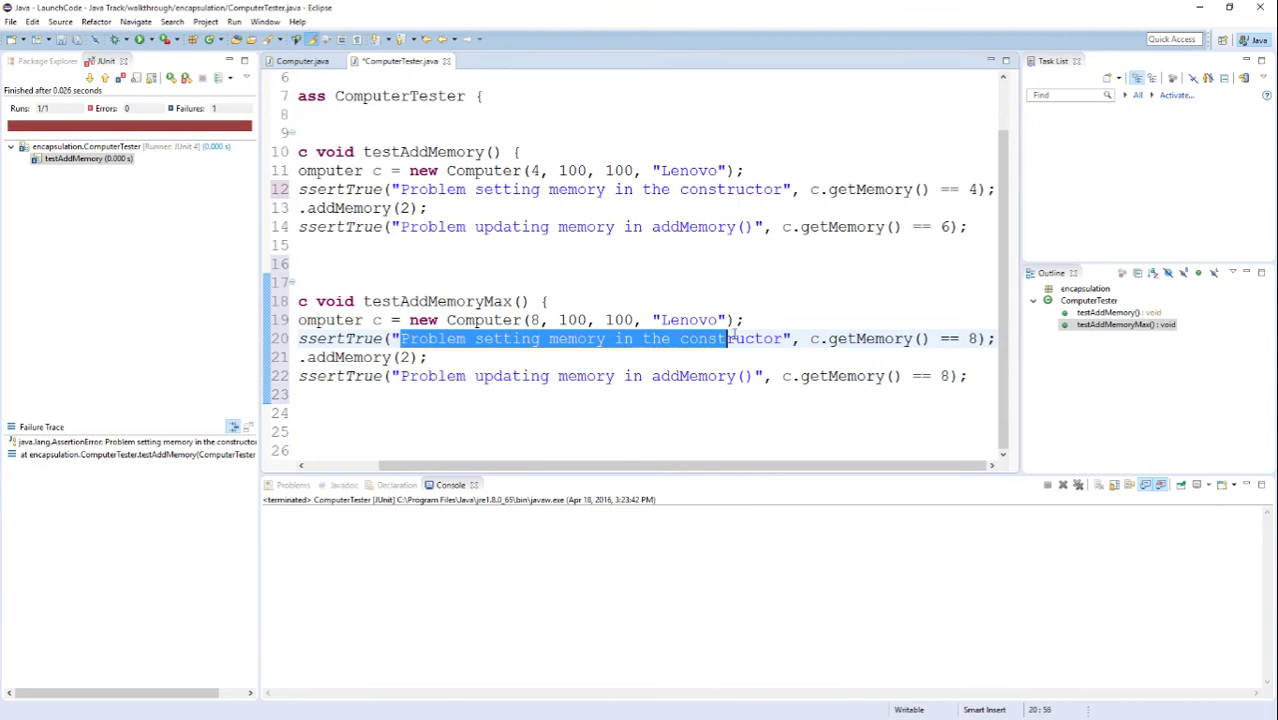
Step: Extend the second message with ', when we hit the maximum allowed memory' and run the tests to pass
left_click(656, 384)
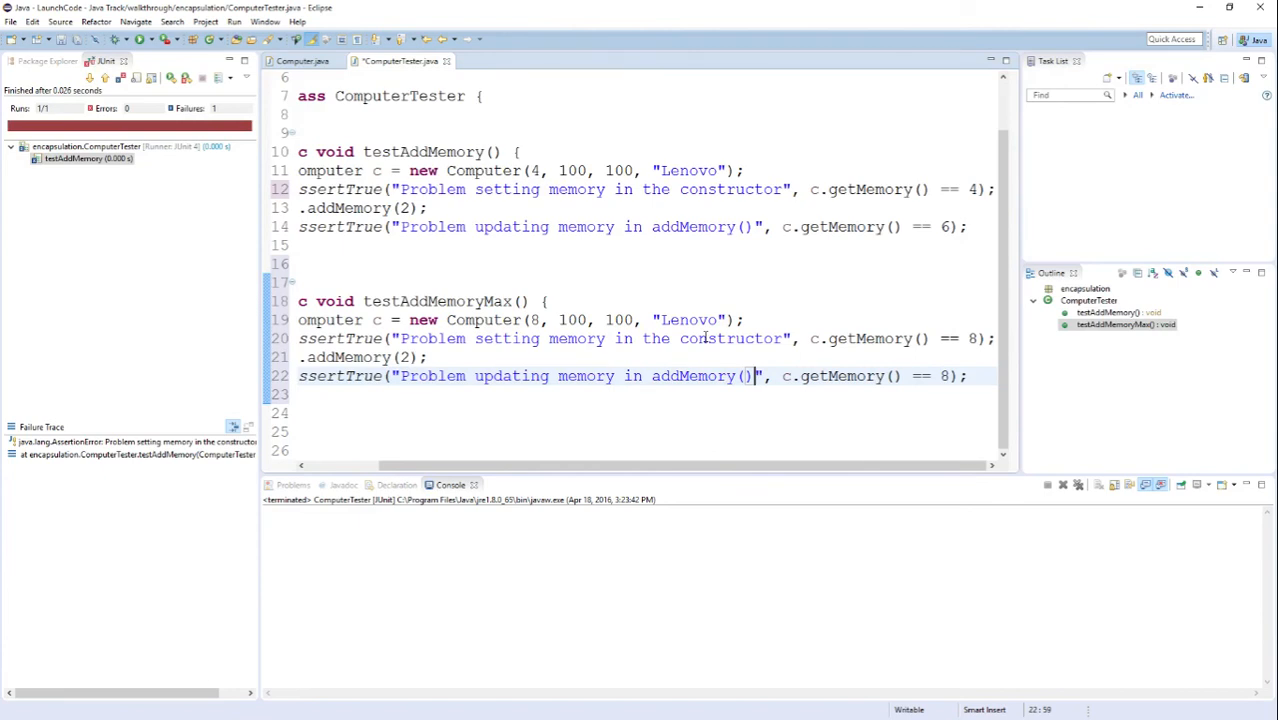
type(", when we hit the maximum allowed")
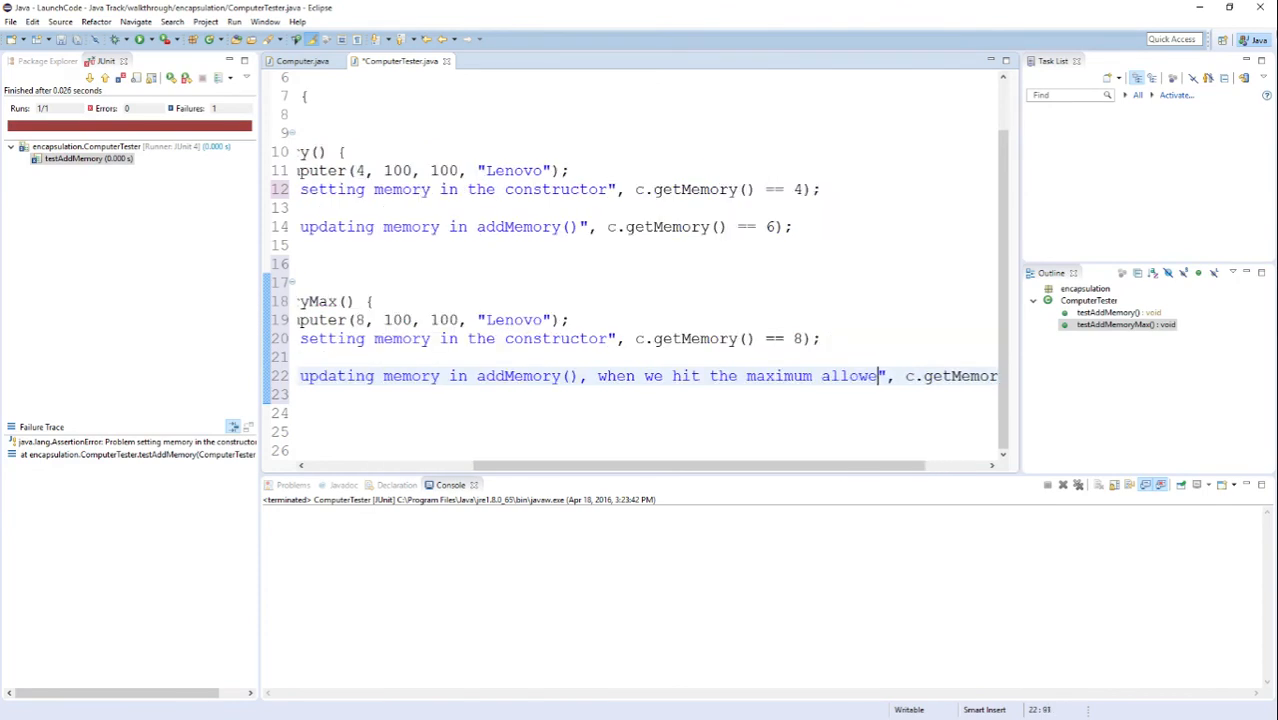
type("memory")
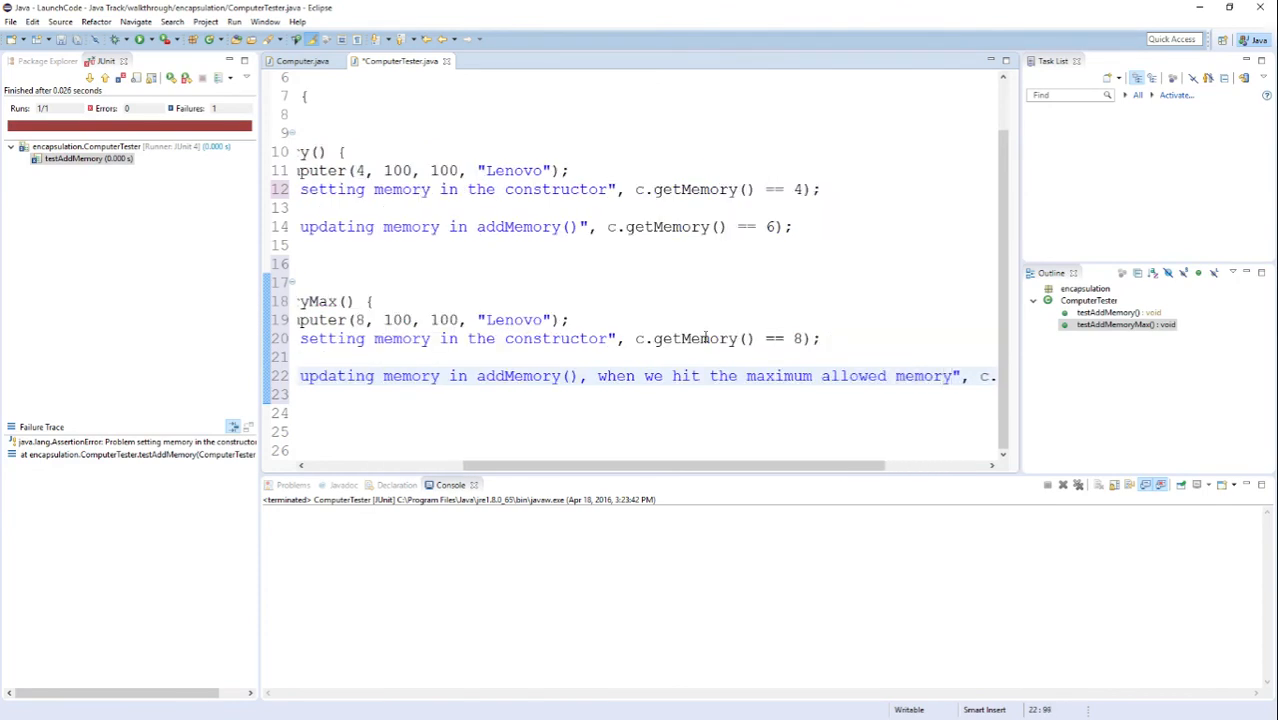
left_click_drag(600, 464, 700, 464)
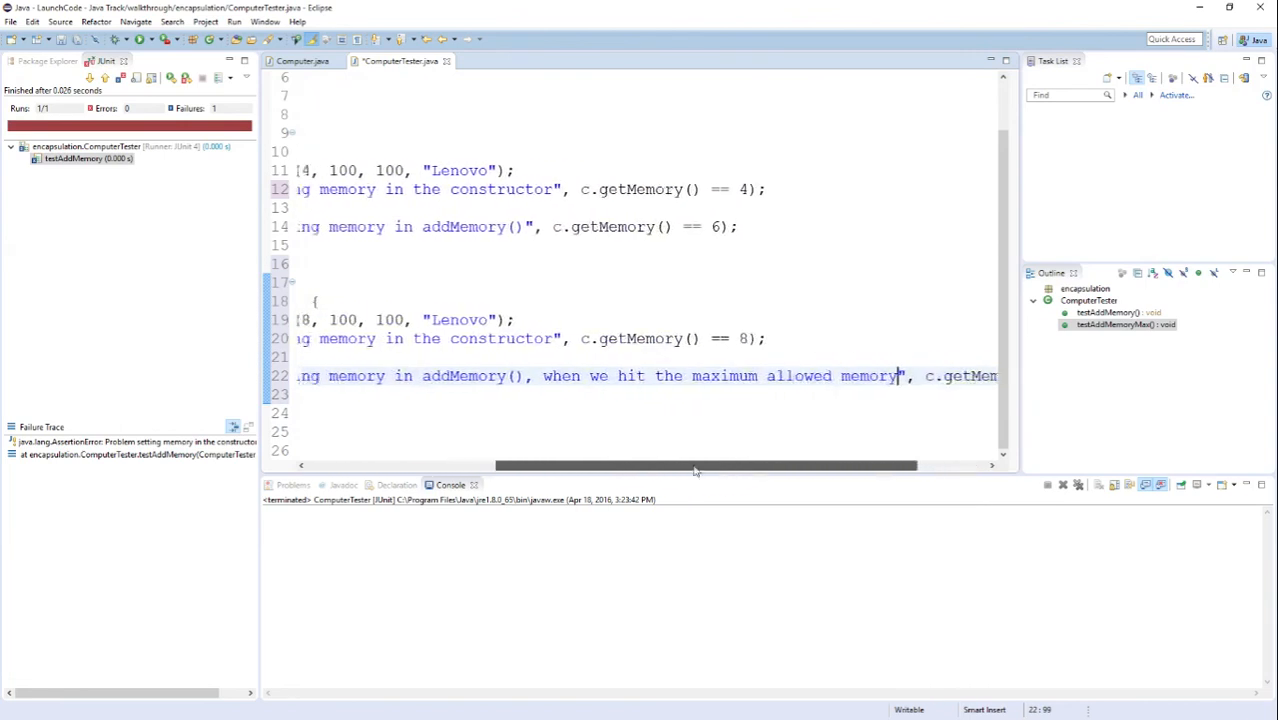
left_click_drag(696, 464, 824, 464)
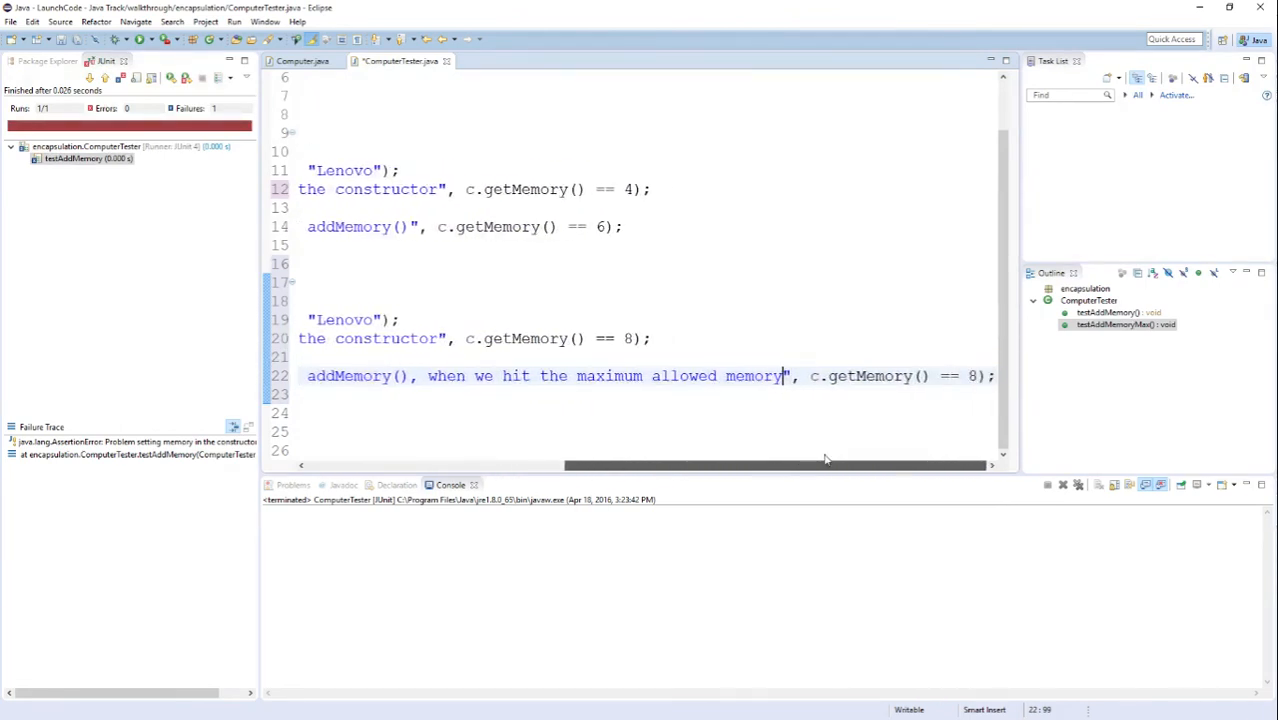
scroll("left", 3)
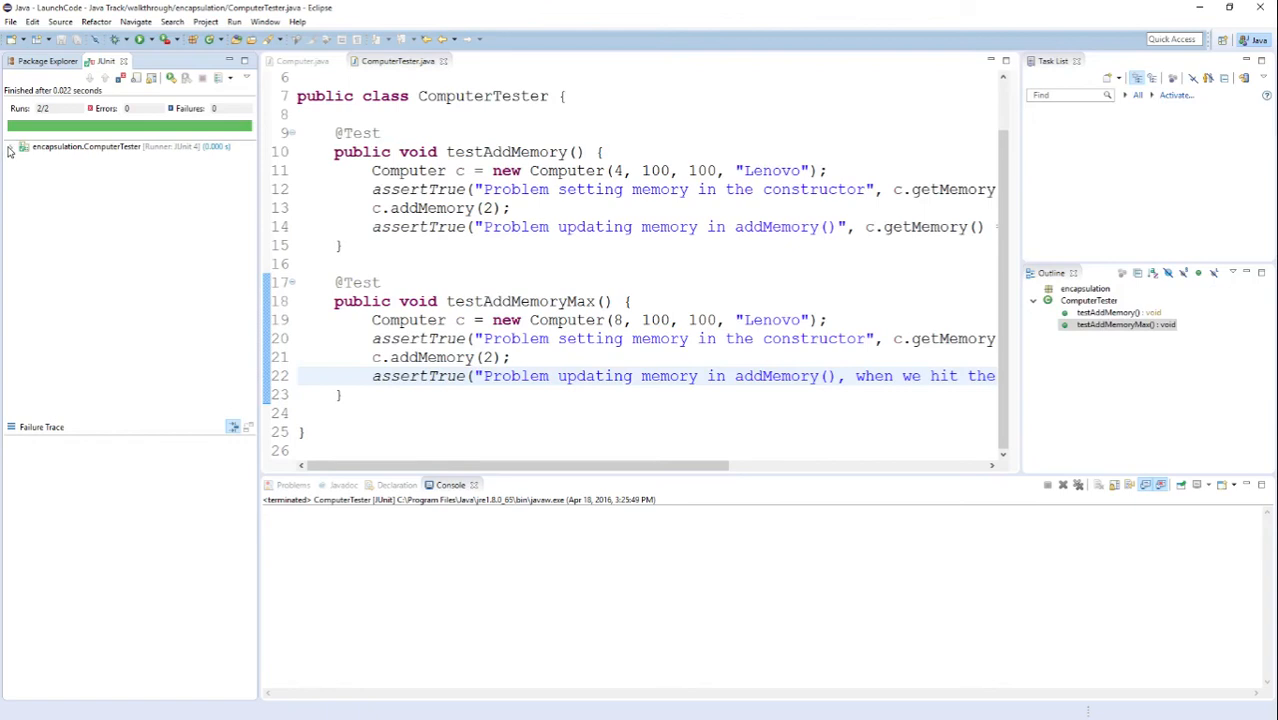
Step: Raise the addMemory limit in Computer.java from 8 to 16 and return to ComputerTester
left_click(8, 152)
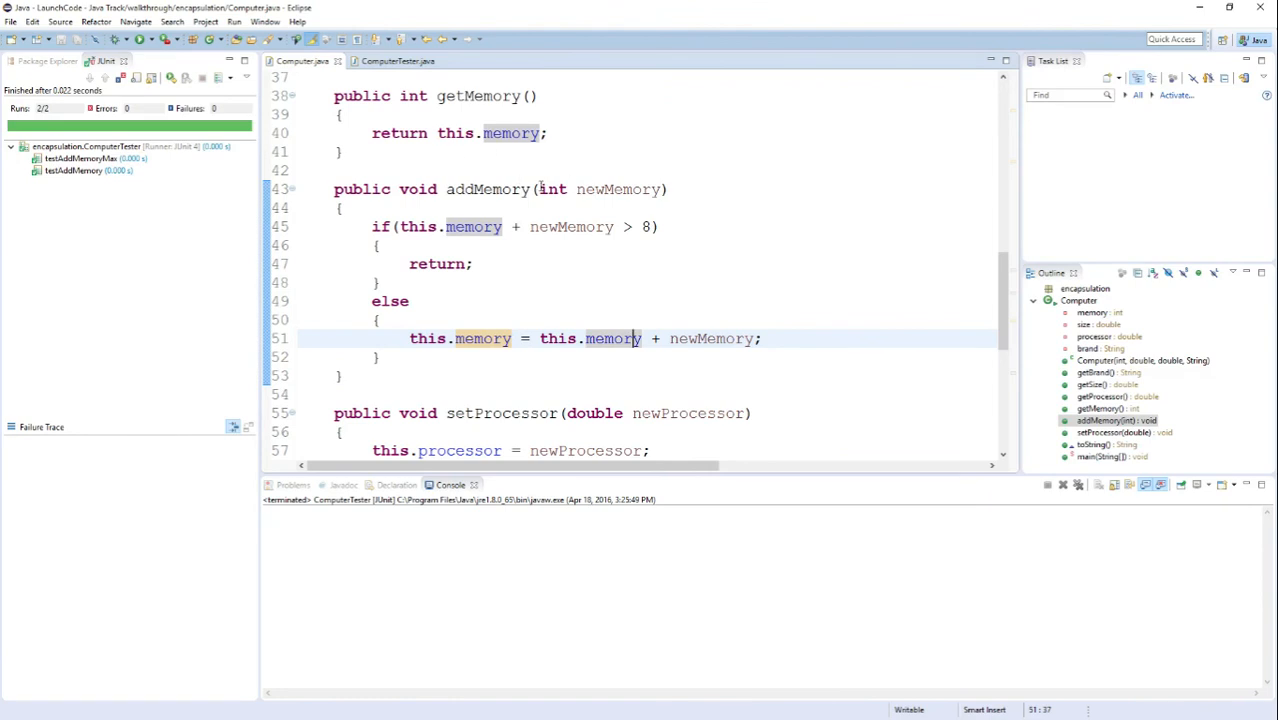
mouse_move(564, 264)
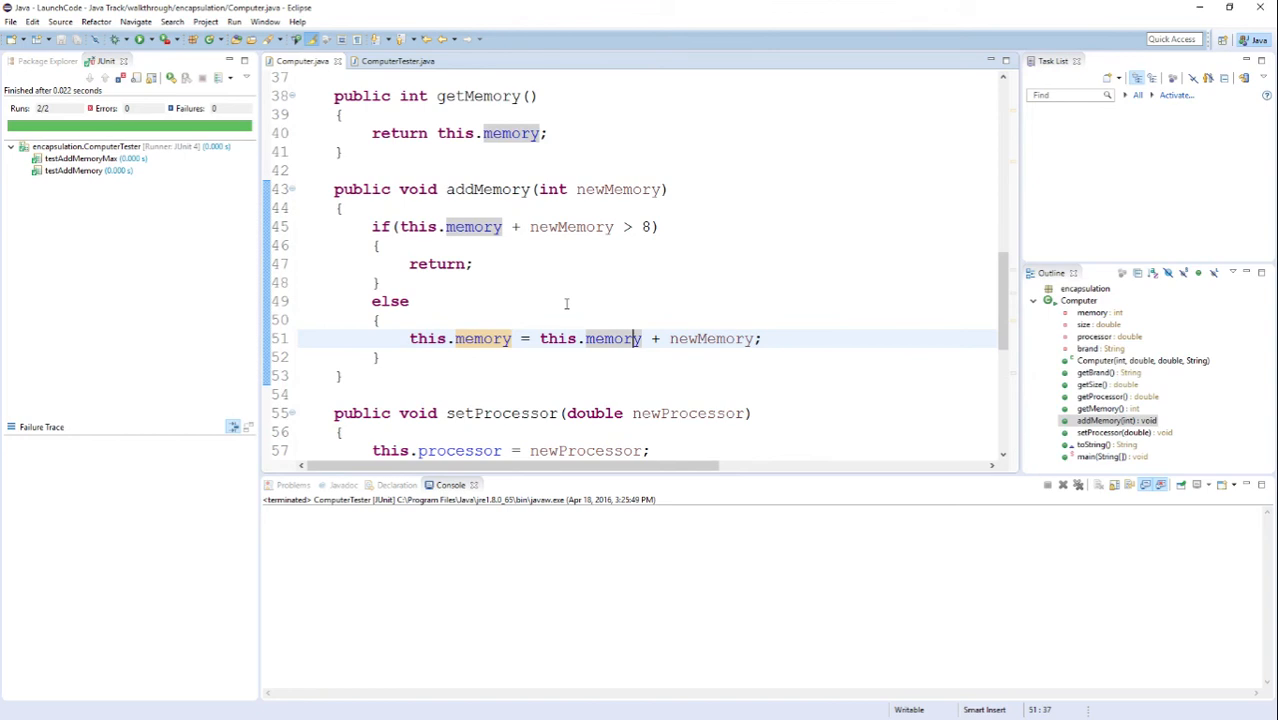
left_click(656, 226)
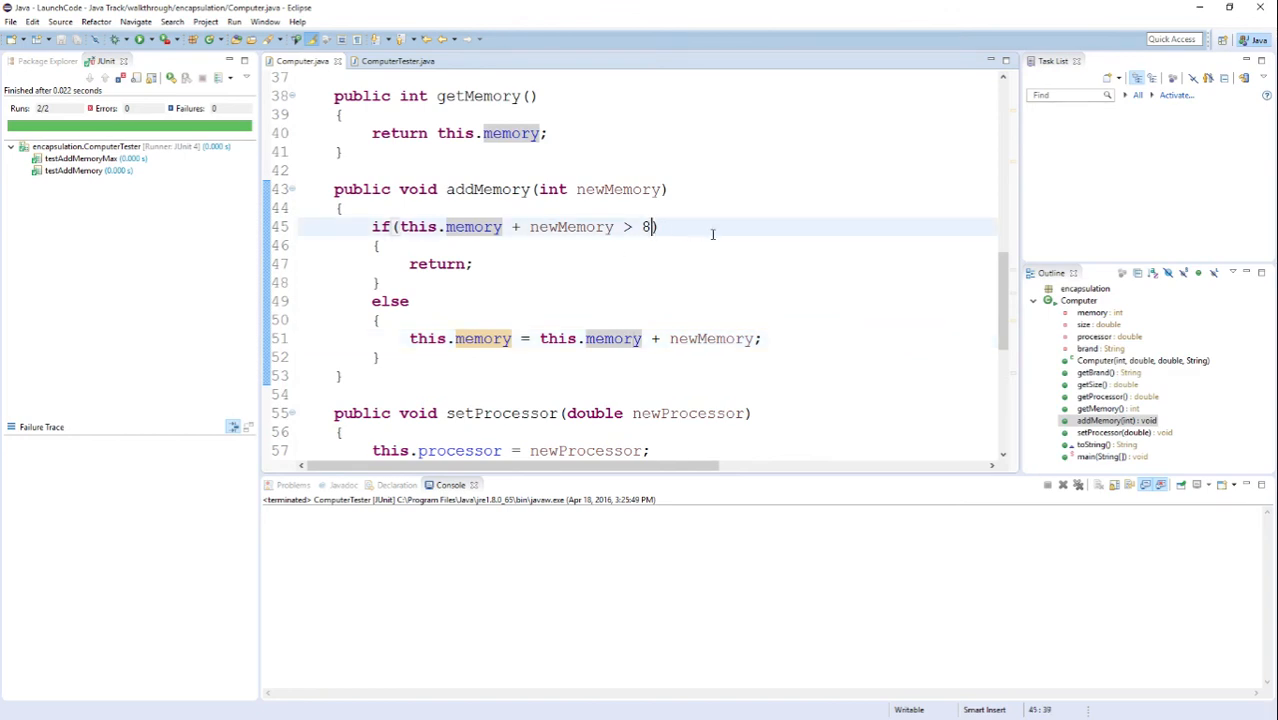
type("16")
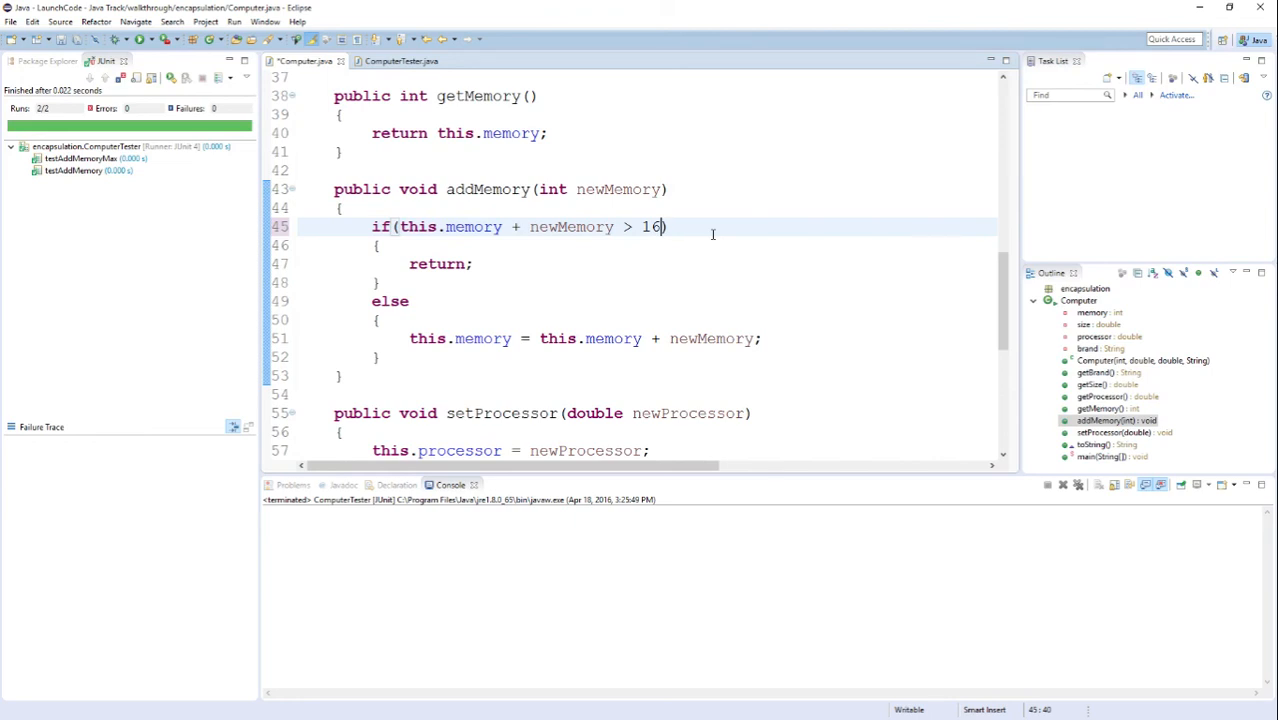
left_click(412, 60)
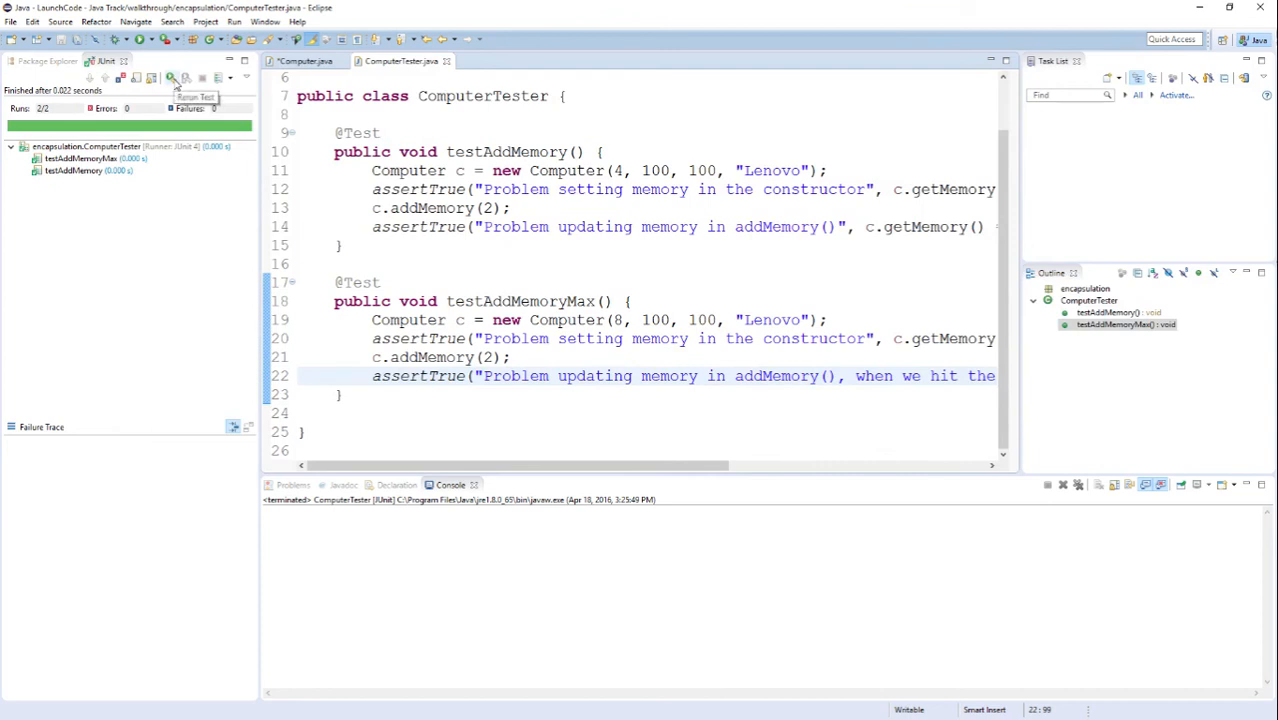
Step: Rerun ComputerTester, inspect the failing testAddMemoryMax against the 16 limit, and return to ComputerTester
left_click(176, 76)
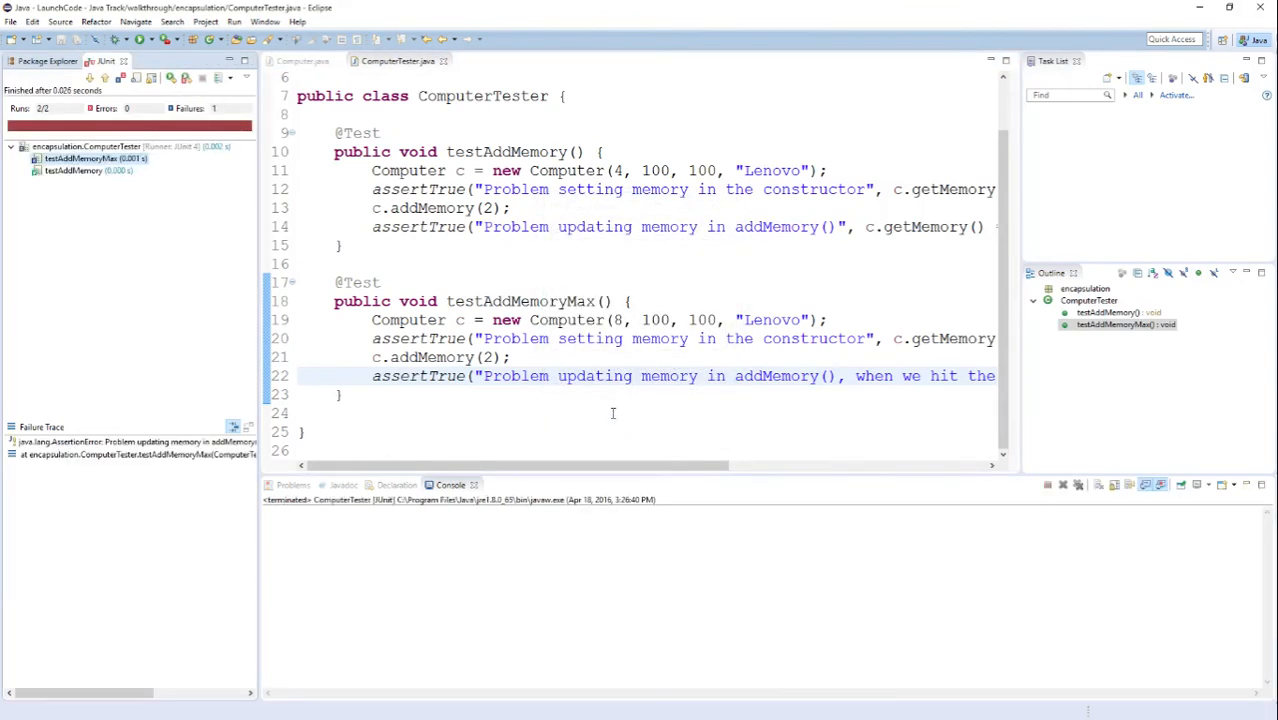
left_click(72, 170)
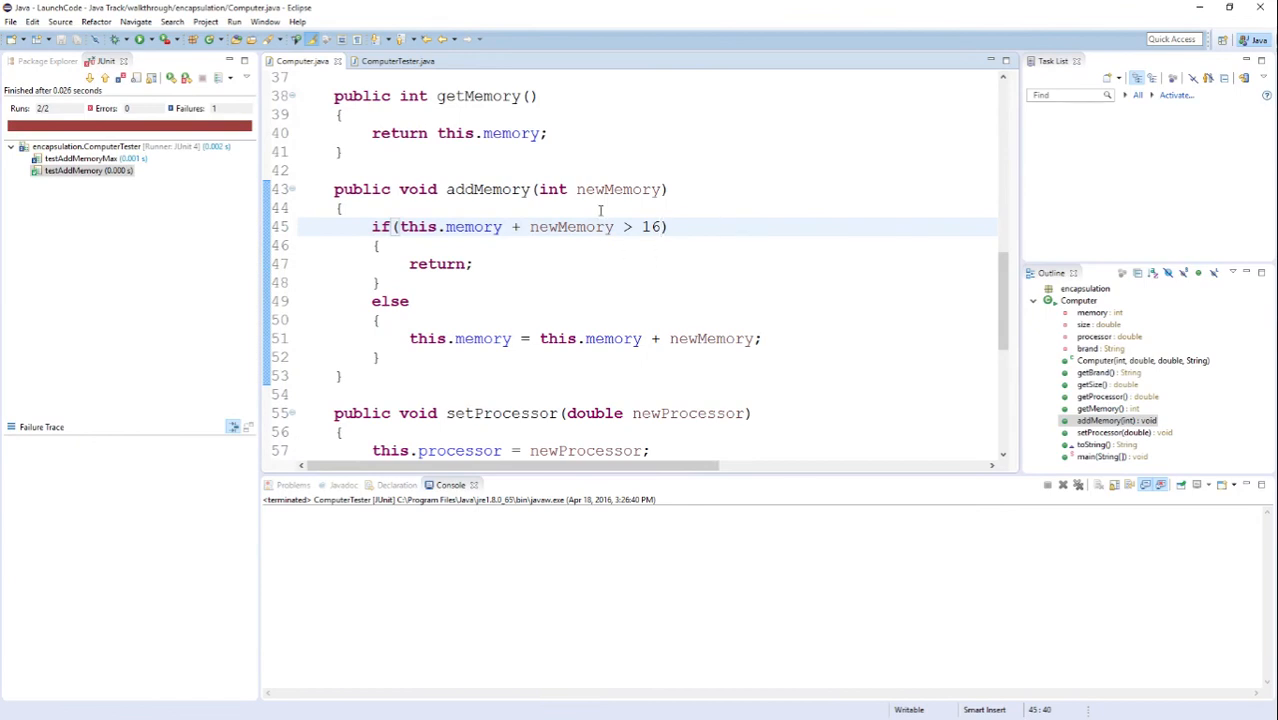
mouse_move(654, 252)
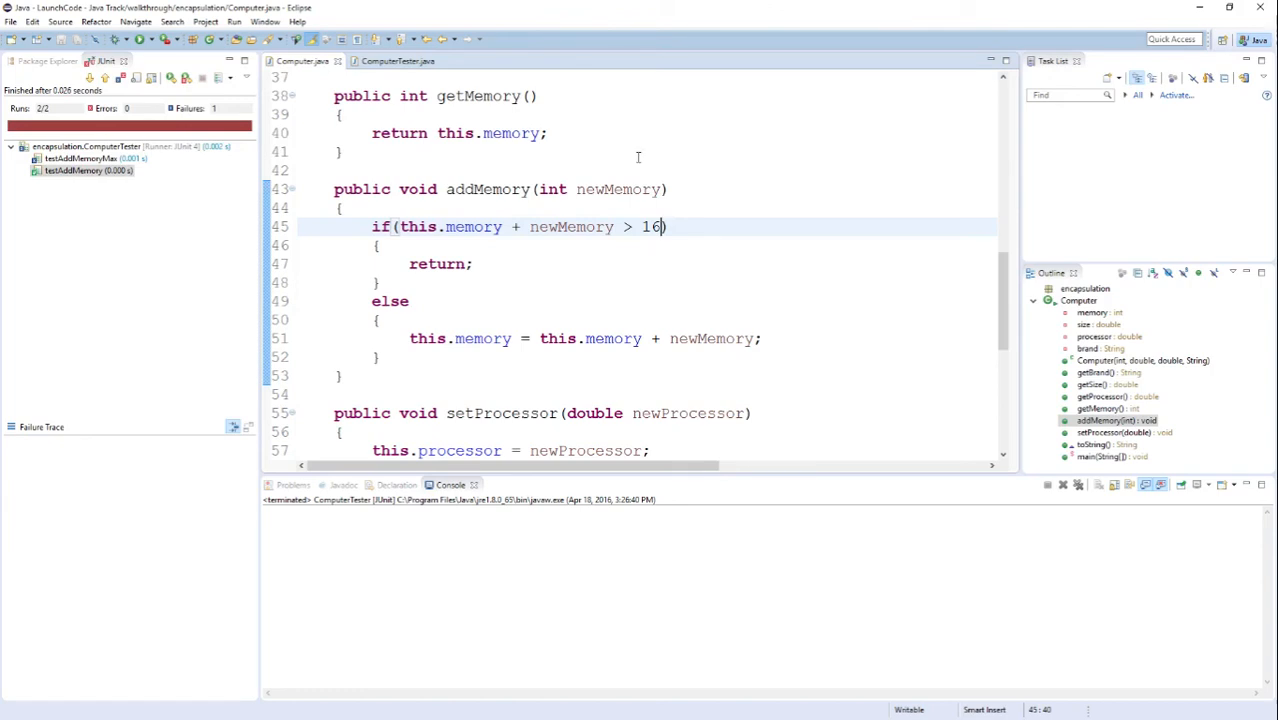
left_click(398, 60)
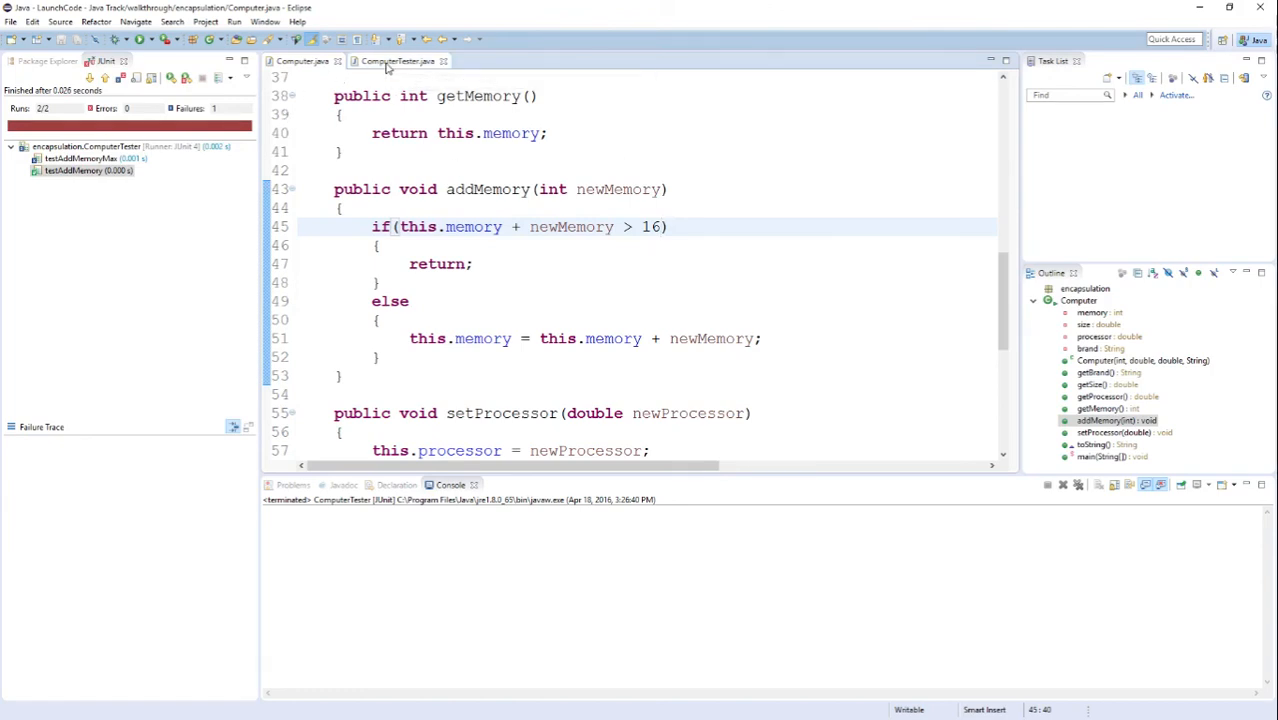
left_click(396, 60)
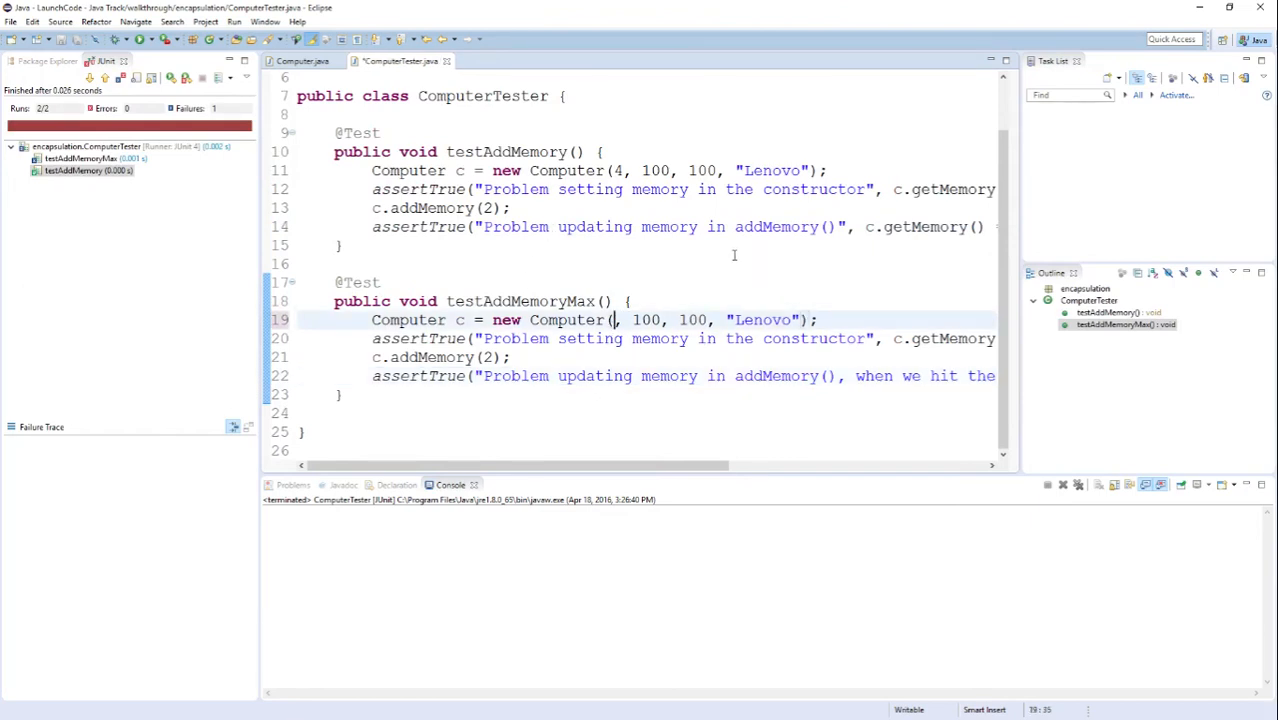
Step: Change testAddMemoryMax's constructor memory and expected getMemory() values to 16 so both tests pass
type("16")
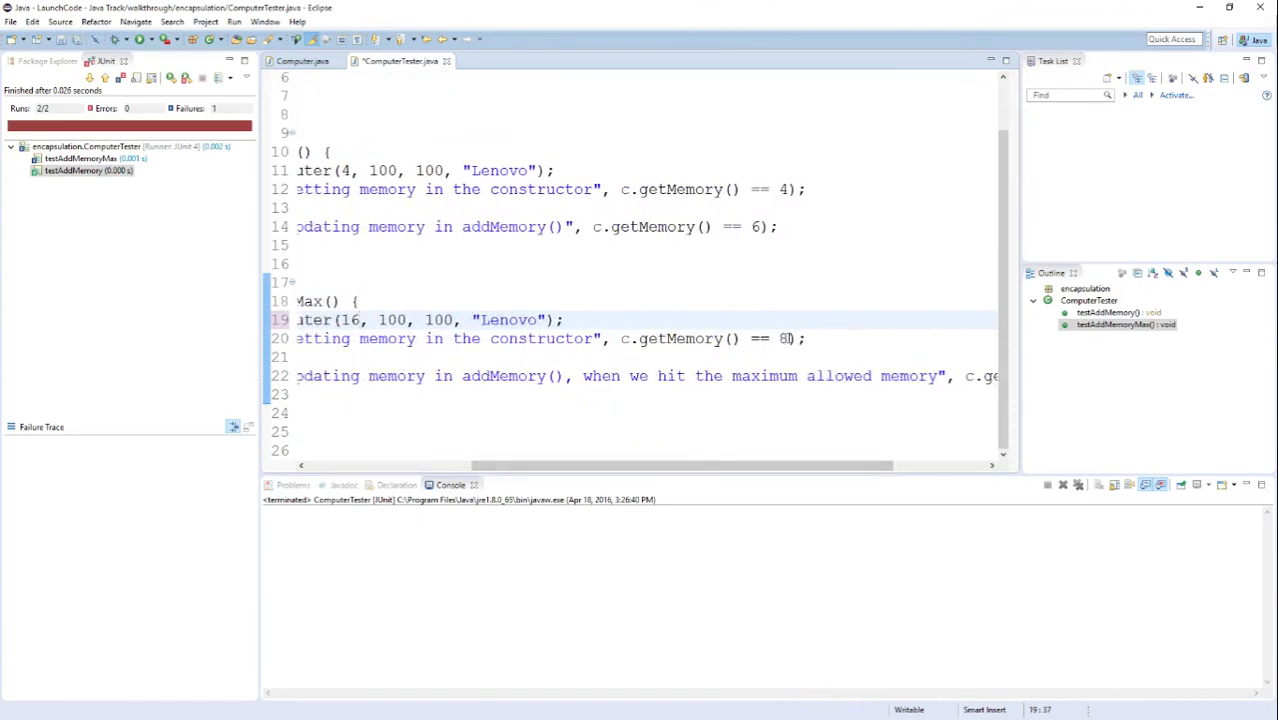
type("16")
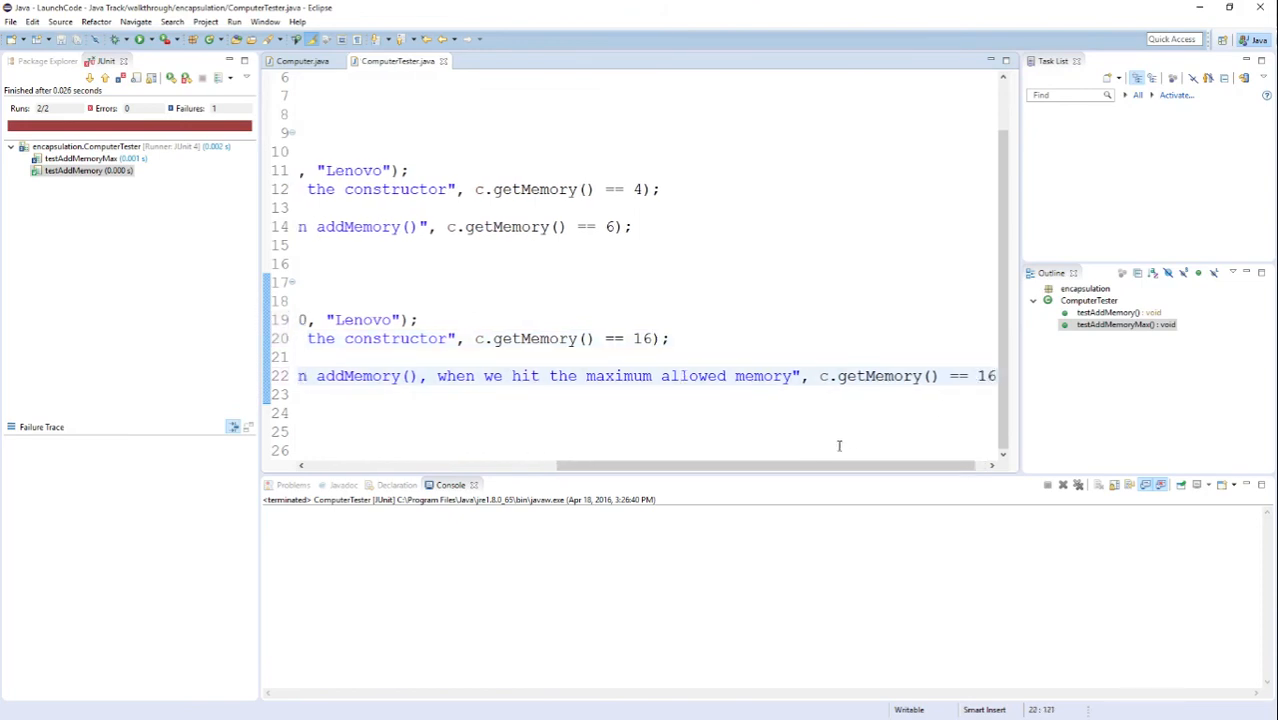
scroll("left", 3)
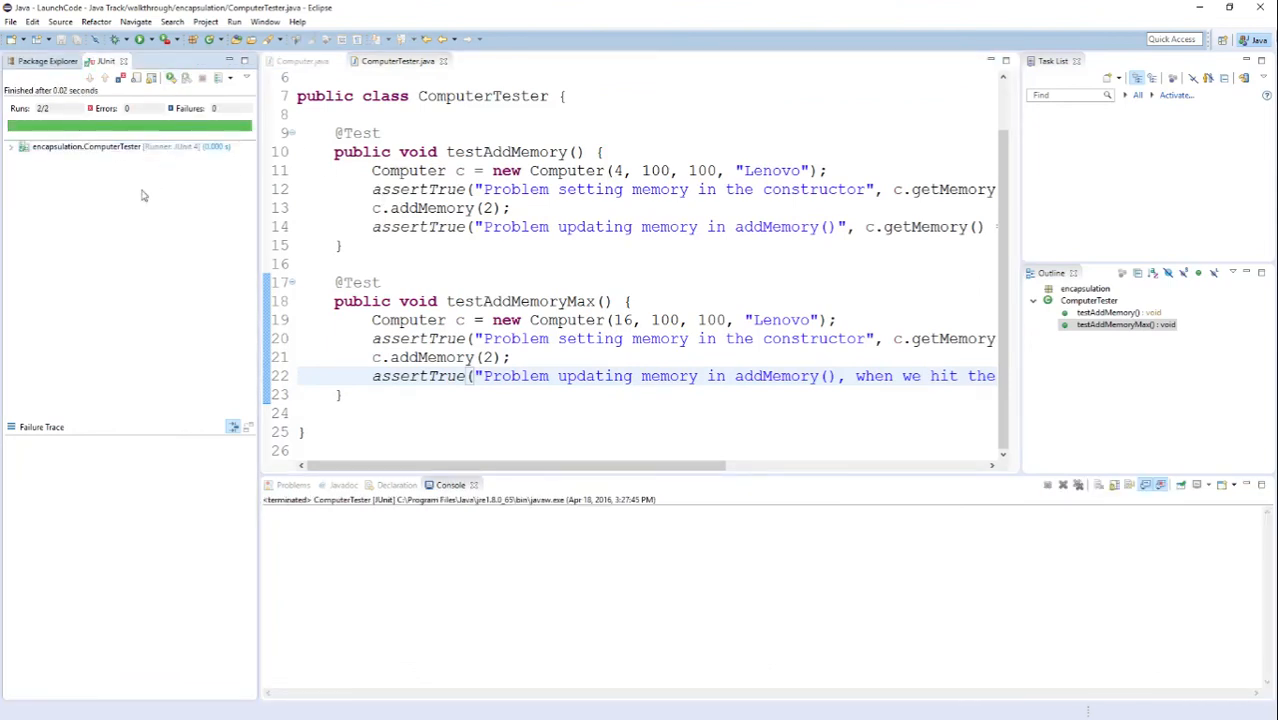
mouse_move(90, 268)
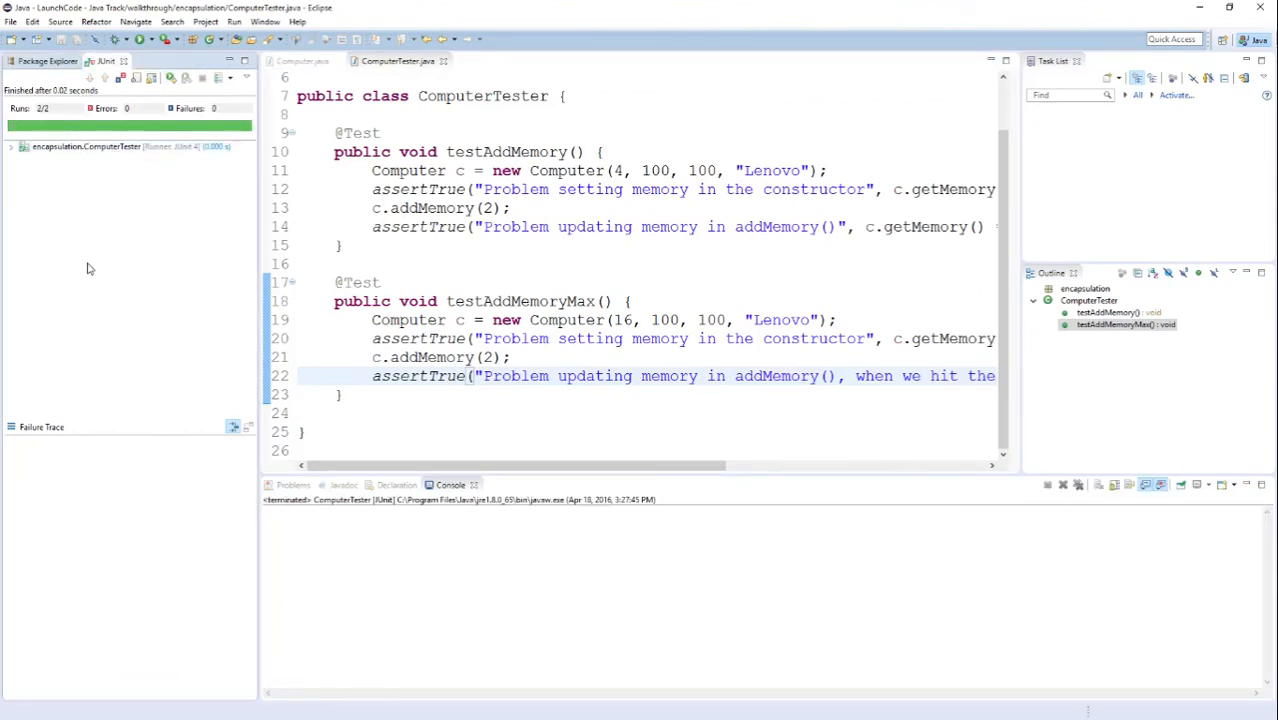
mouse_move(104, 268)
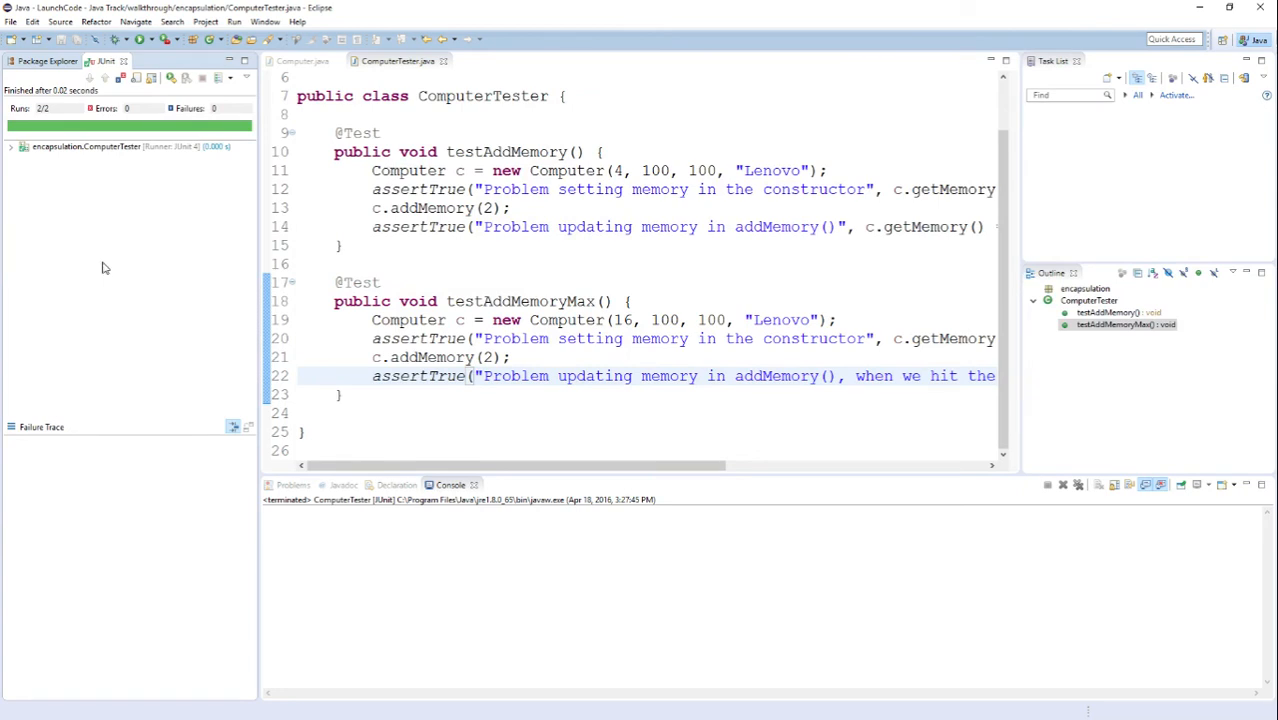